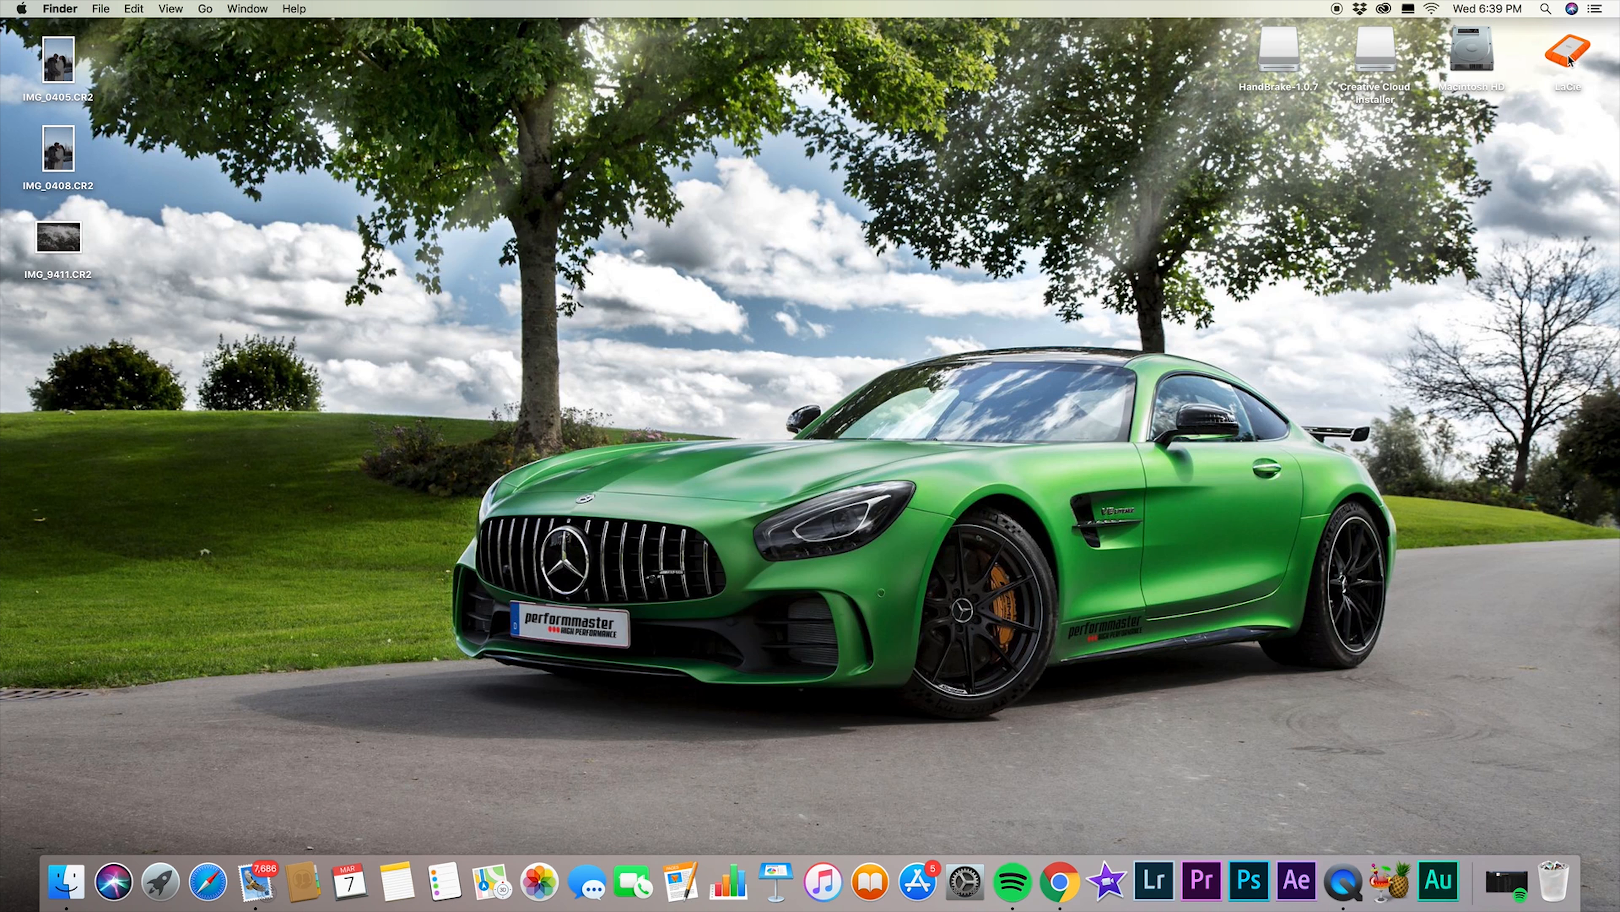
Open the LaCie external drive from the desktop in a Finder window.
double_click(1567, 52)
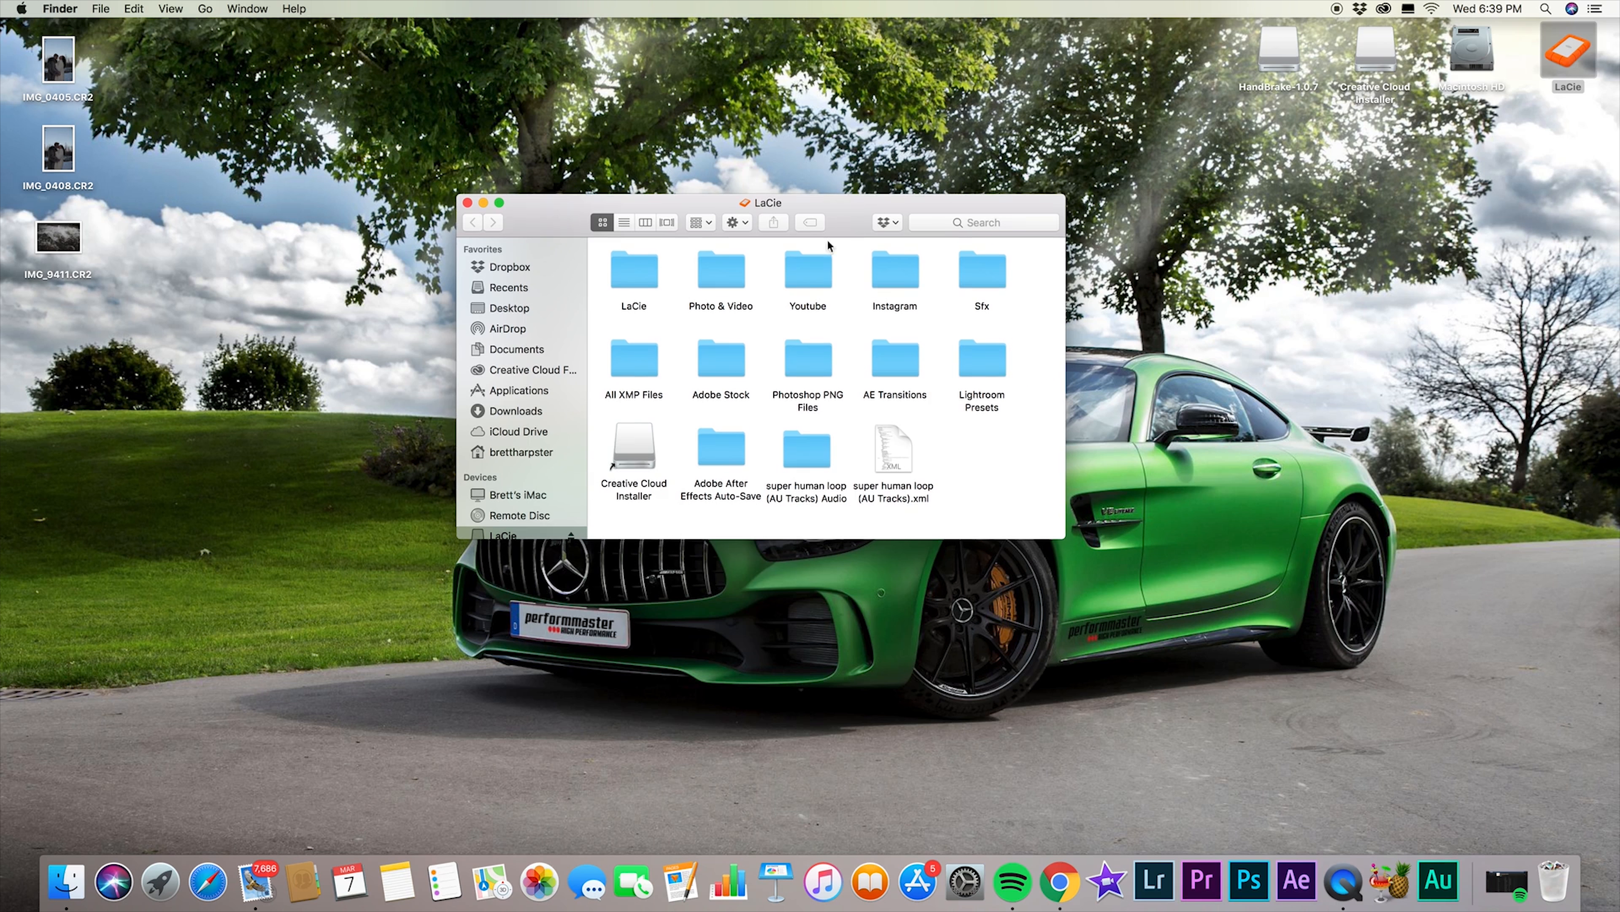
mouse_move(716, 278)
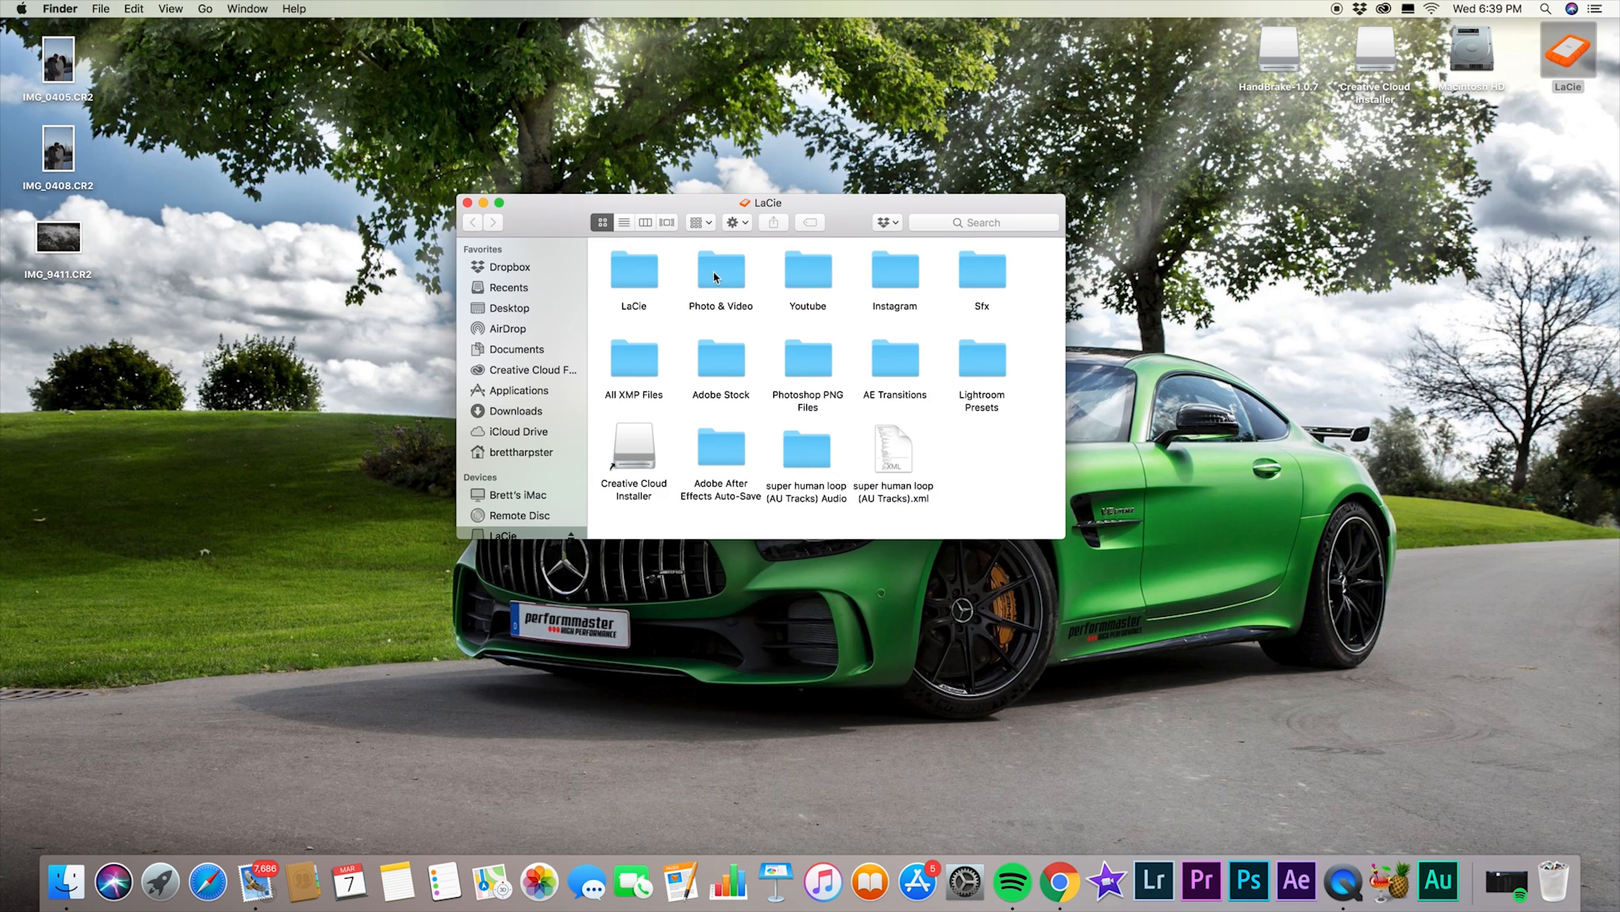
mouse_move(824, 289)
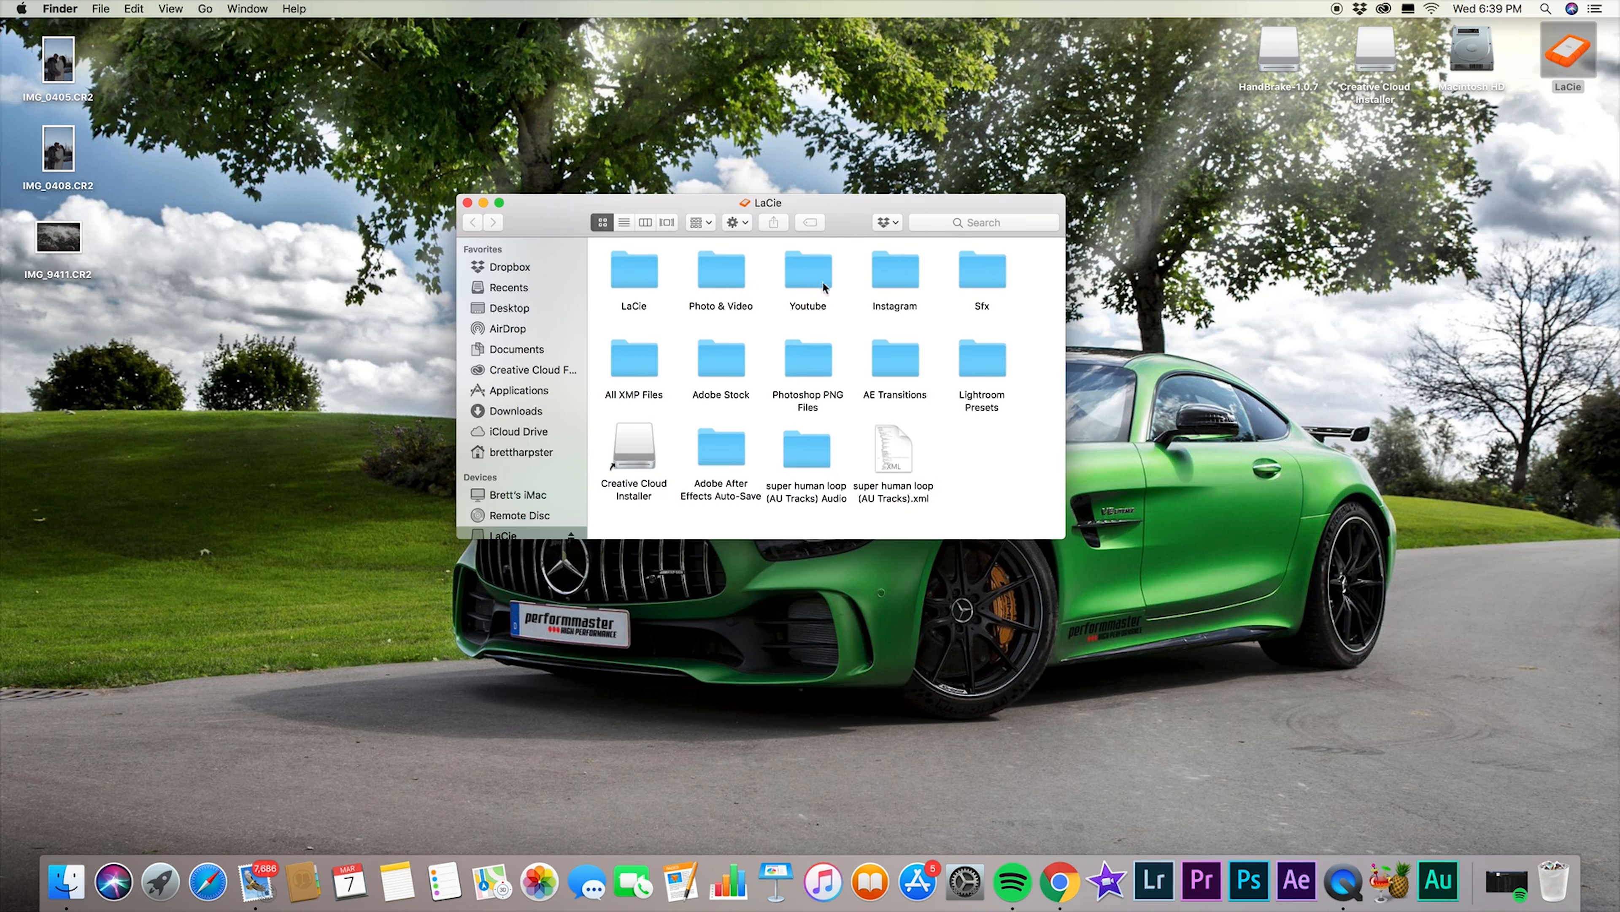
mouse_move(994, 285)
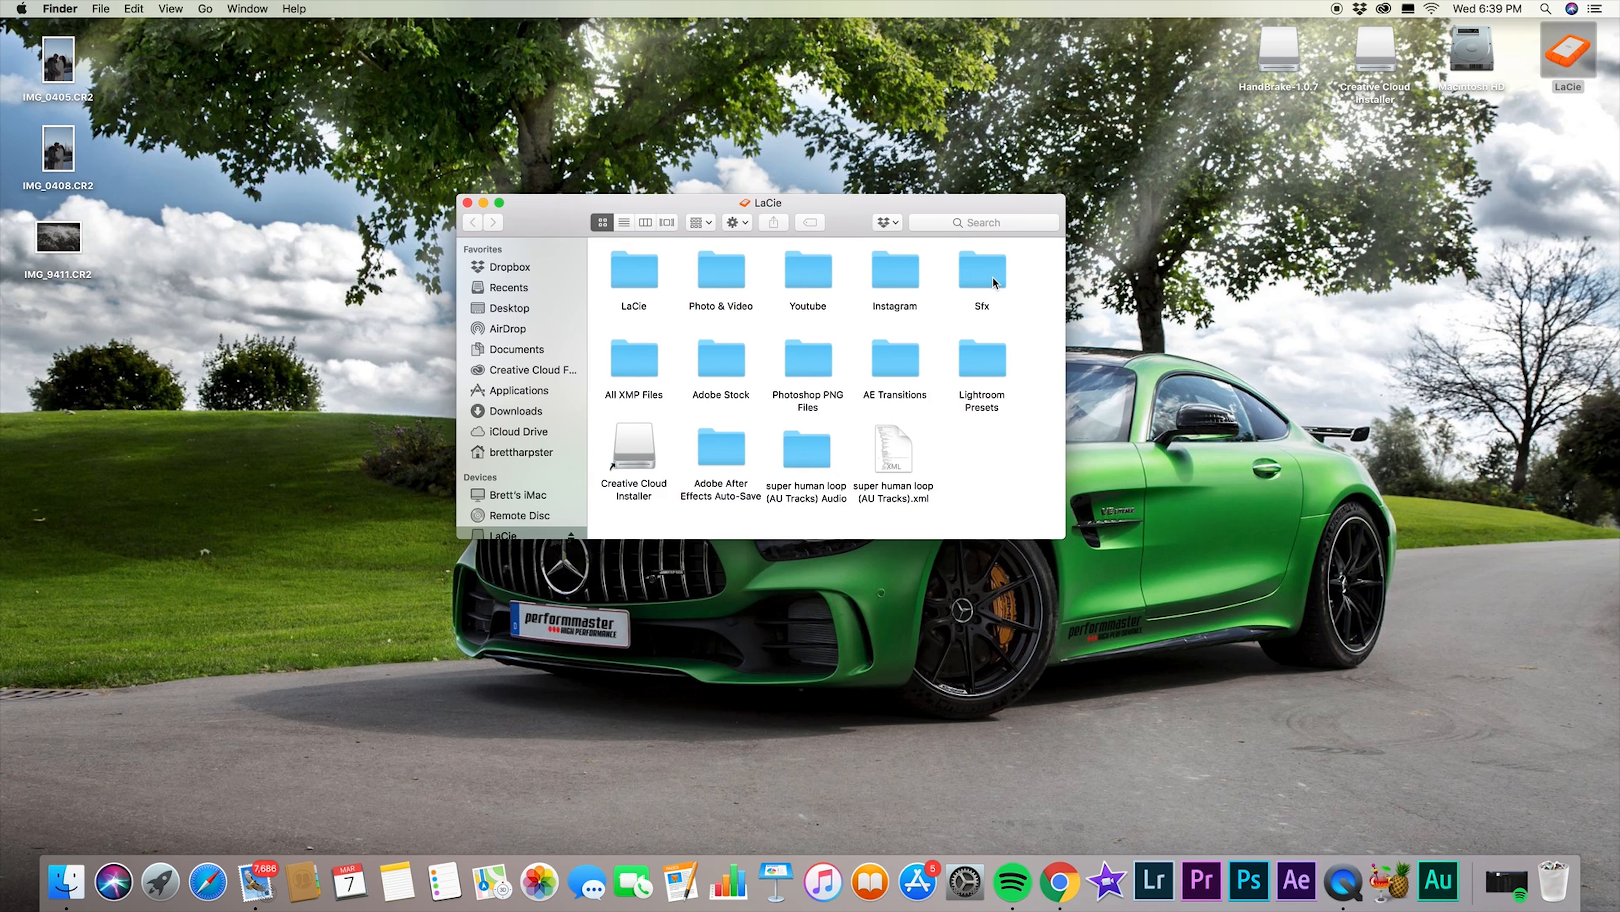
mouse_move(988, 287)
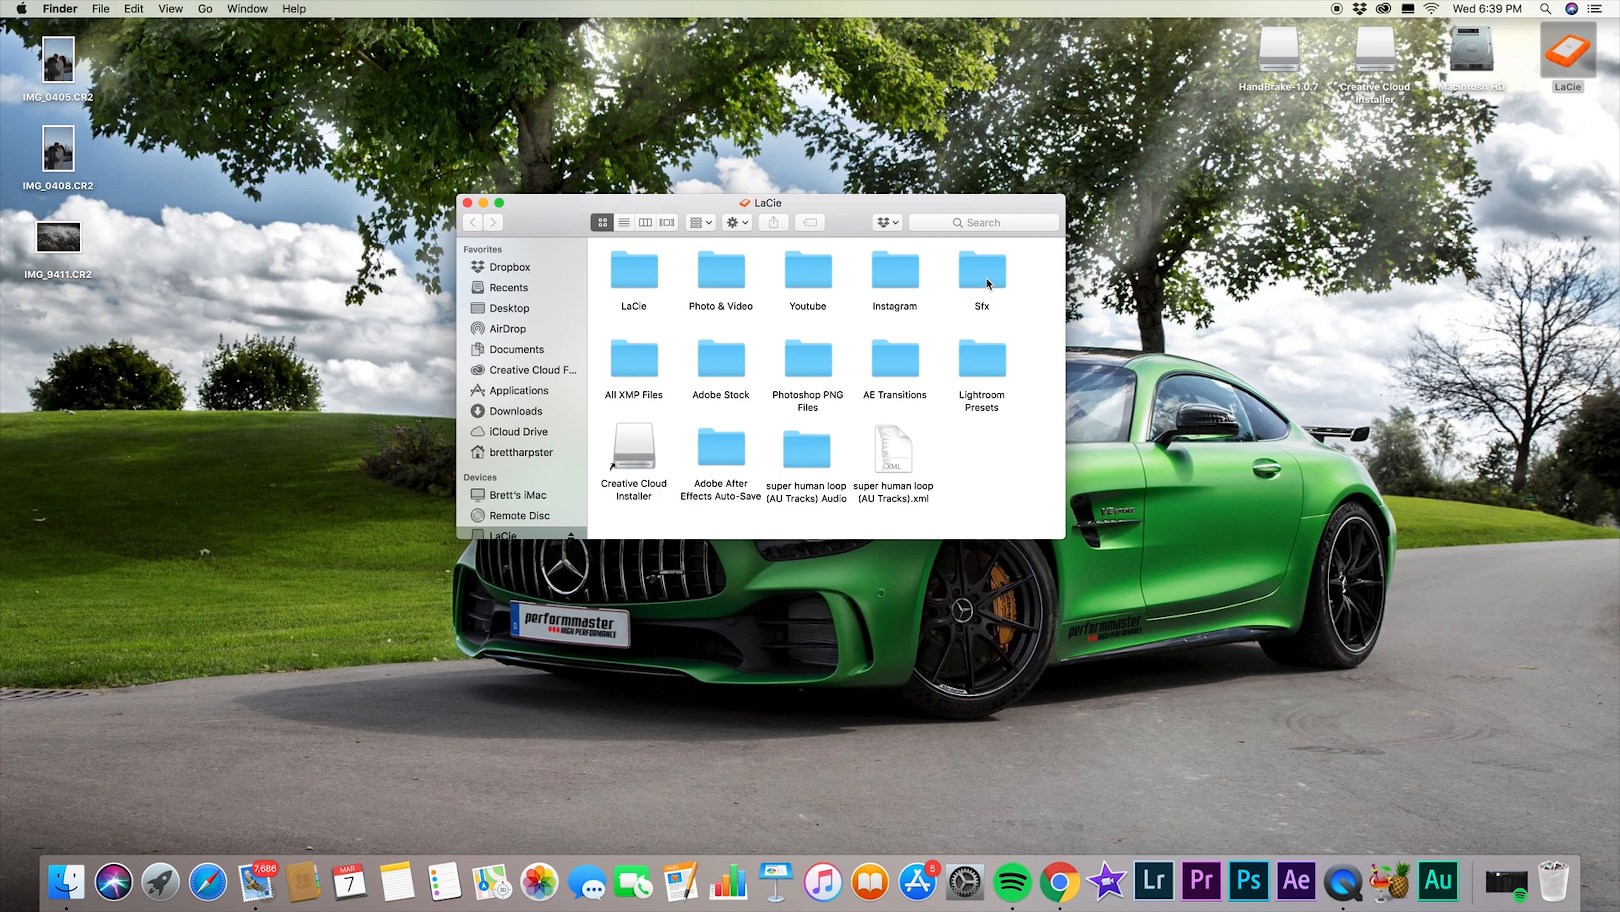
mouse_move(982, 281)
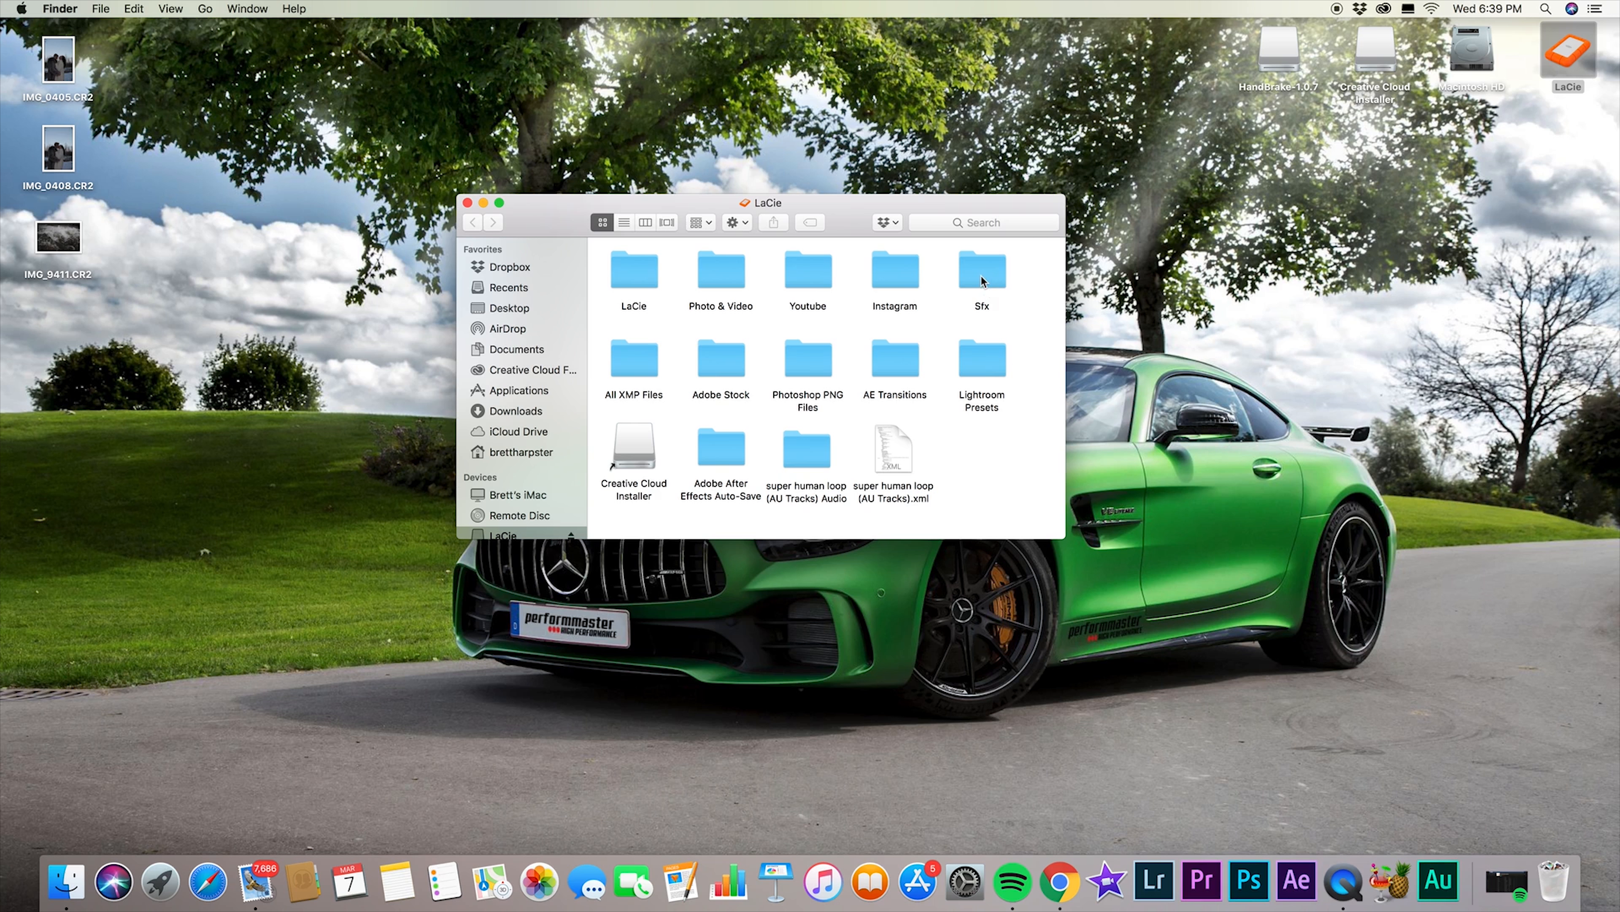
mouse_move(976, 371)
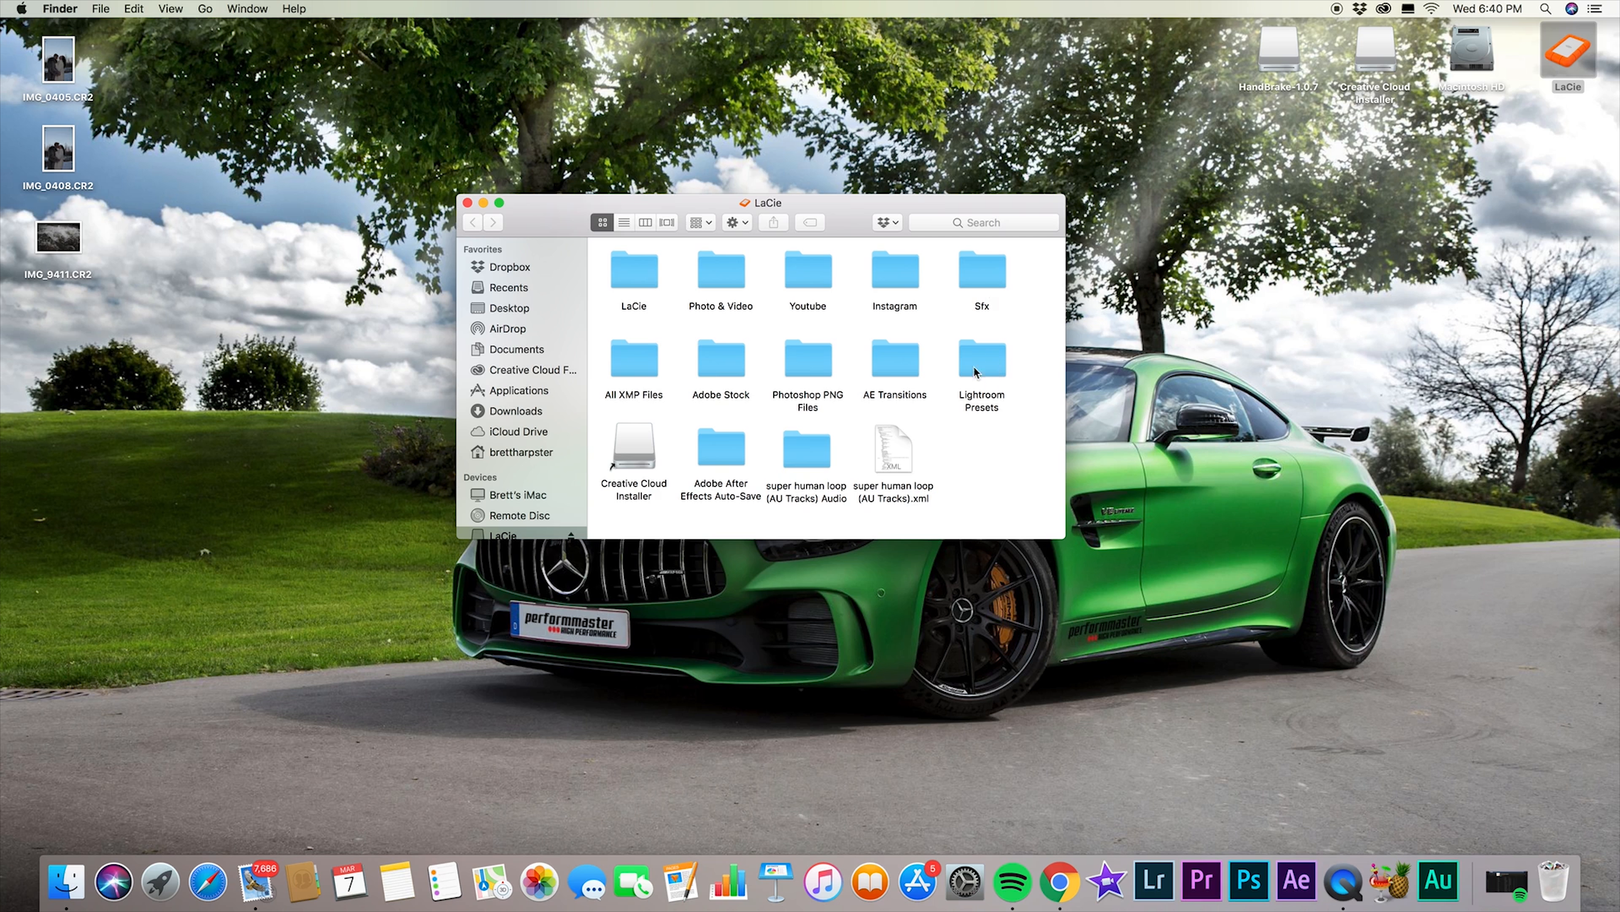
mouse_move(897, 369)
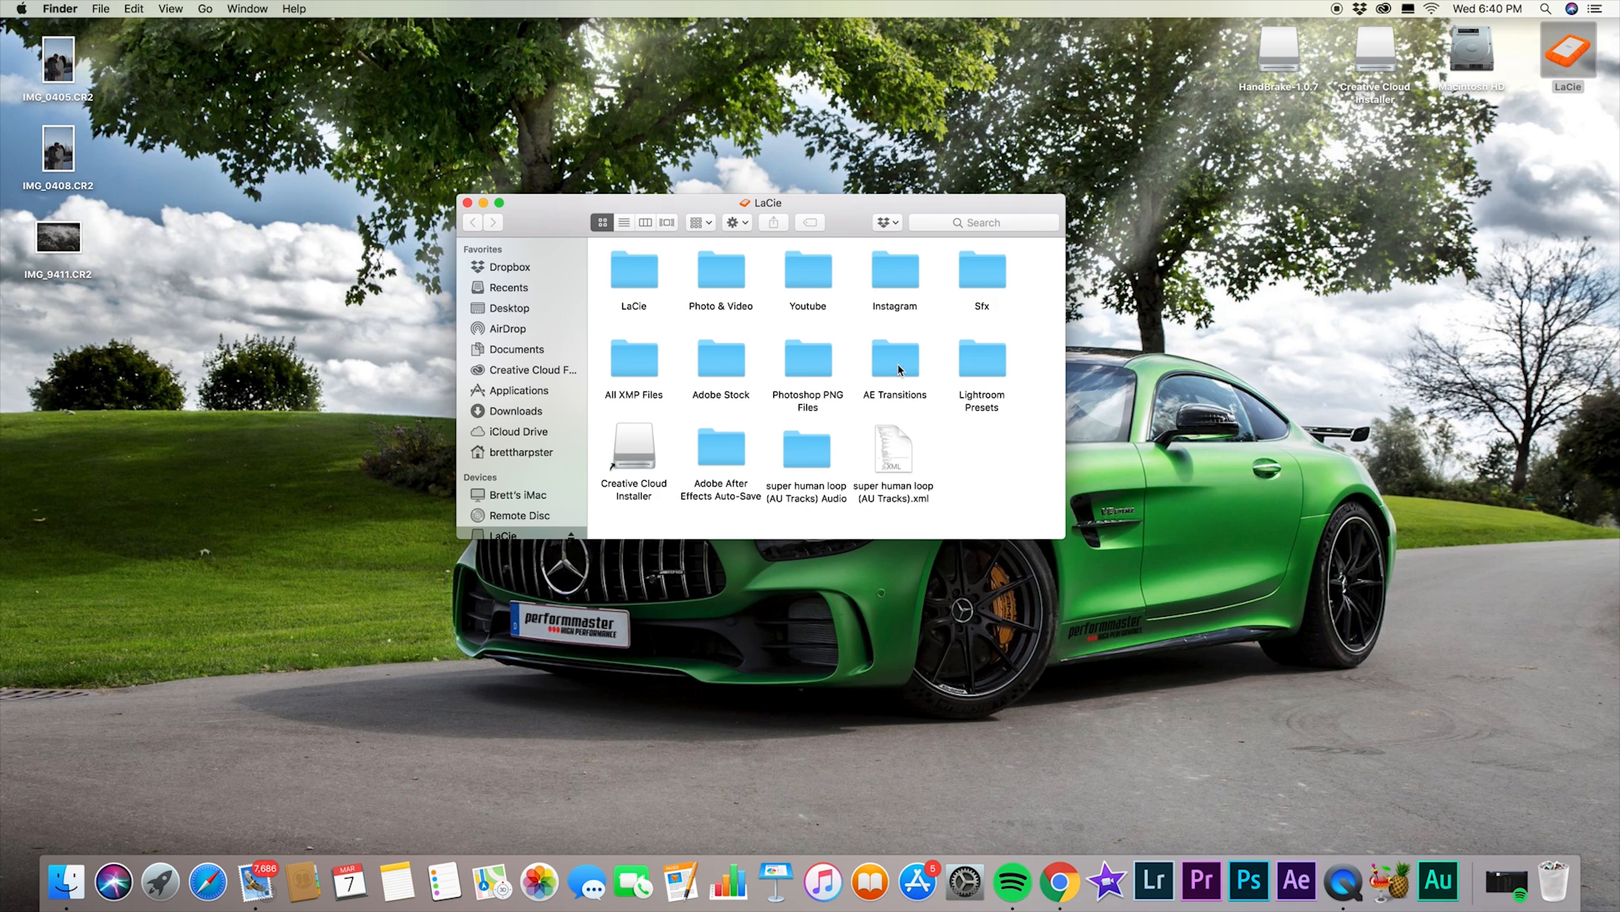
mouse_move(807, 371)
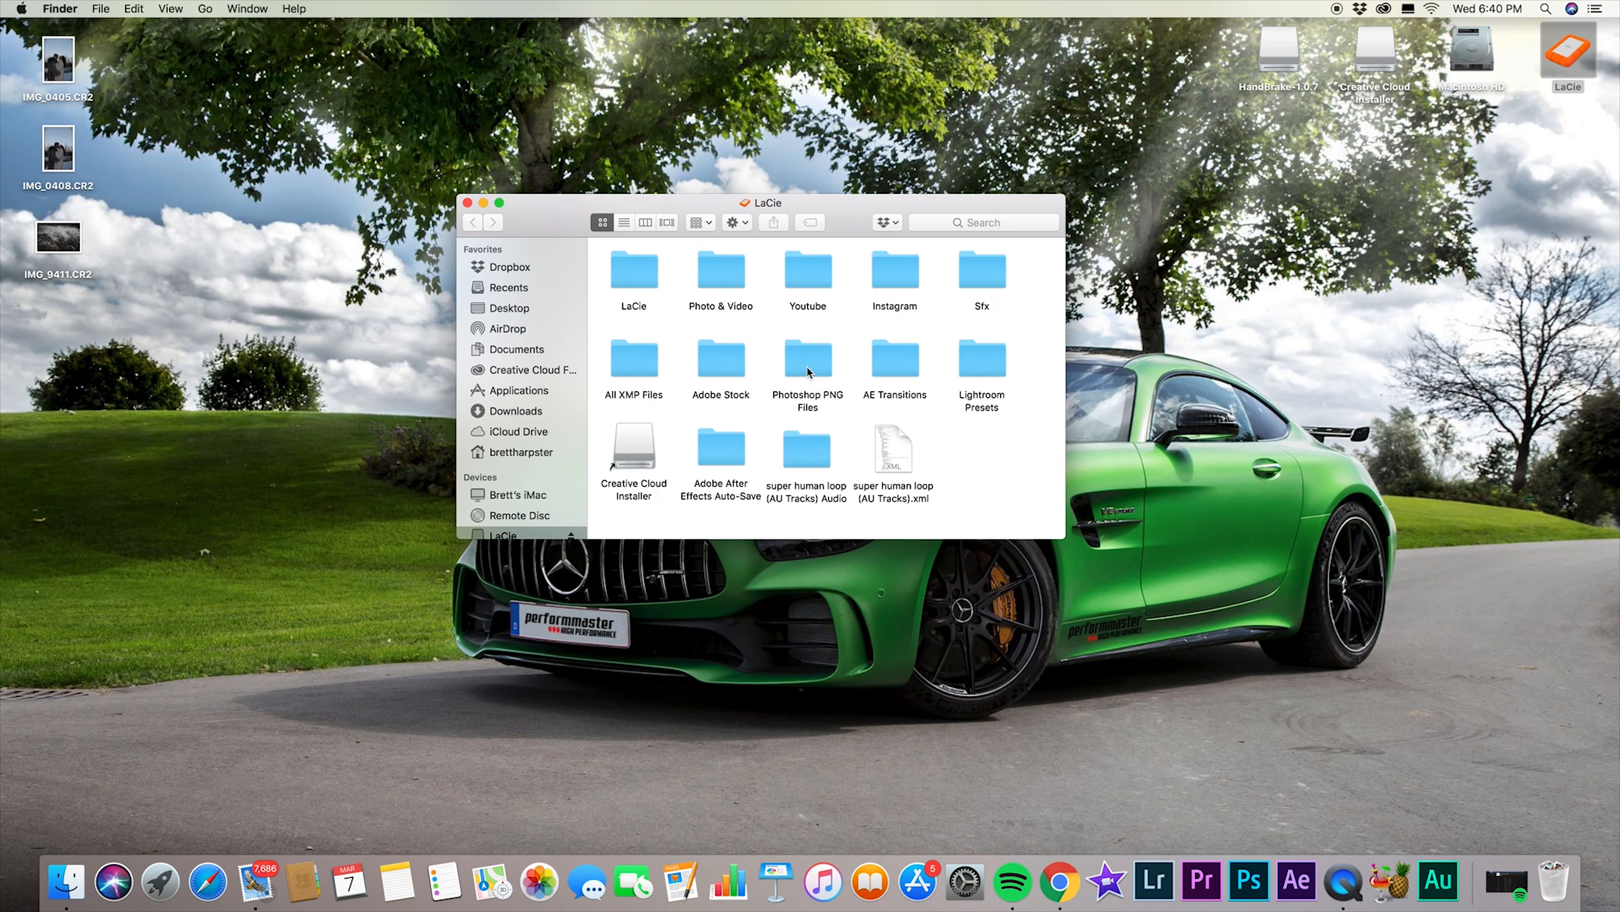
mouse_move(802, 368)
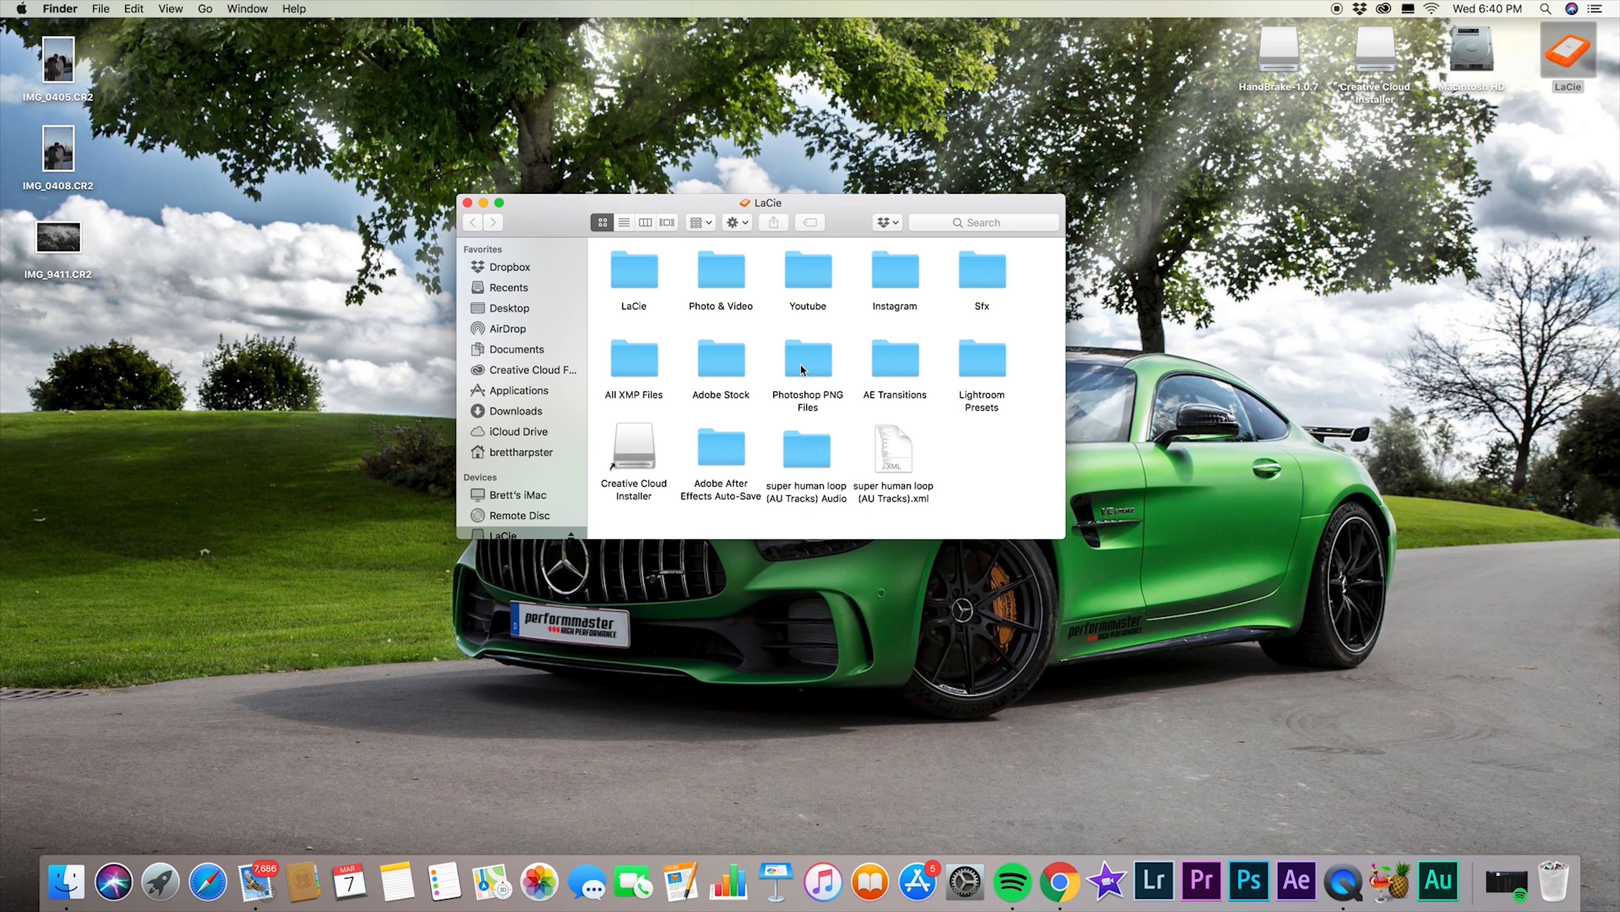
mouse_move(810, 344)
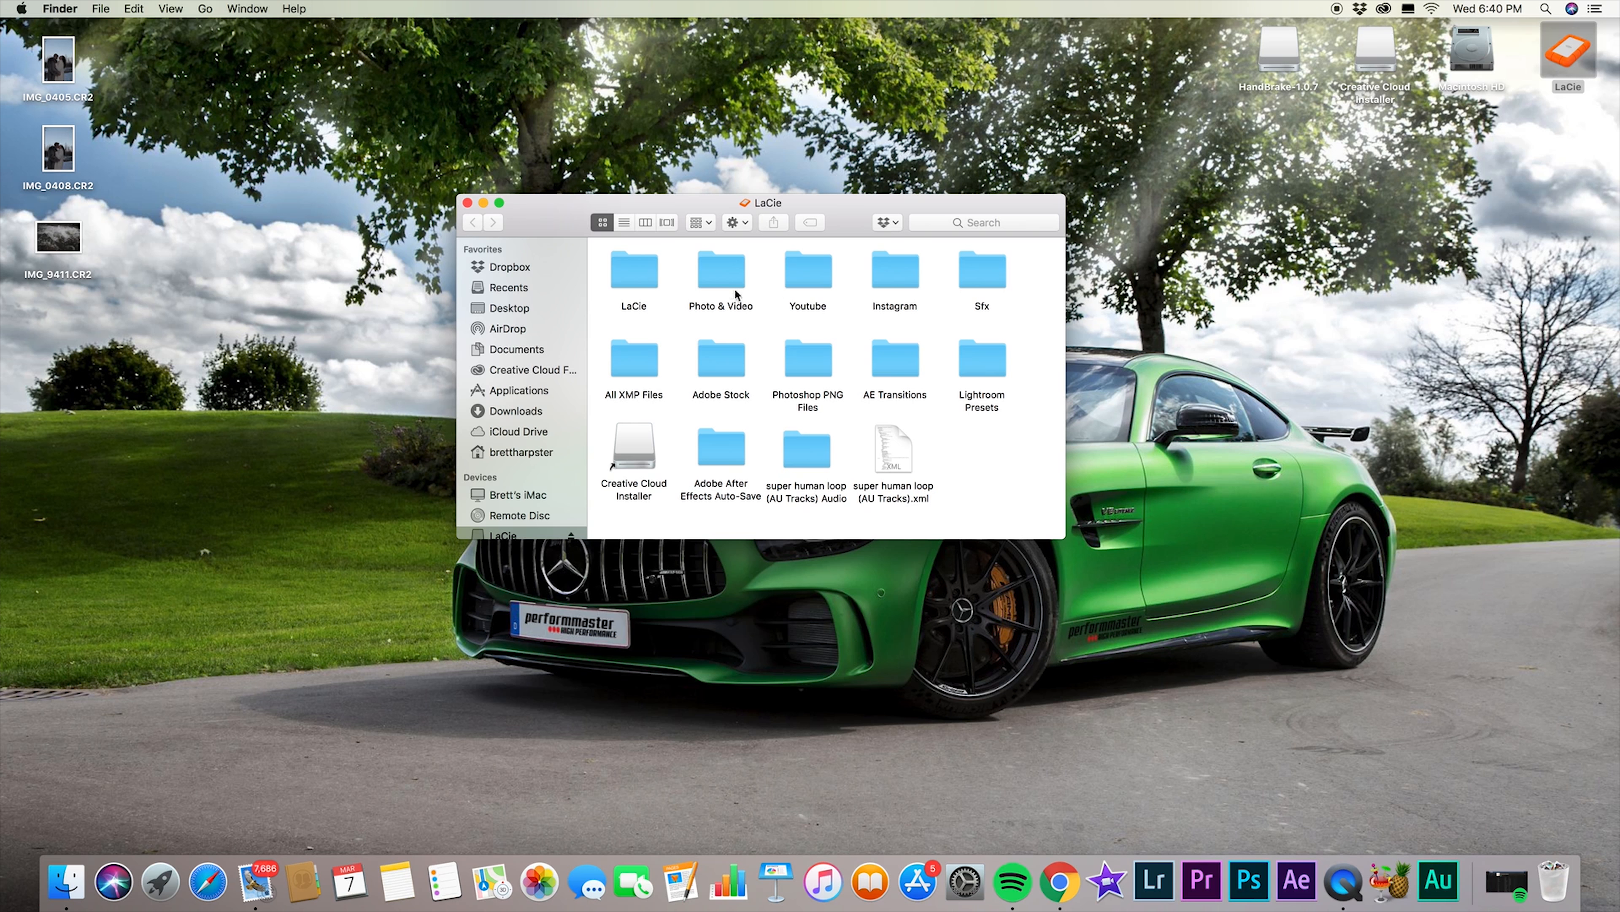
Open Photo & Video and then its 2018 folder of photography subfolders.
double_click(721, 270)
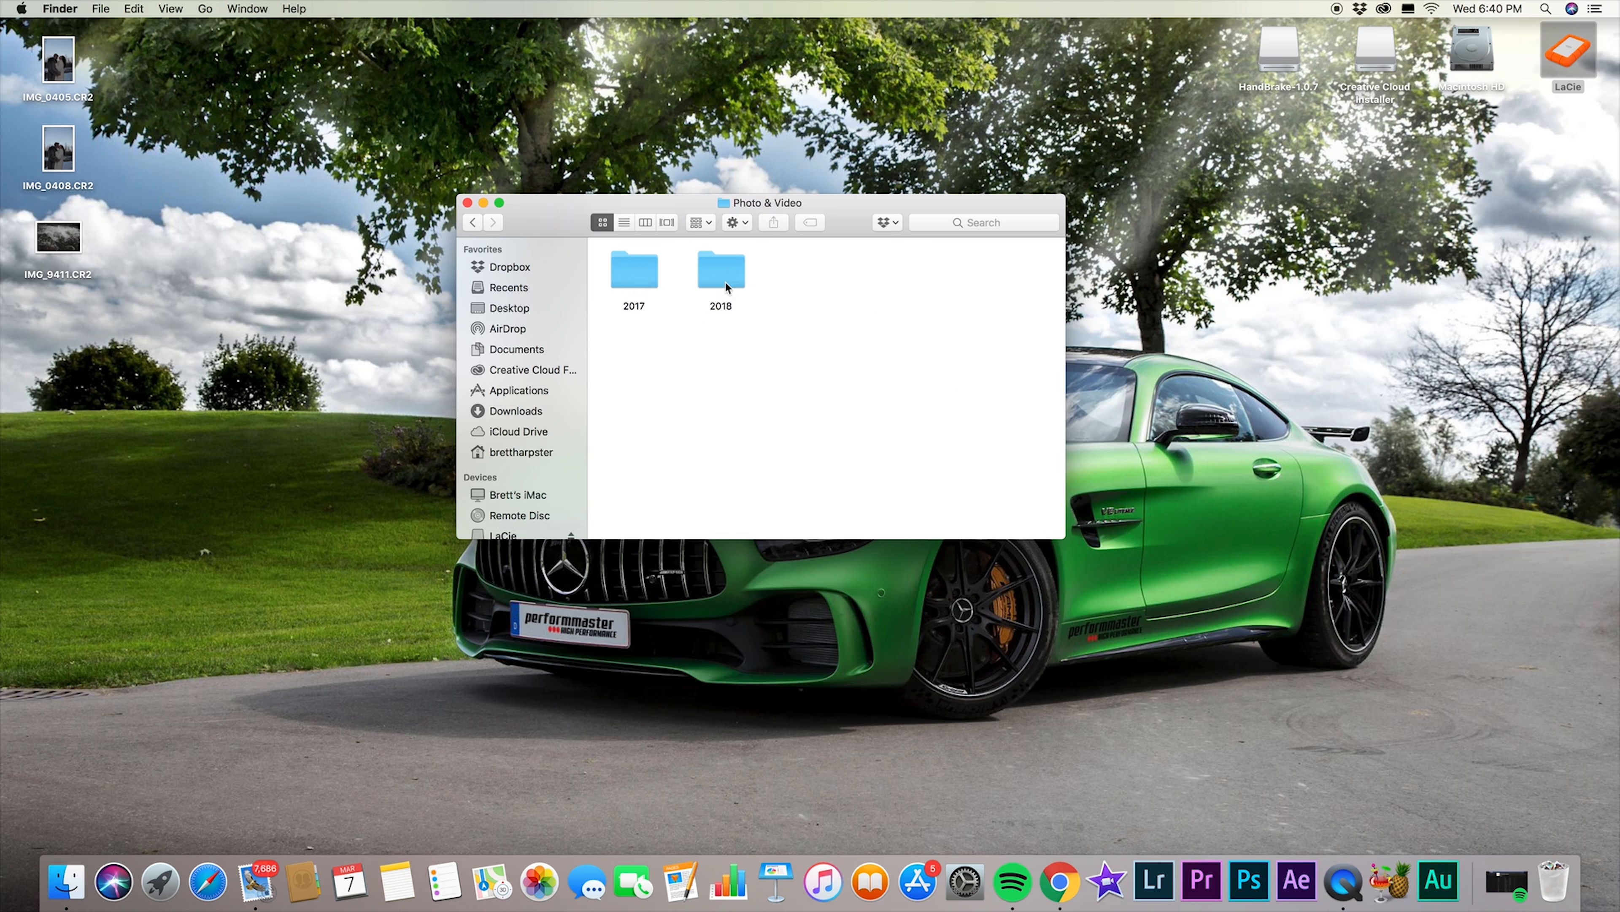
double_click(721, 270)
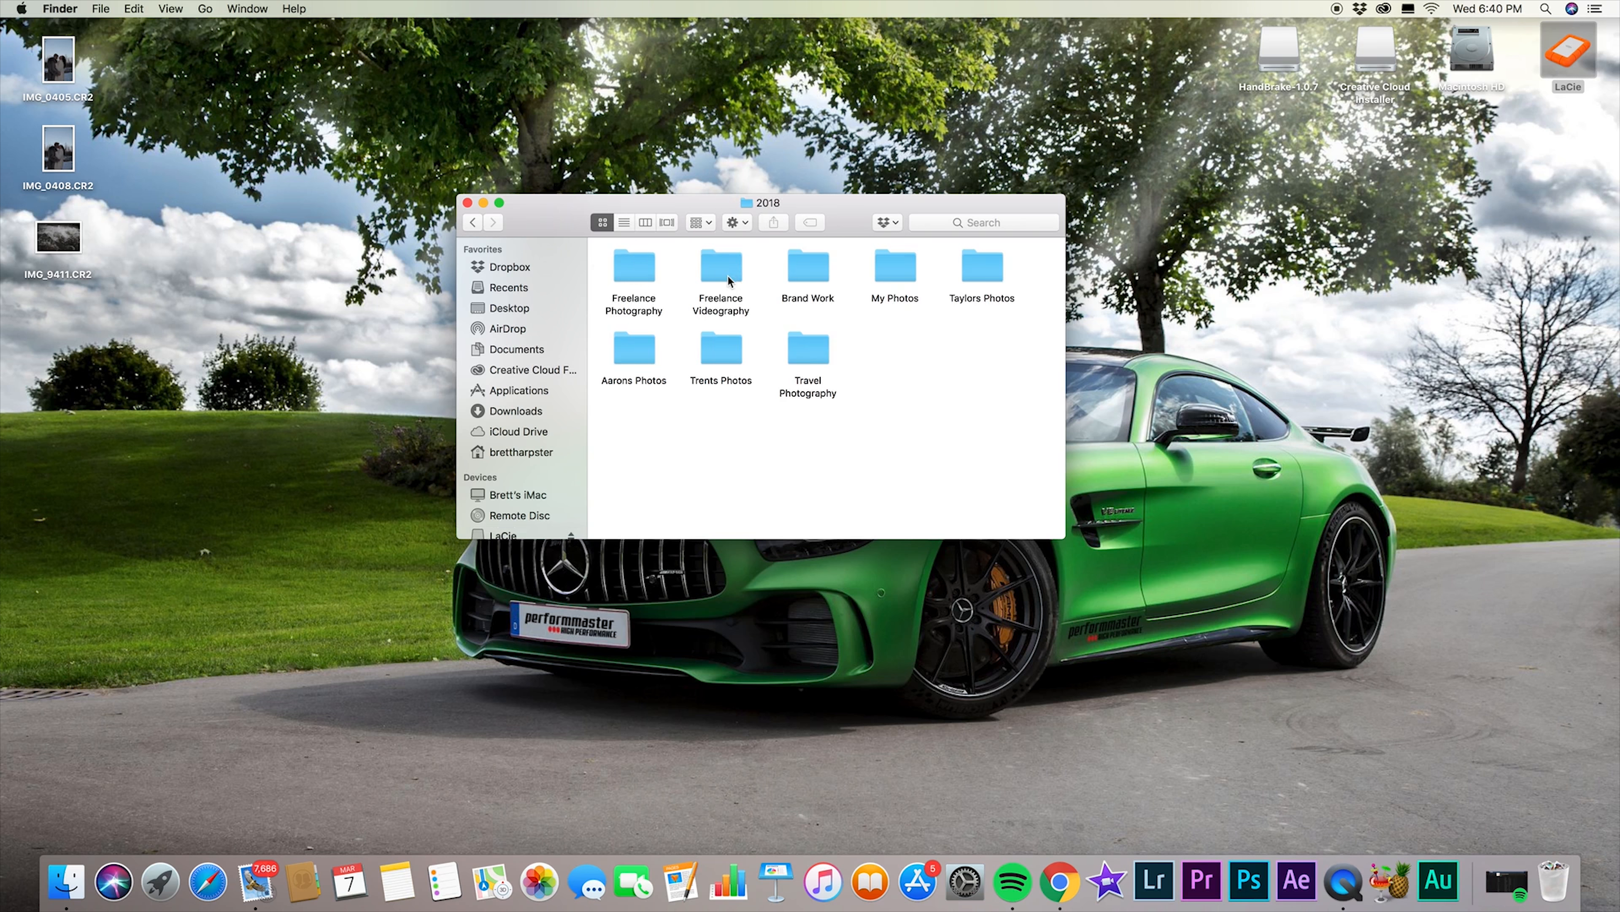
mouse_move(633, 284)
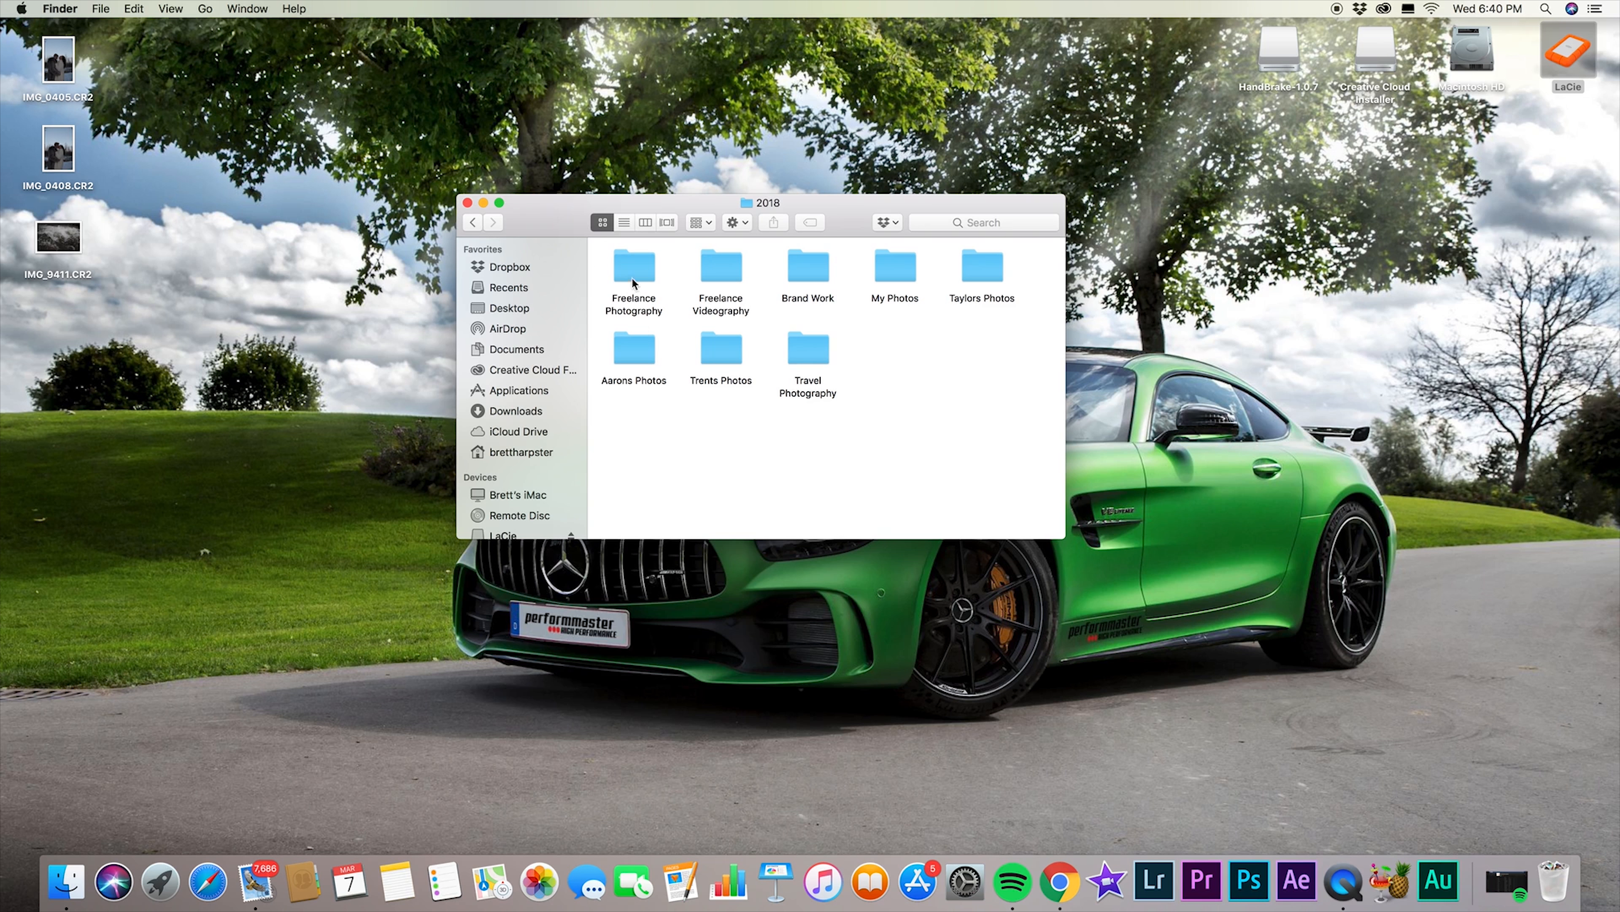
mouse_move(734, 278)
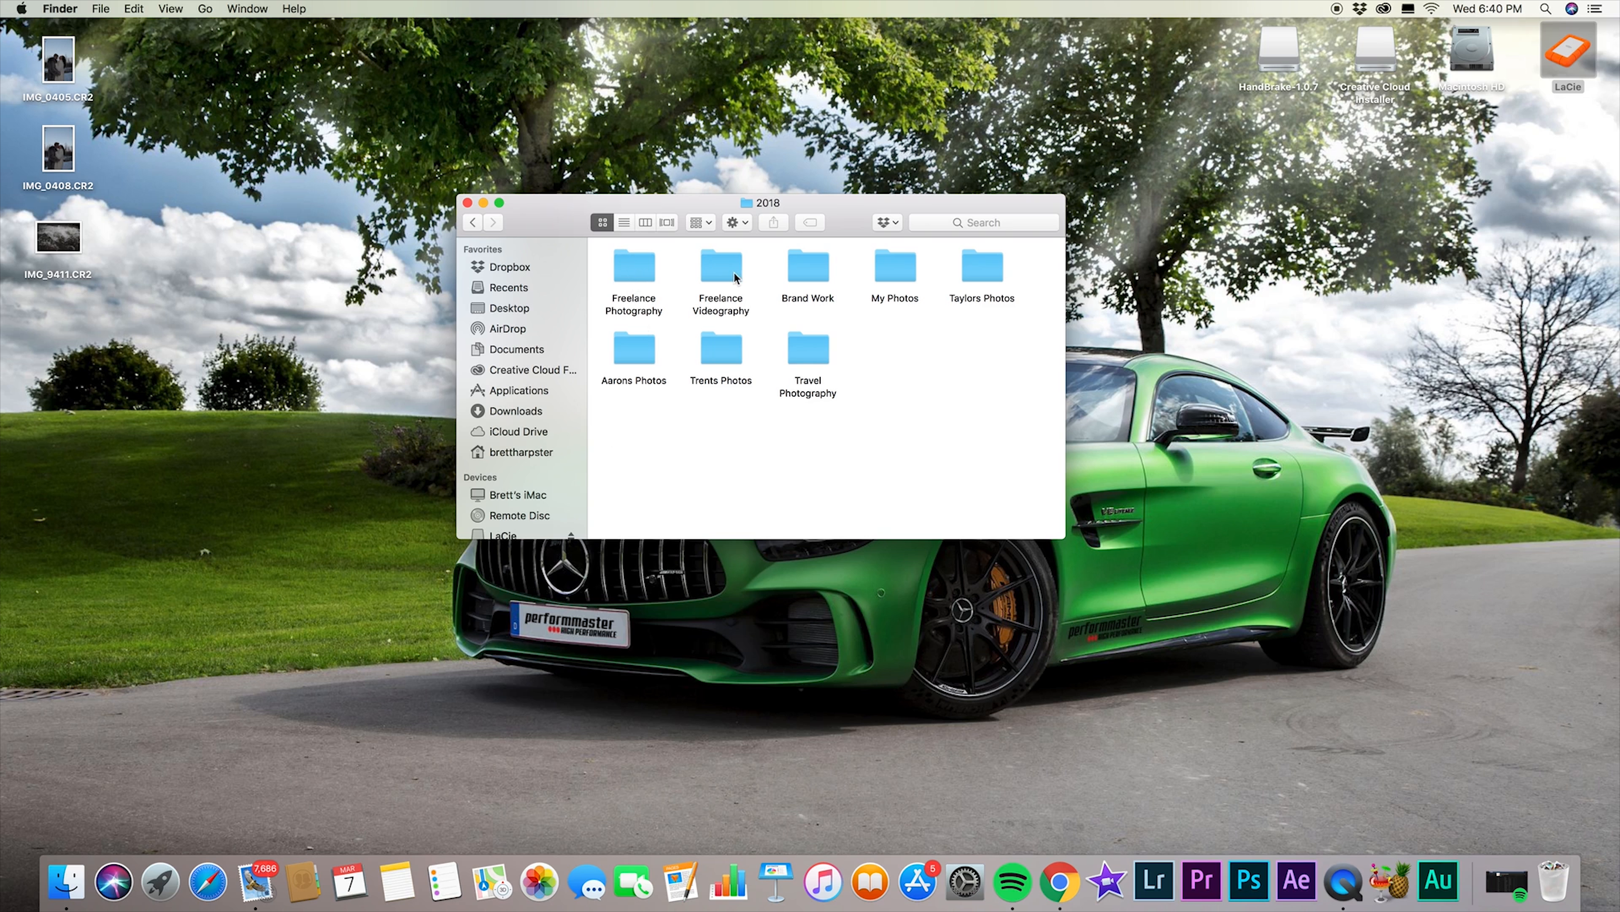
mouse_move(881, 347)
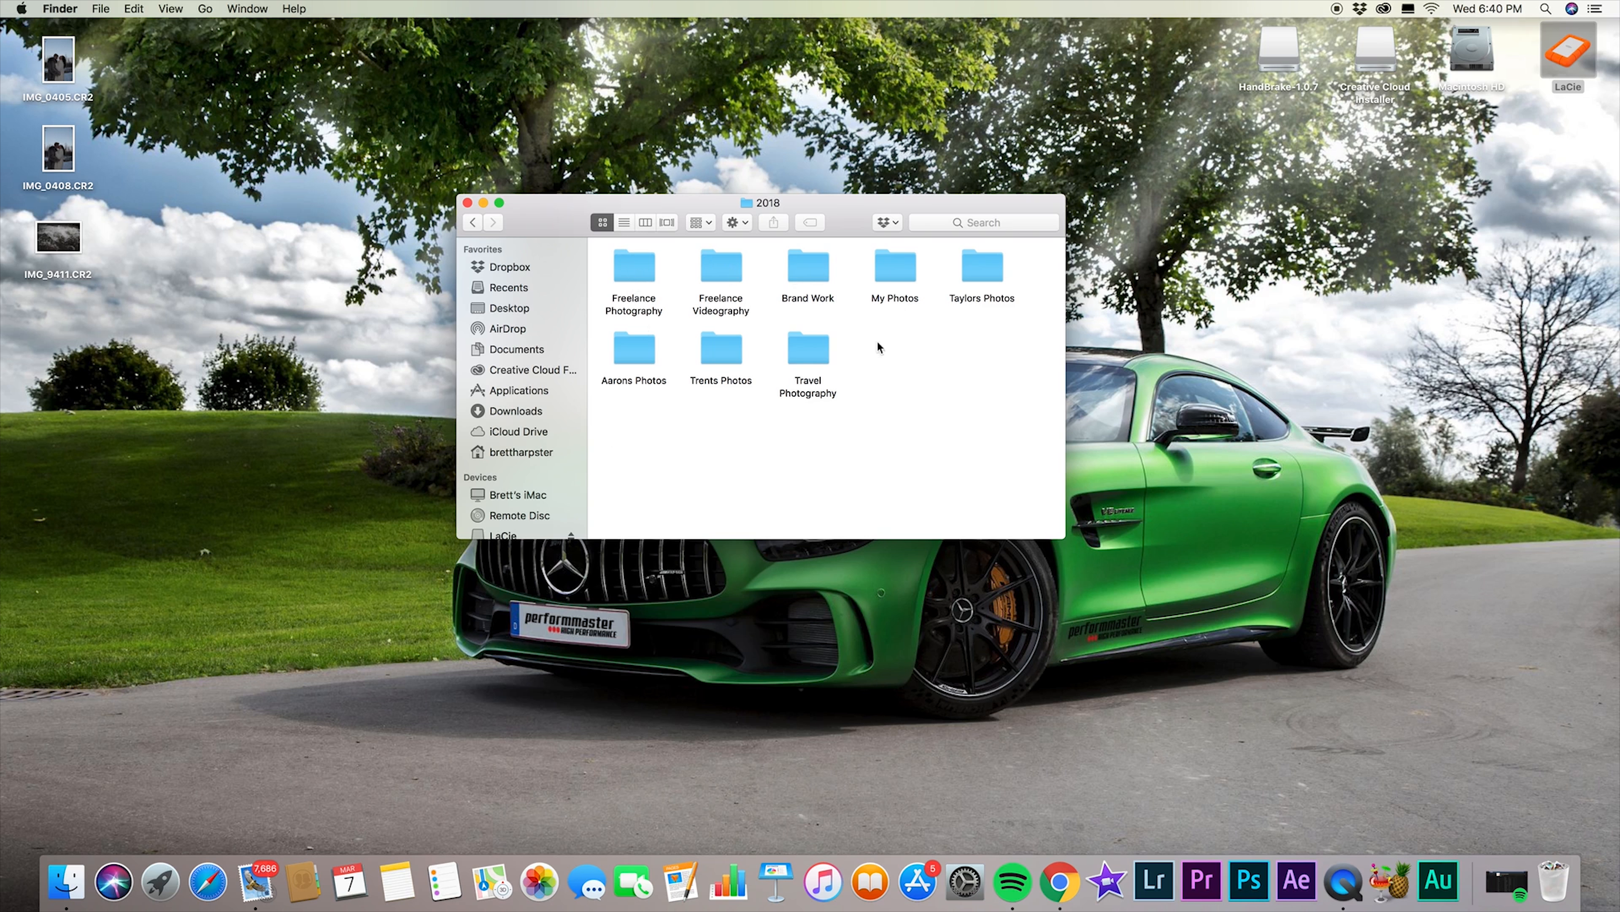
mouse_move(889, 334)
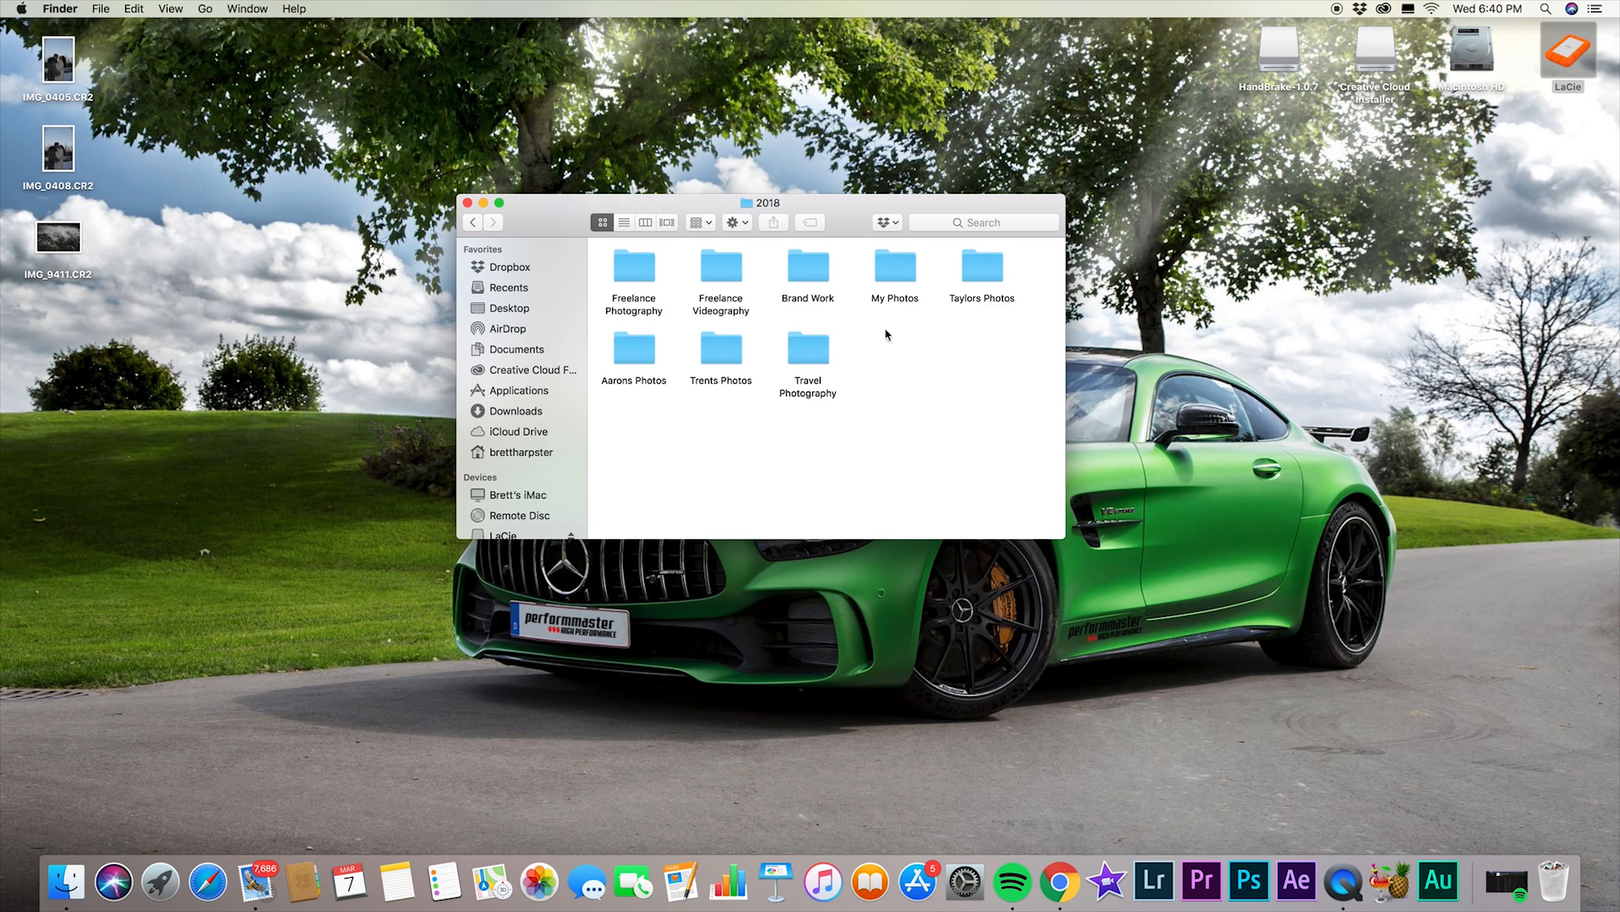
mouse_move(978, 271)
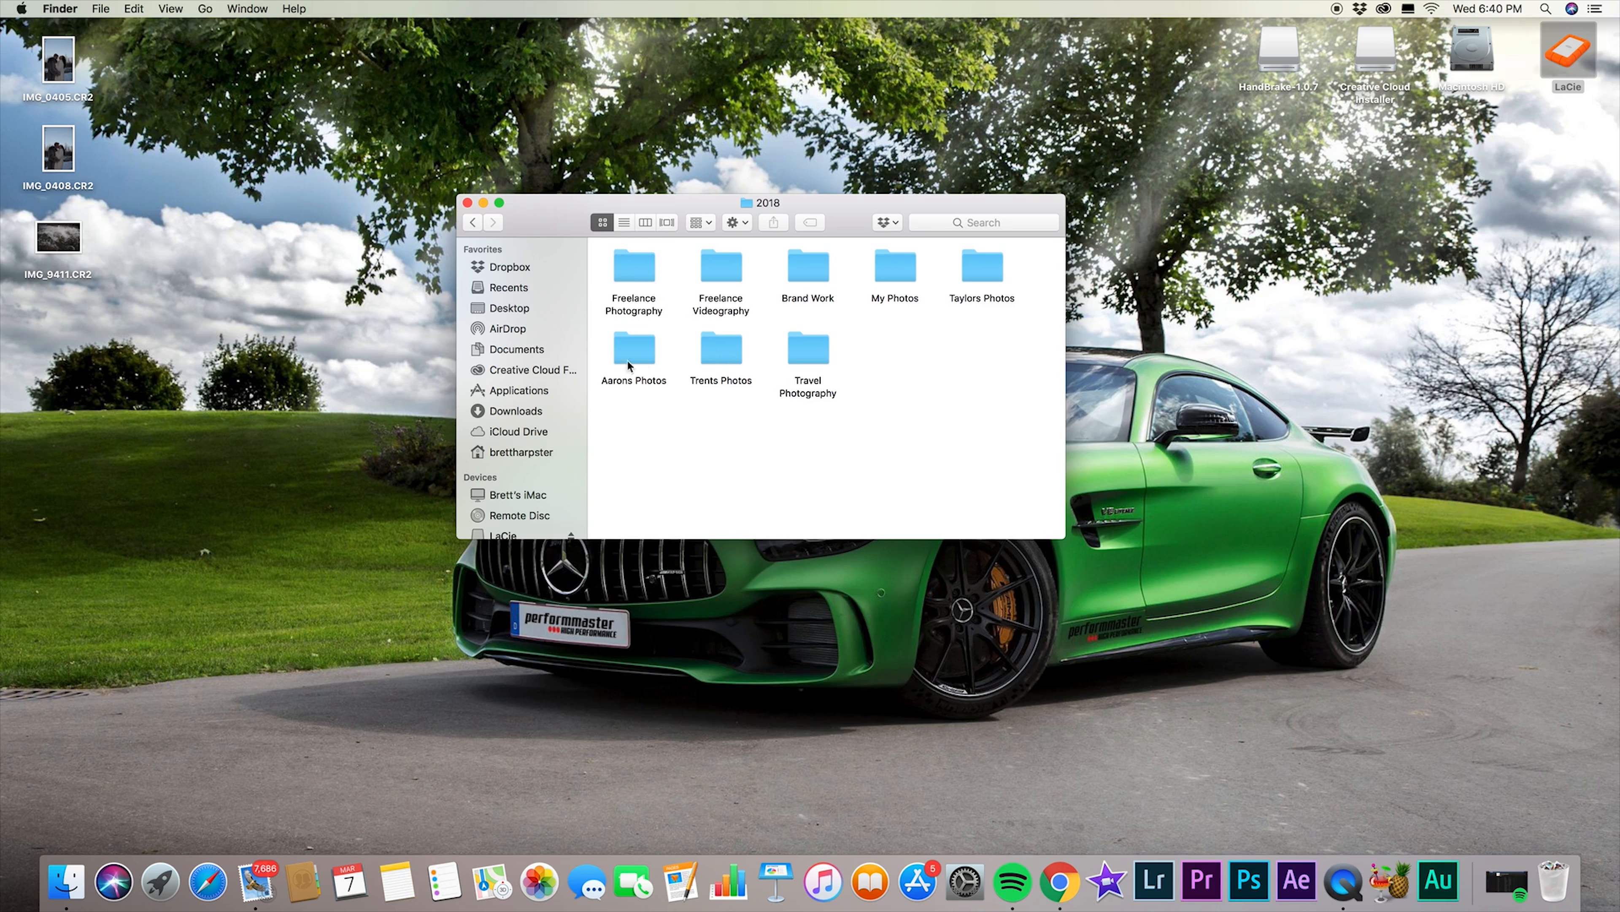
mouse_move(689, 359)
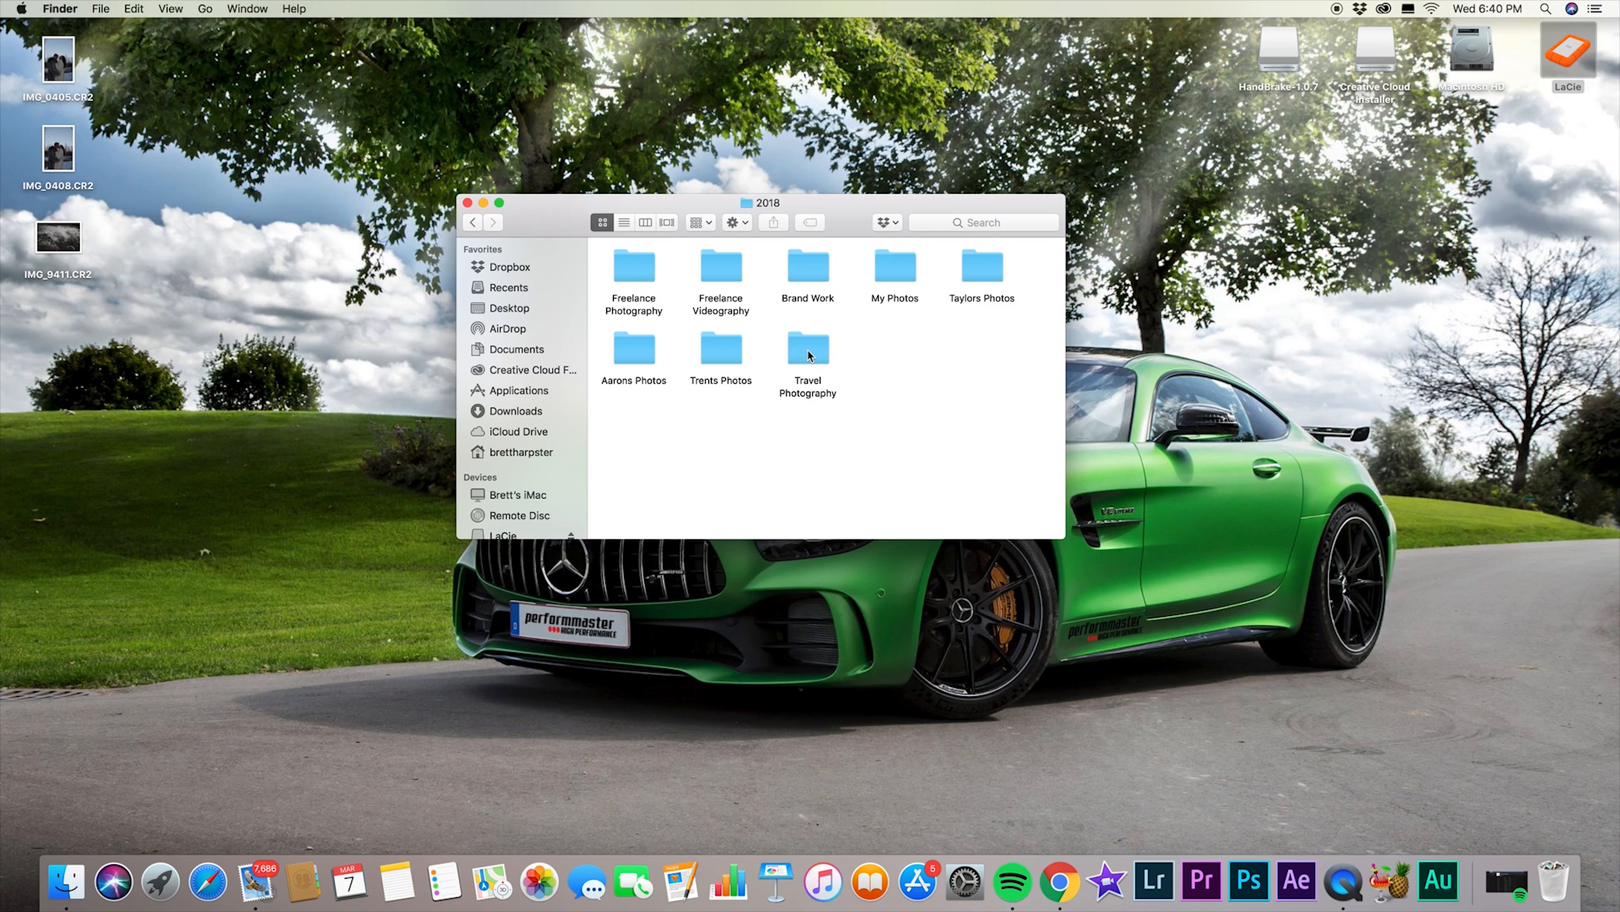
mouse_move(641, 281)
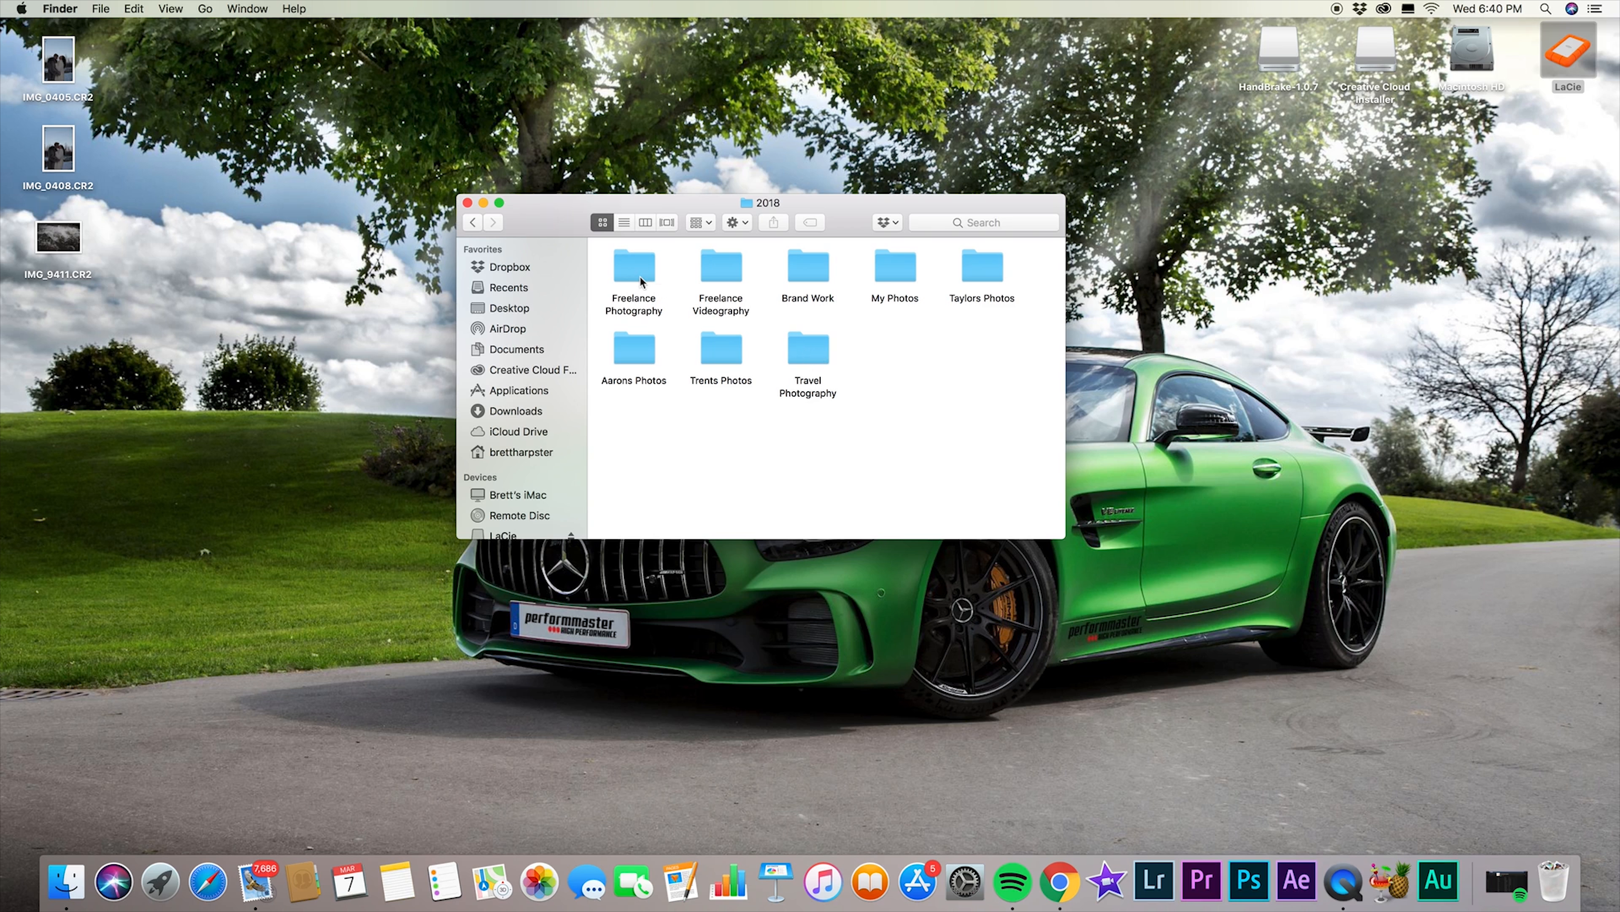
Browse Freelance Photography's 6DMK2 camera folder, viewing its RAW and Final Edit folders.
double_click(634, 265)
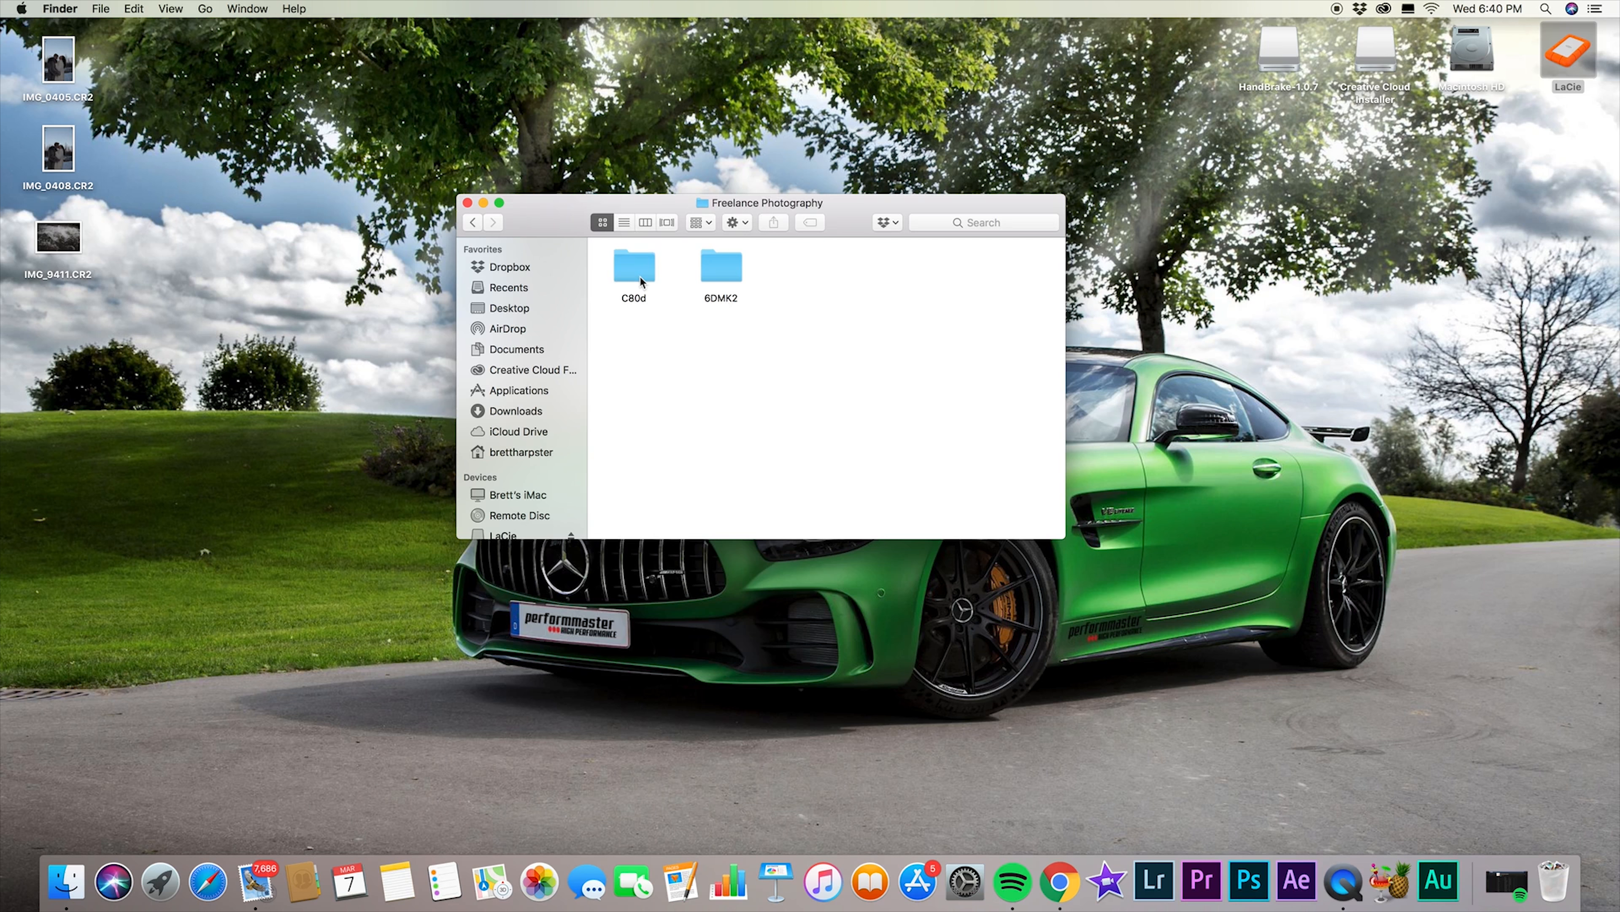
mouse_move(724, 297)
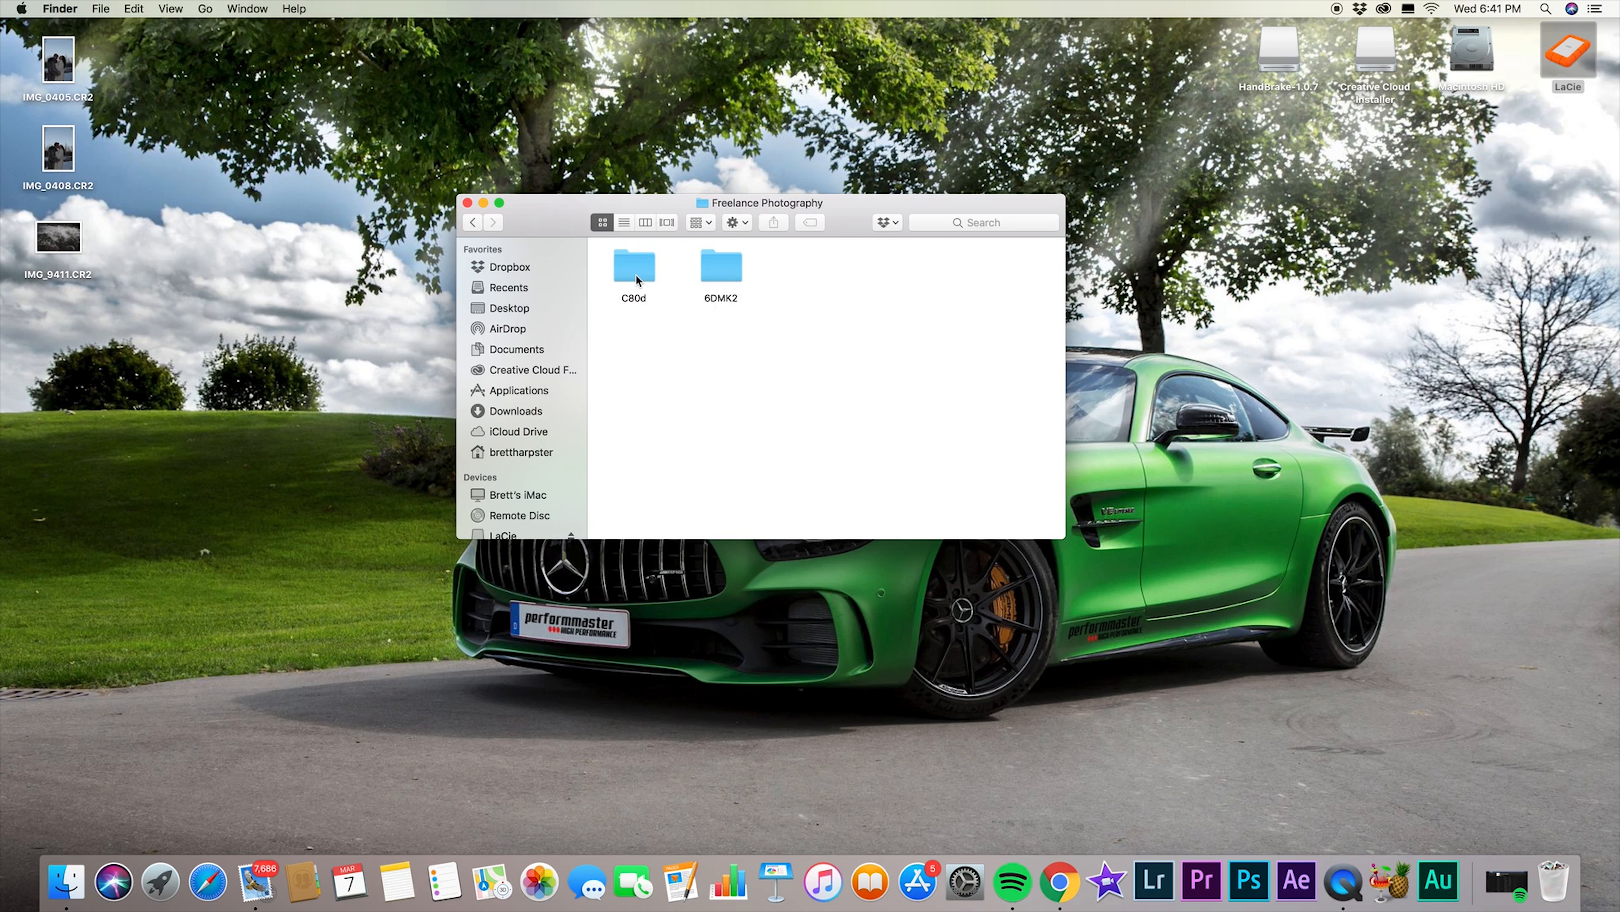
mouse_move(741, 285)
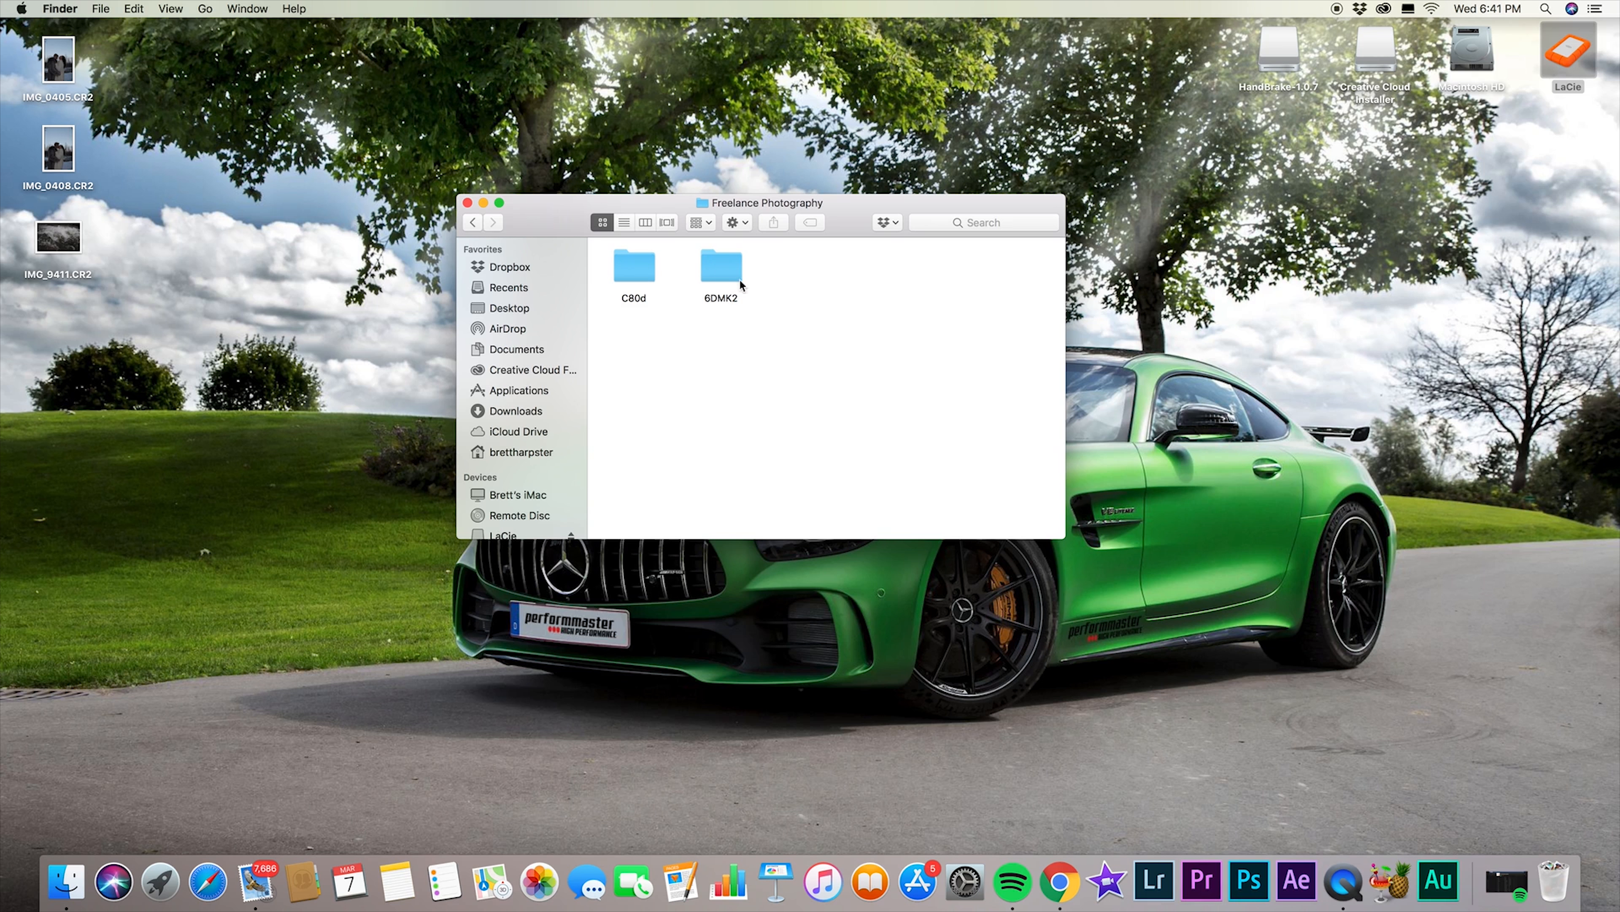
double_click(721, 265)
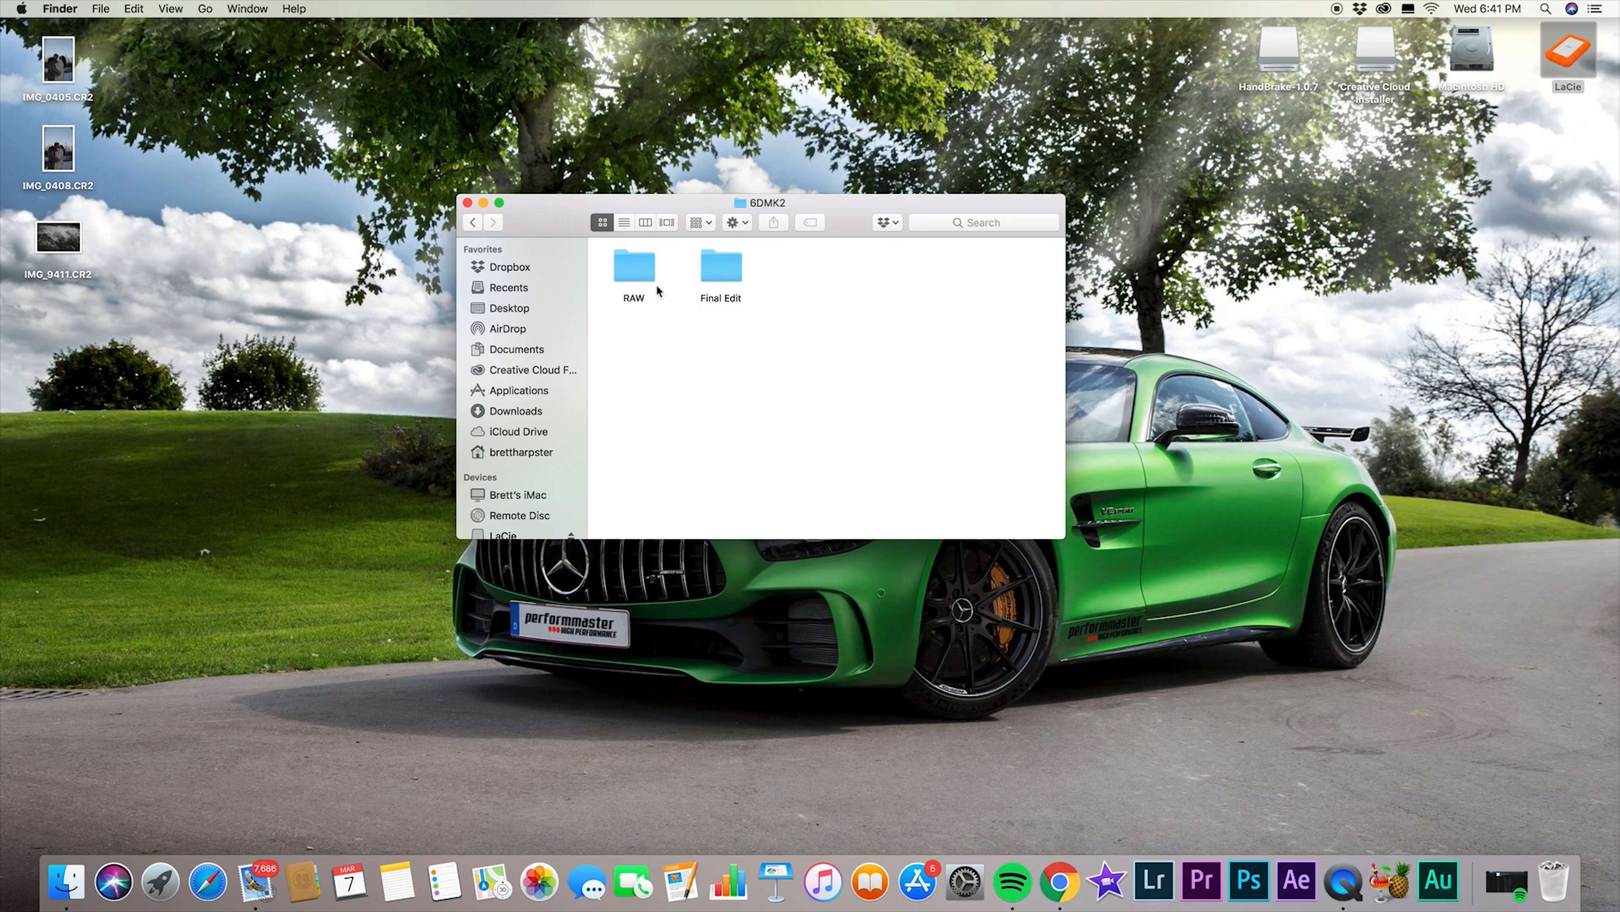
double_click(633, 266)
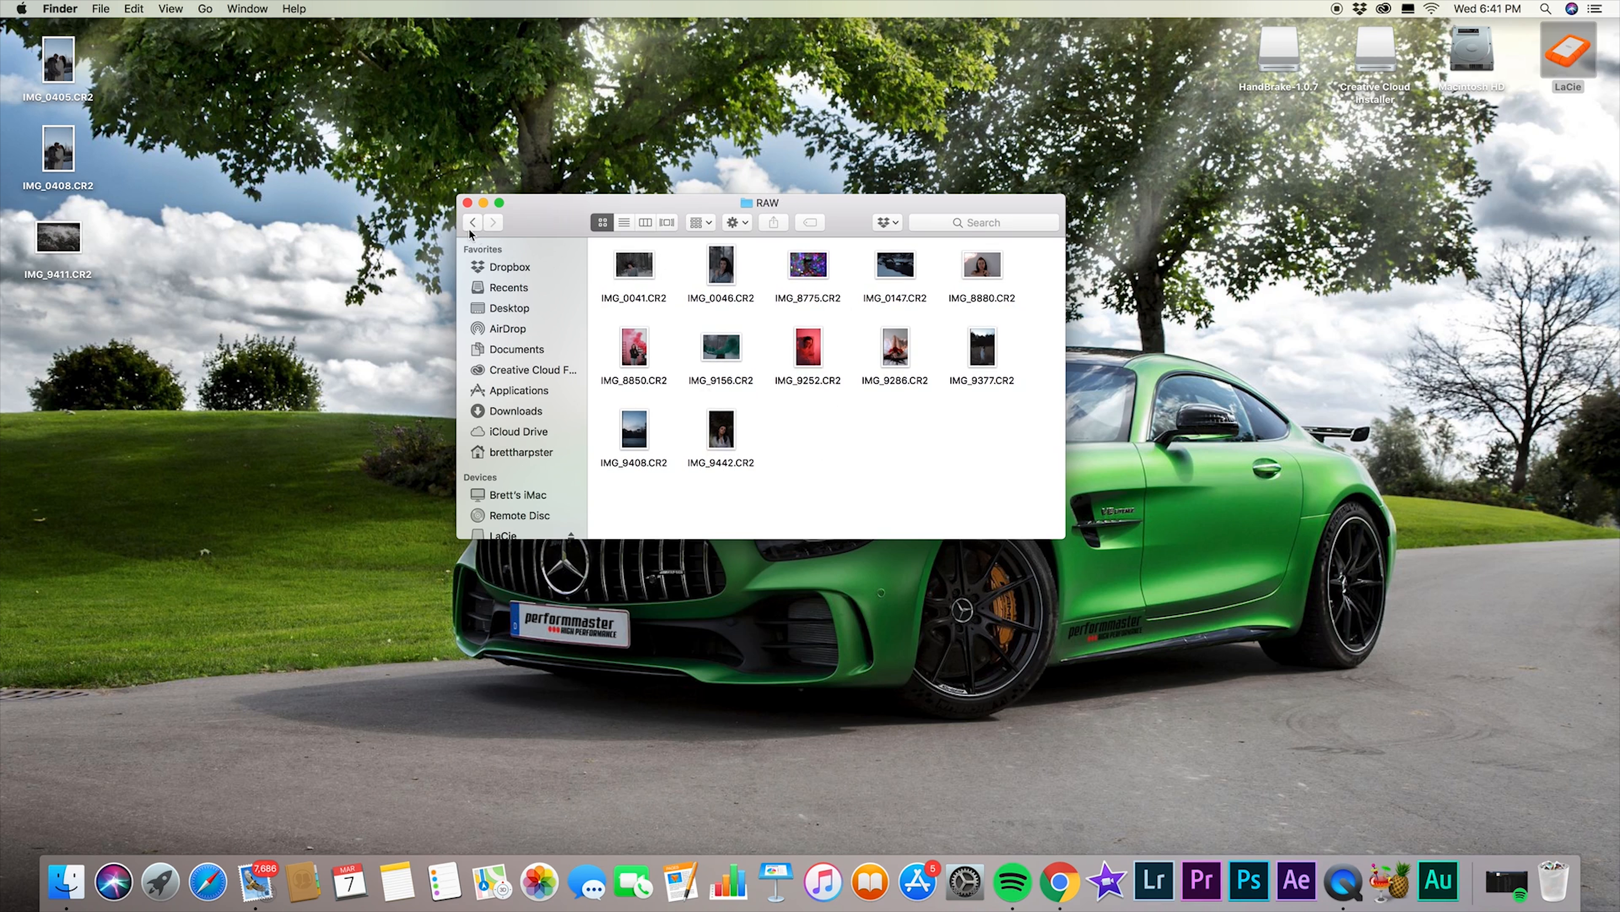
left_click(474, 223)
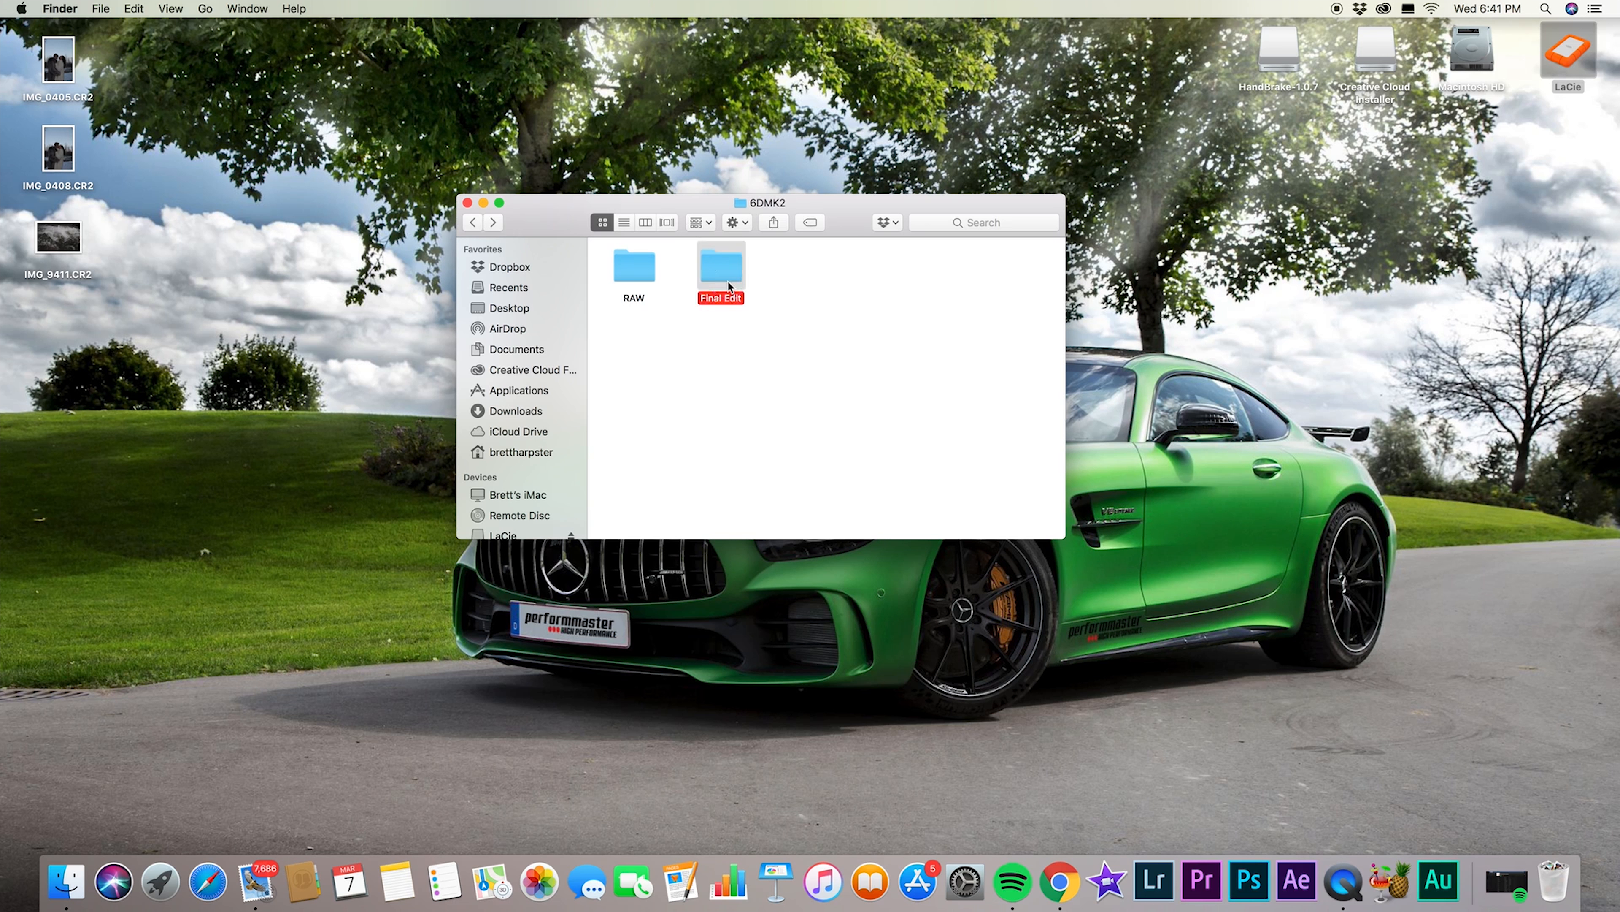
double_click(721, 265)
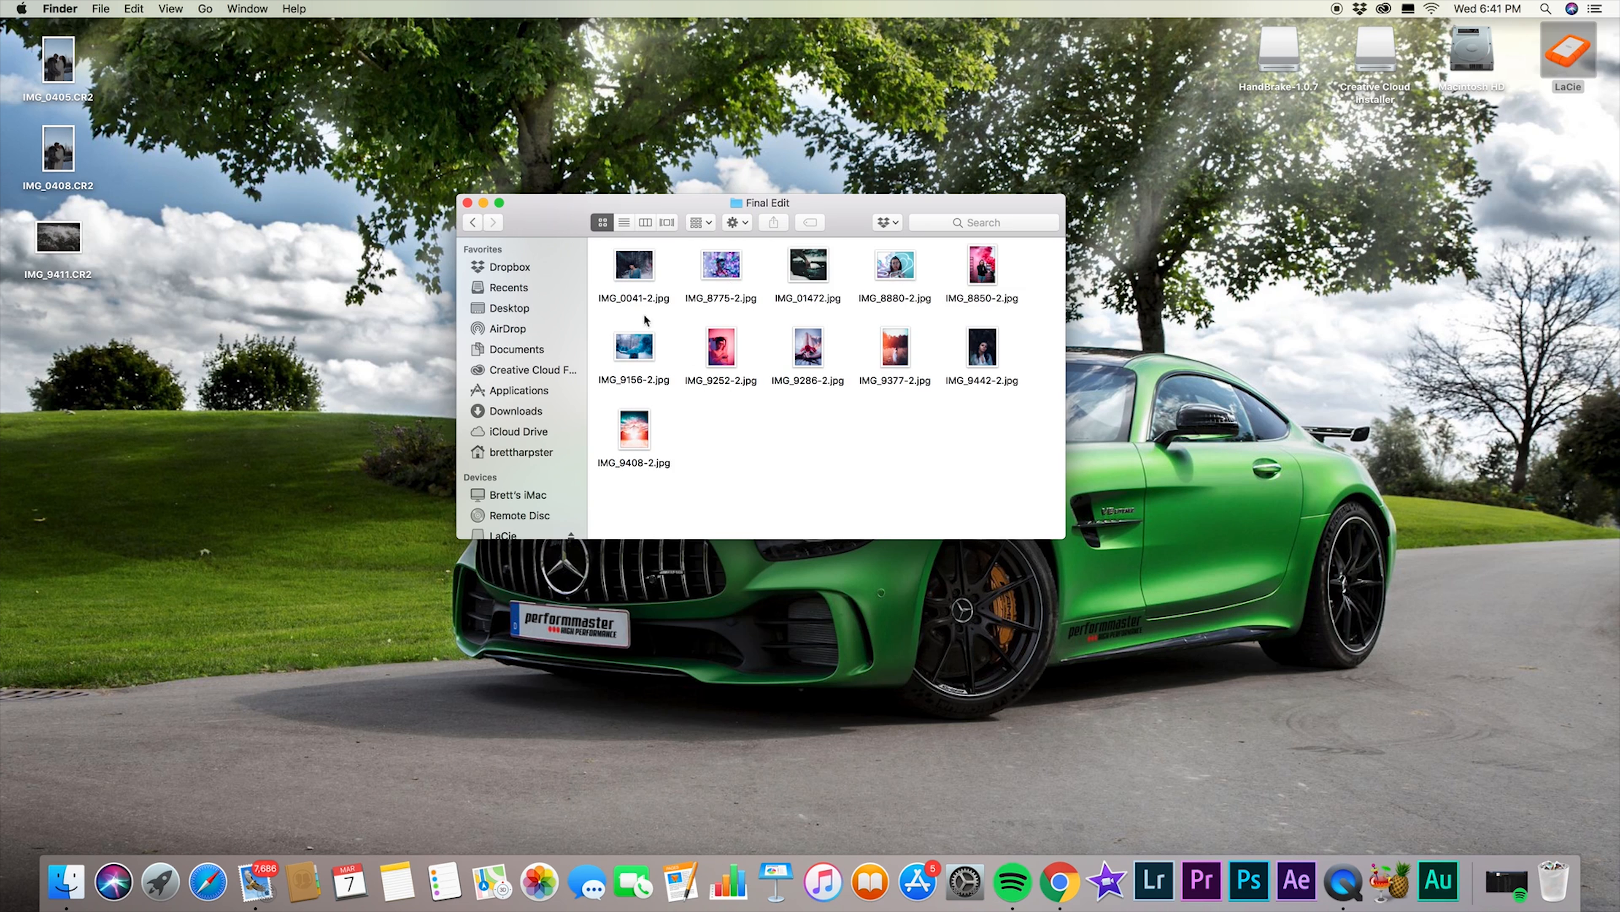
Return to Freelance Photography and open the C80d camera folder's Final Edit photos.
left_click(475, 223)
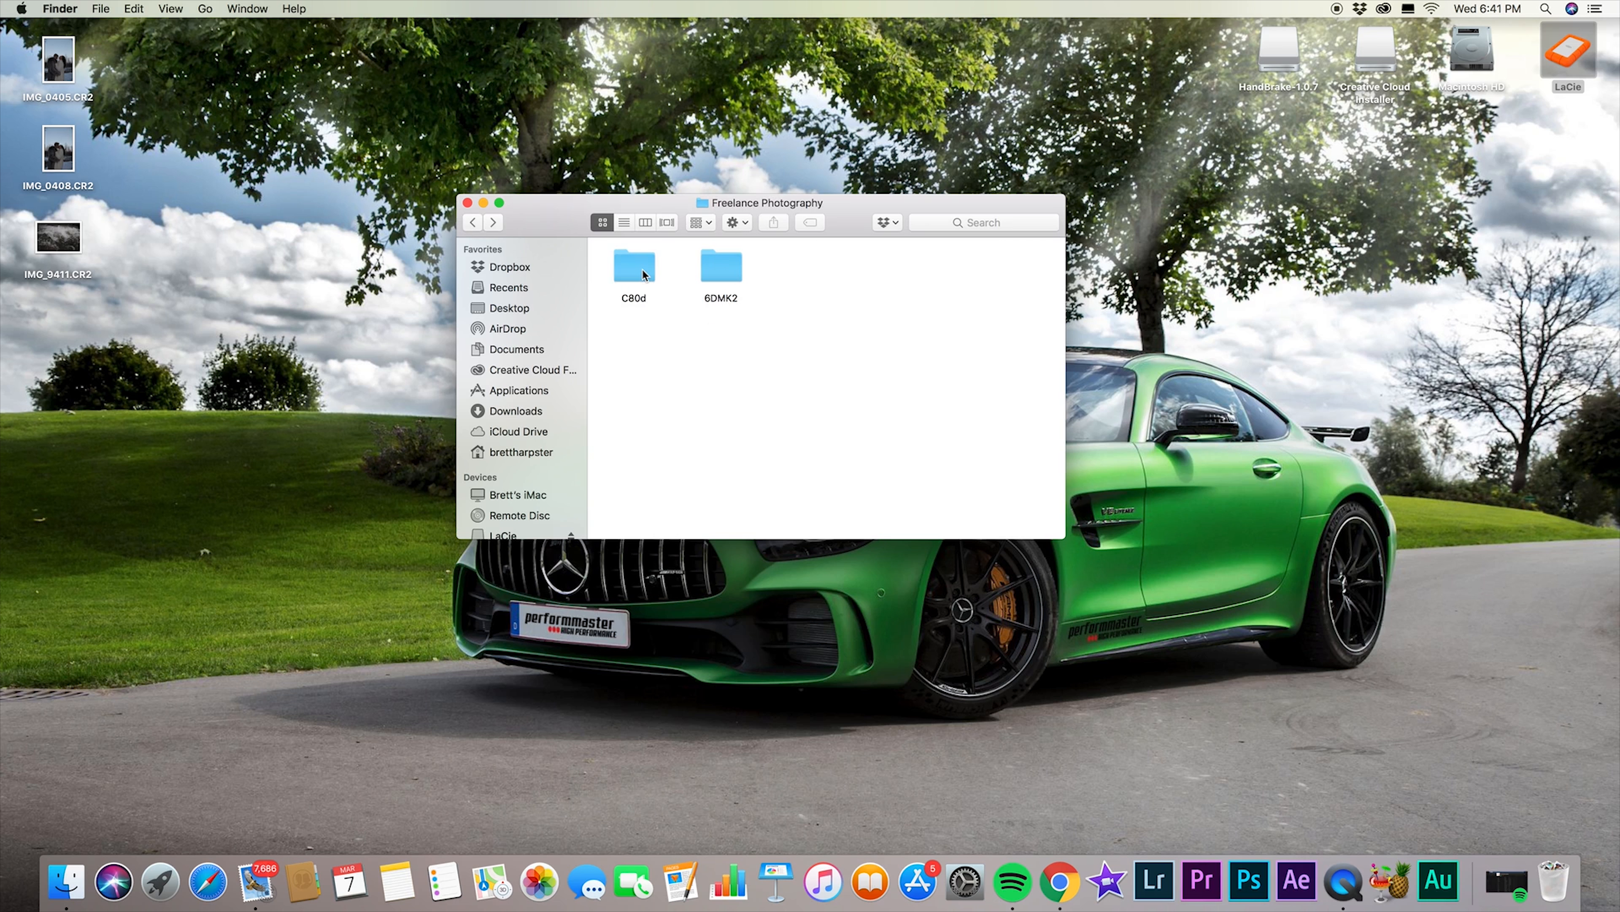
double_click(634, 265)
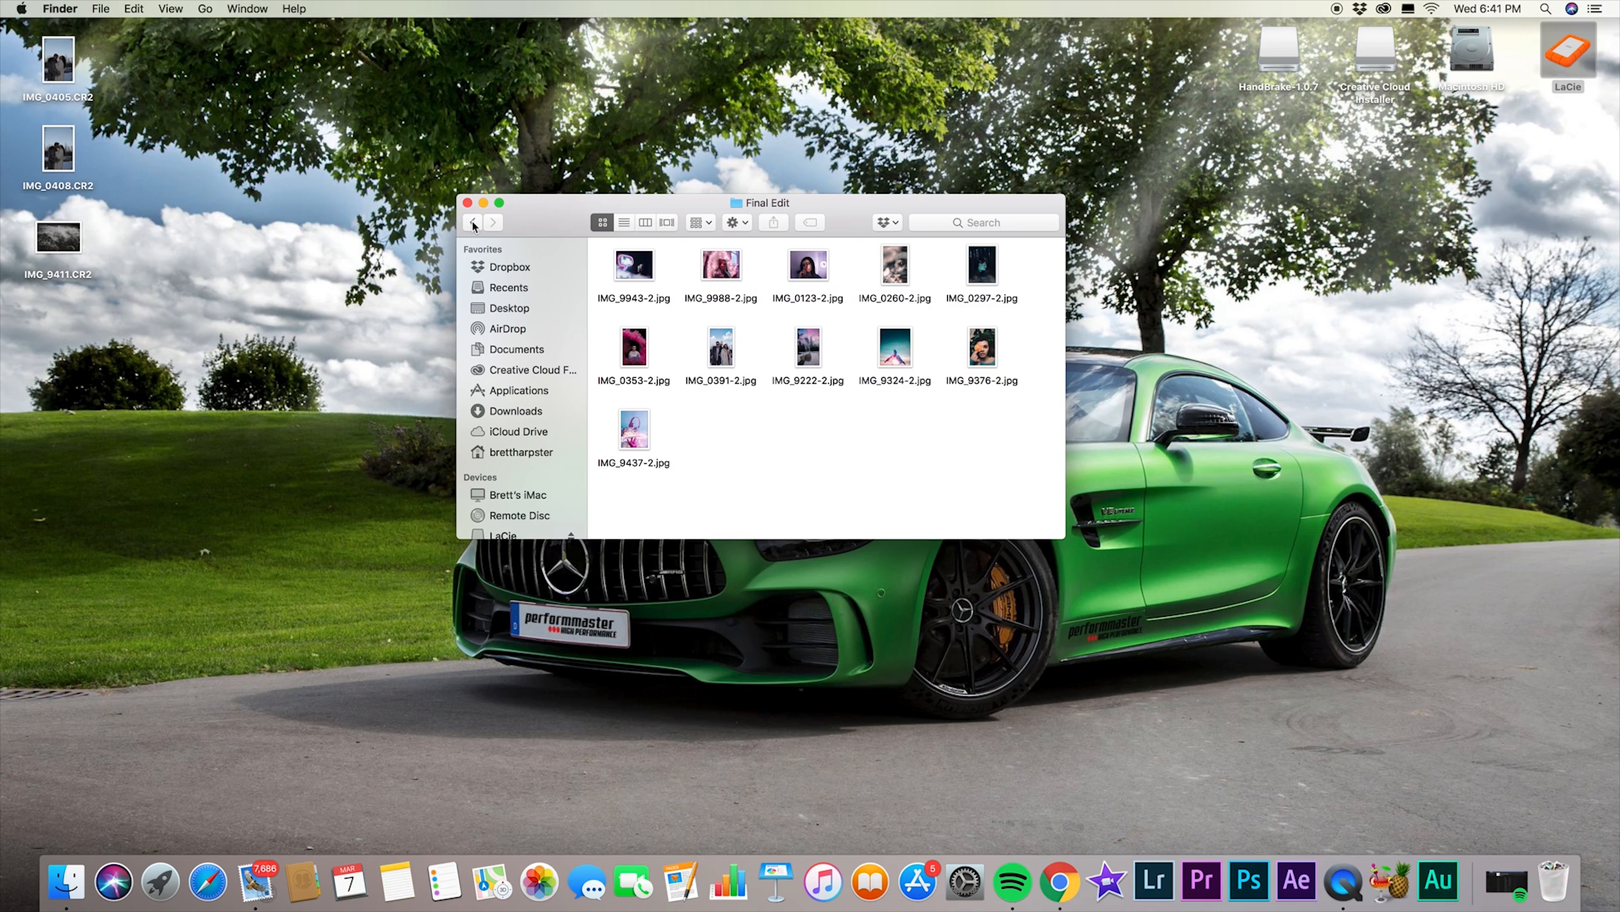
Go into Freelance Videography's C80d folder and open the NYC Edit project folder.
left_click(473, 222)
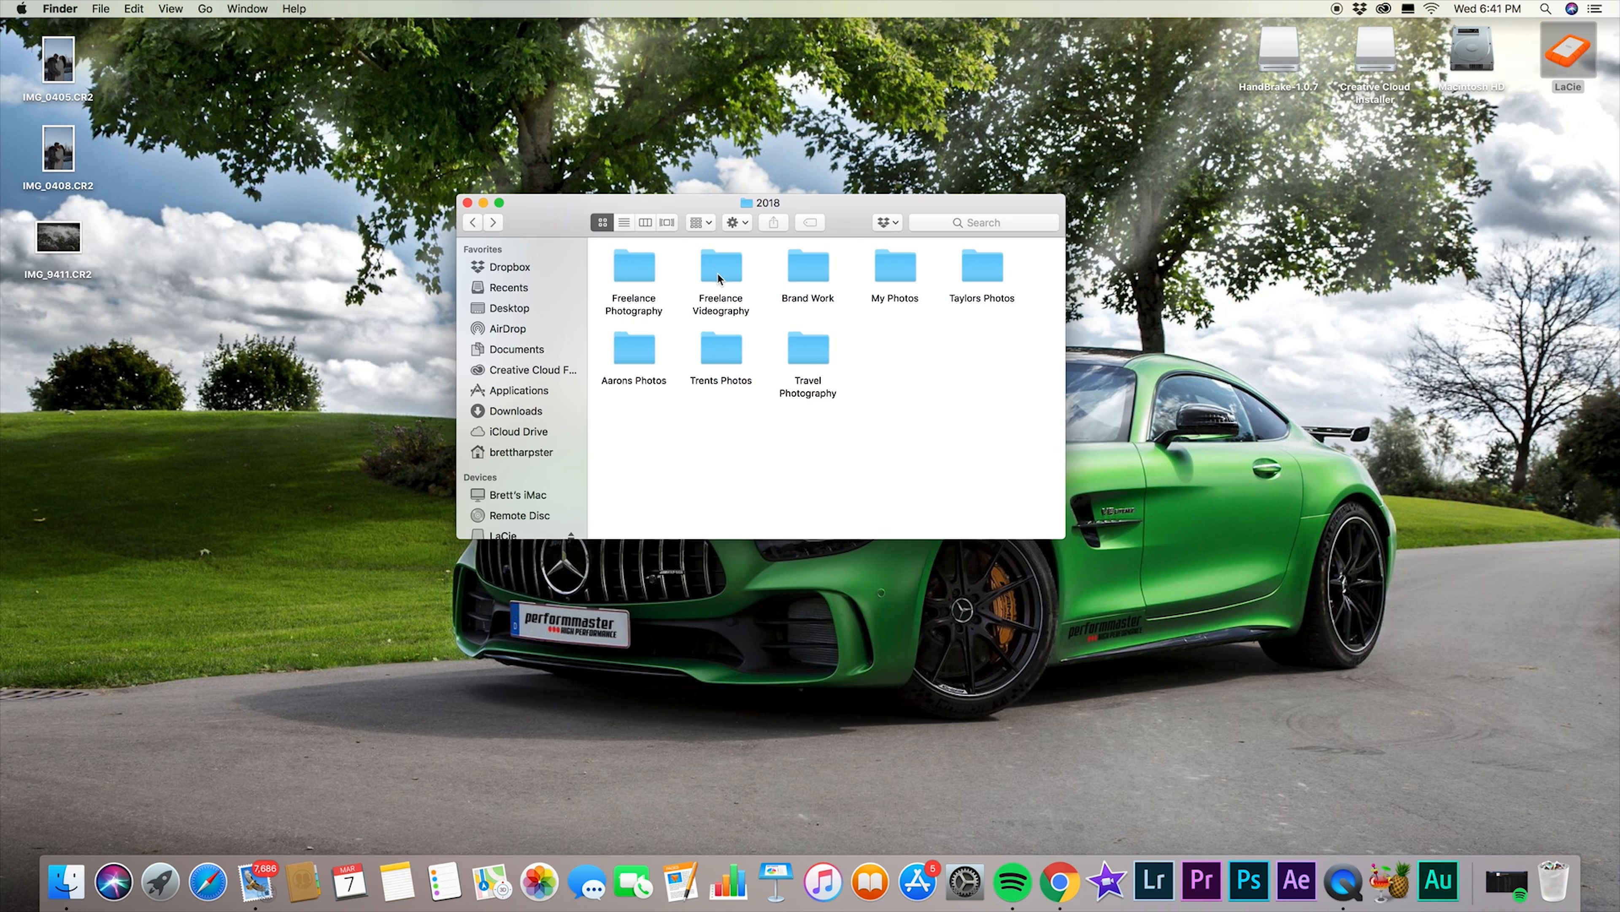
double_click(720, 266)
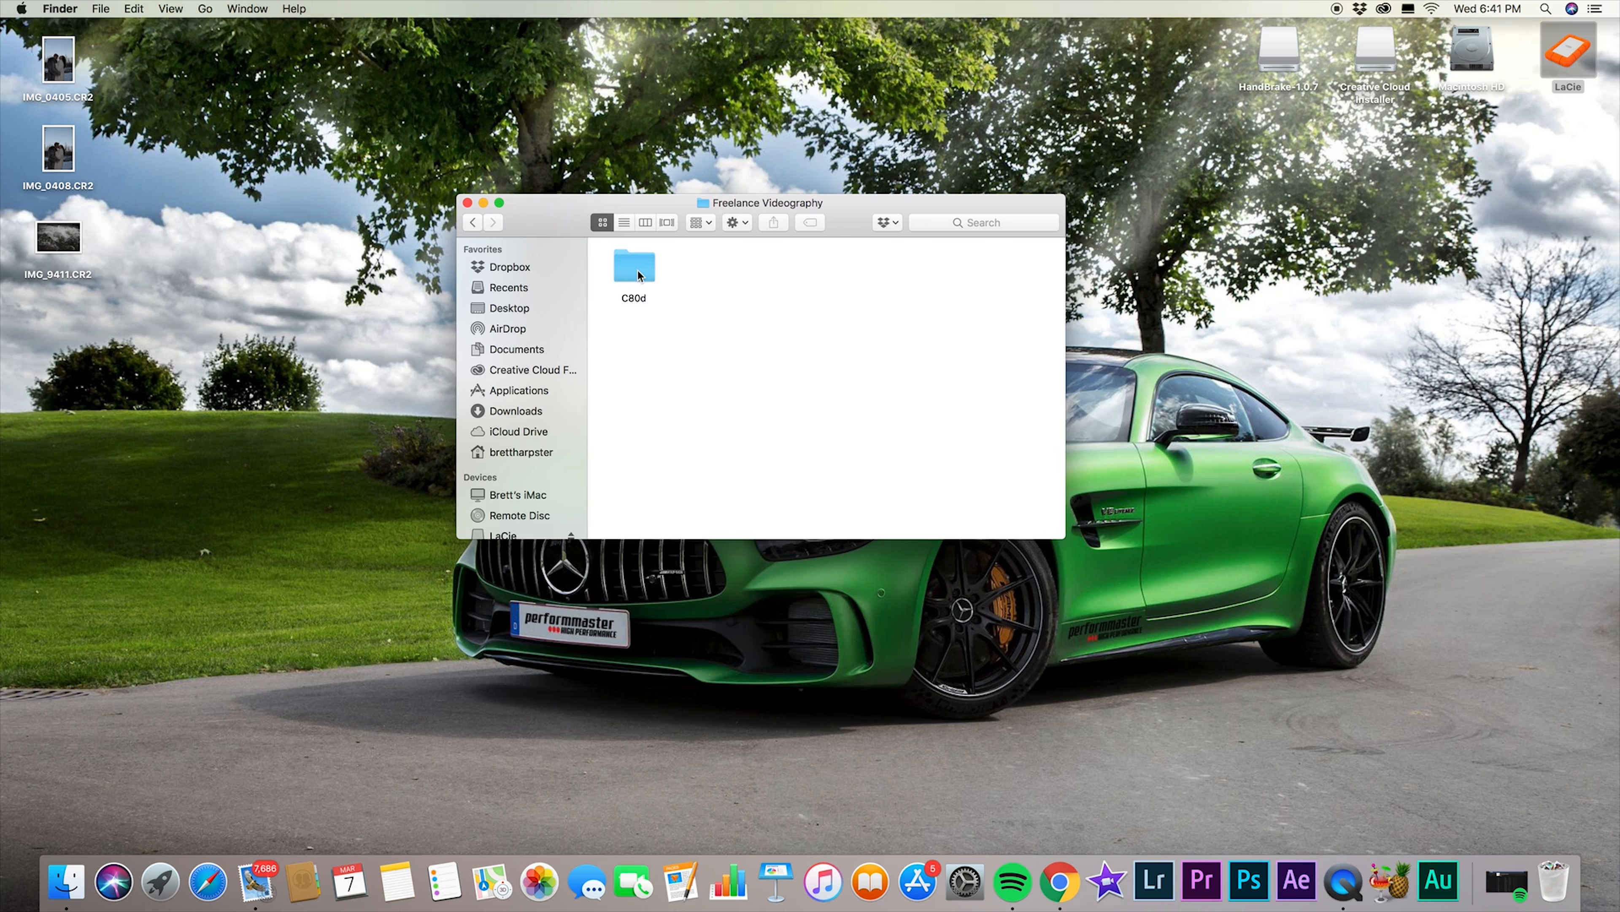
double_click(635, 266)
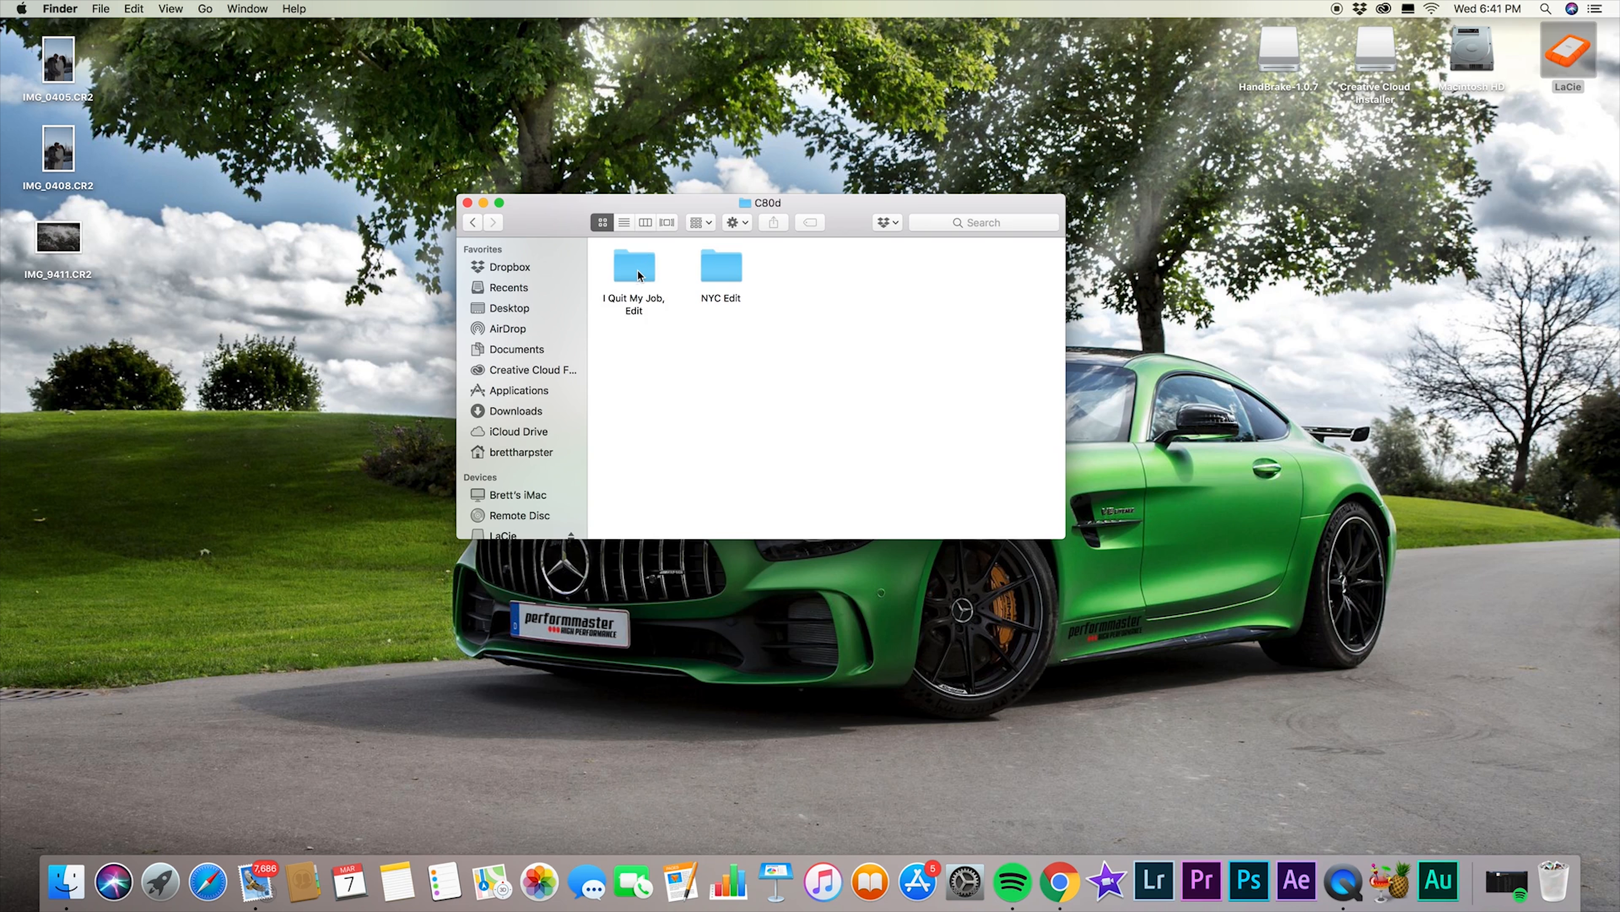
left_click(721, 269)
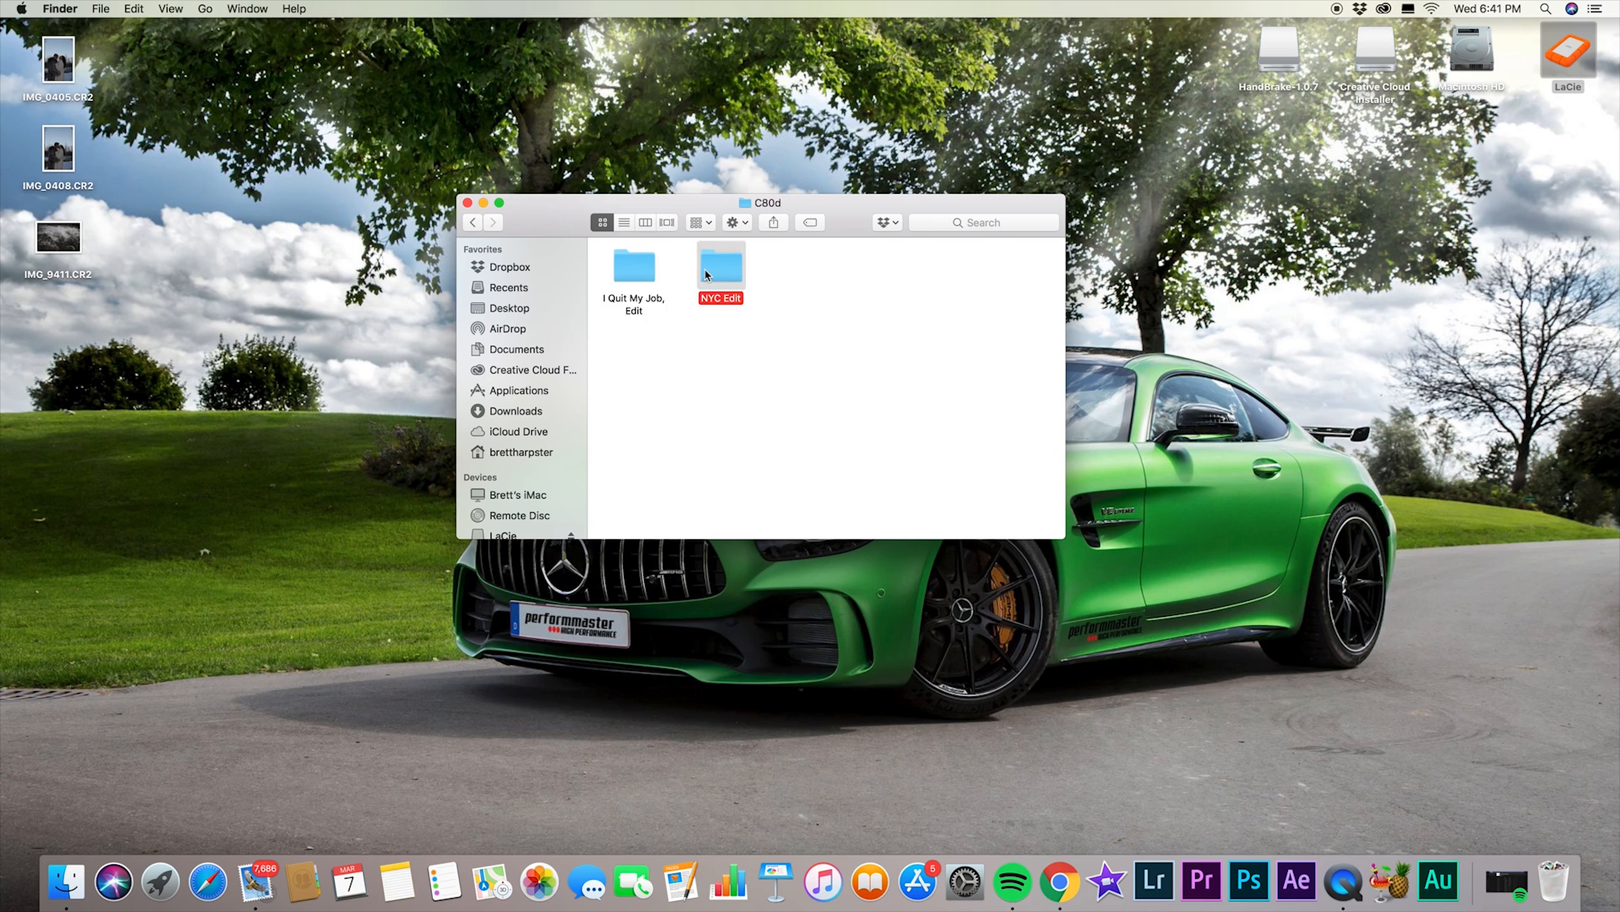
double_click(720, 265)
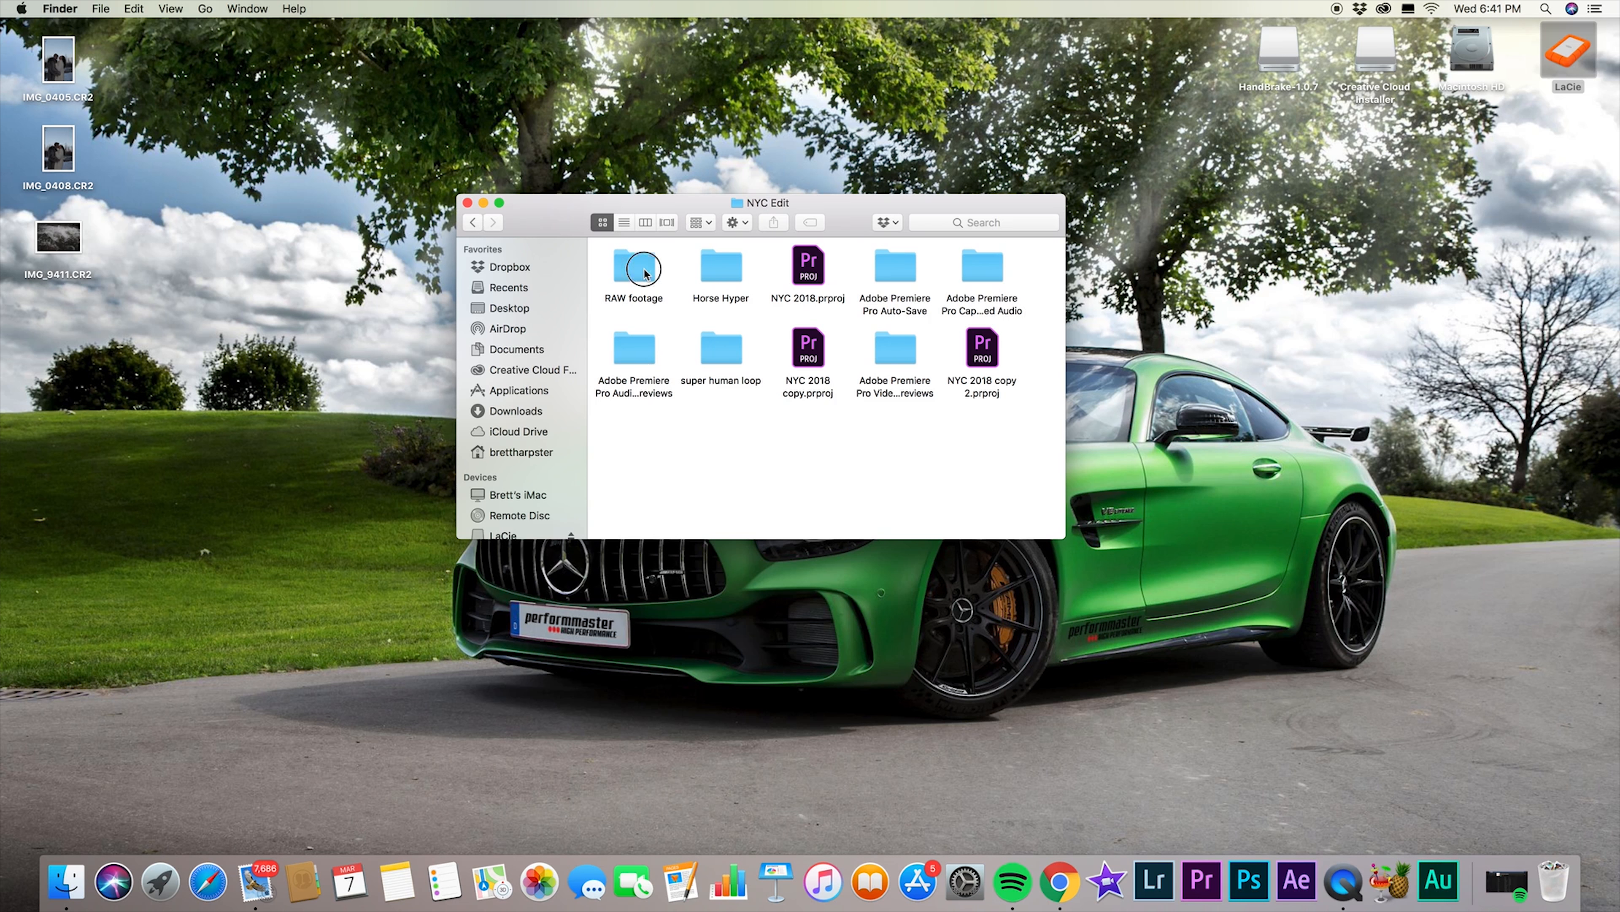
Look through the Horse Hyper folder's CR2 files, then return to NYC Edit.
double_click(638, 268)
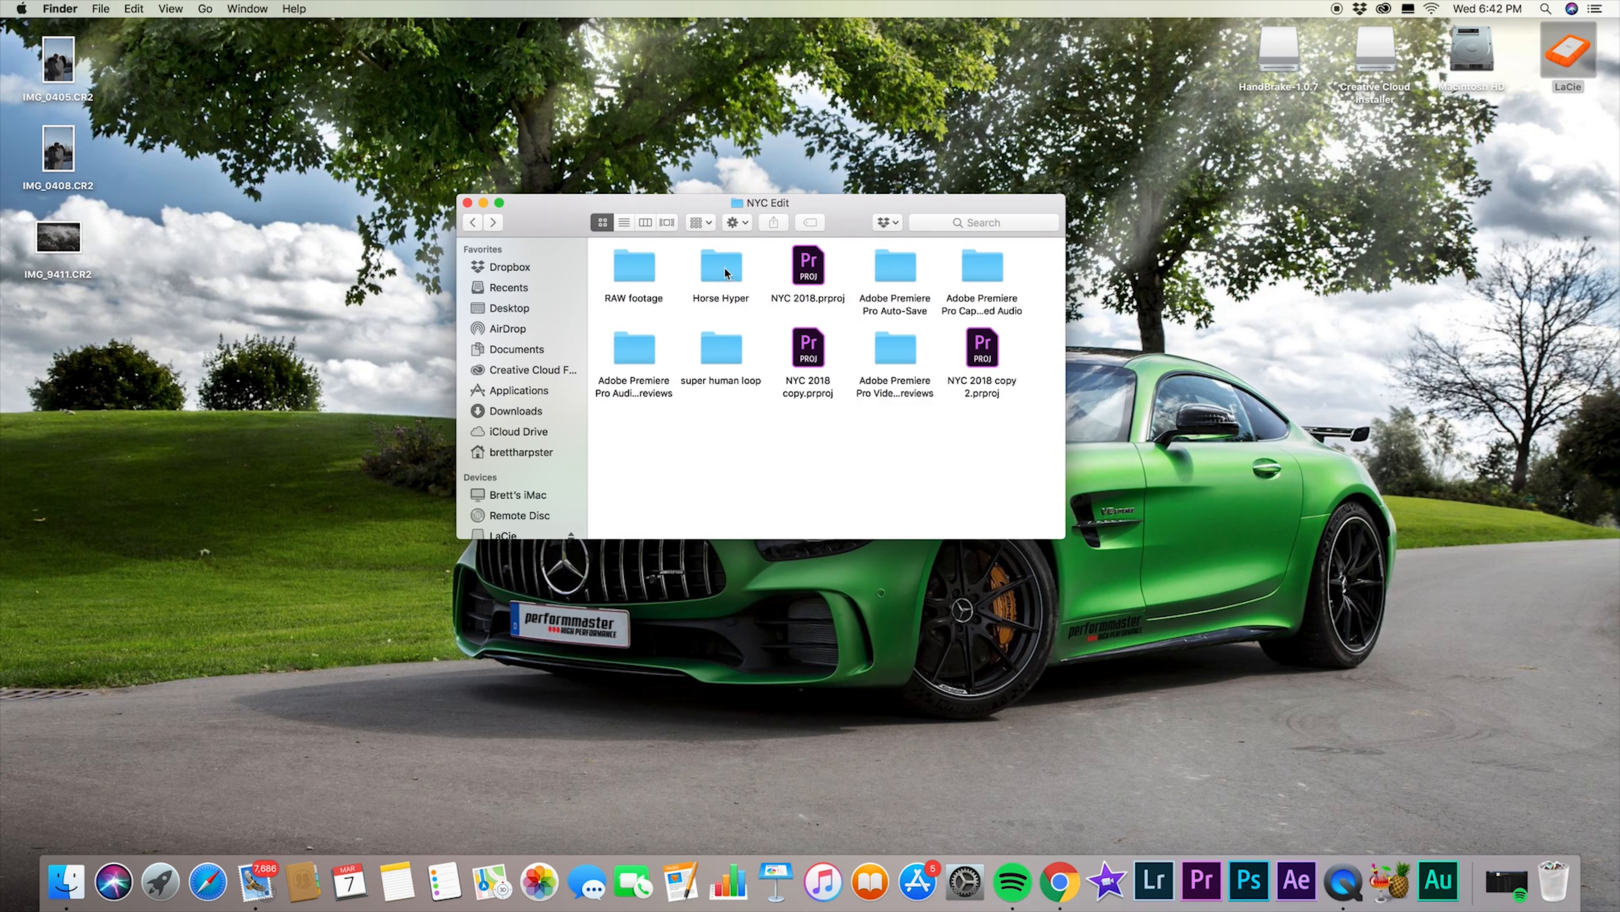
double_click(721, 265)
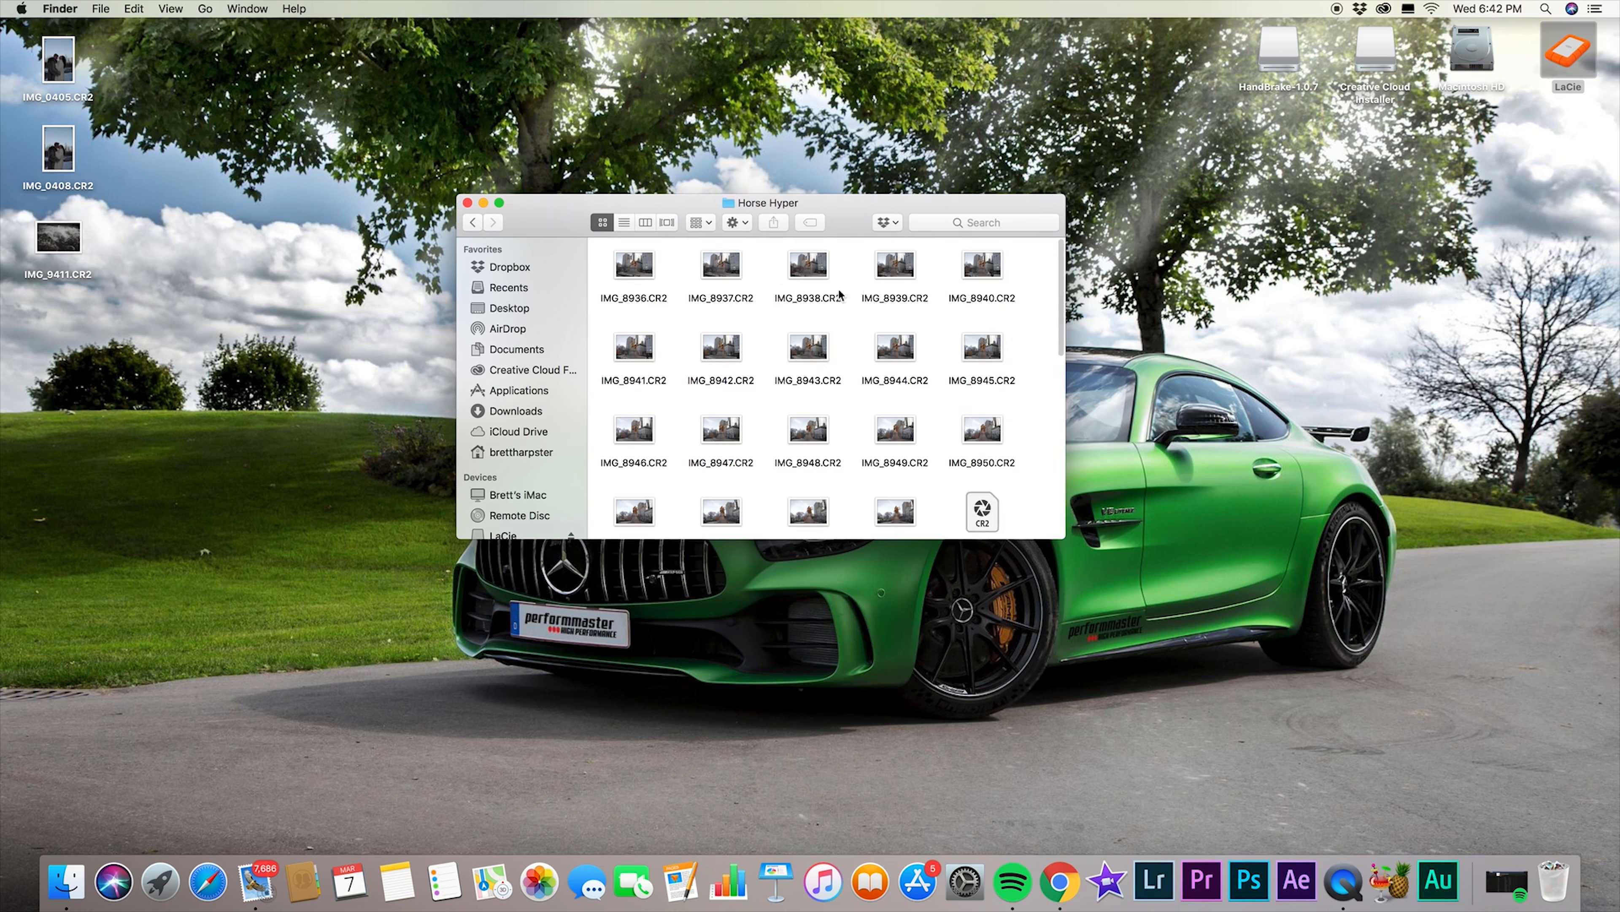
scroll("down", 3)
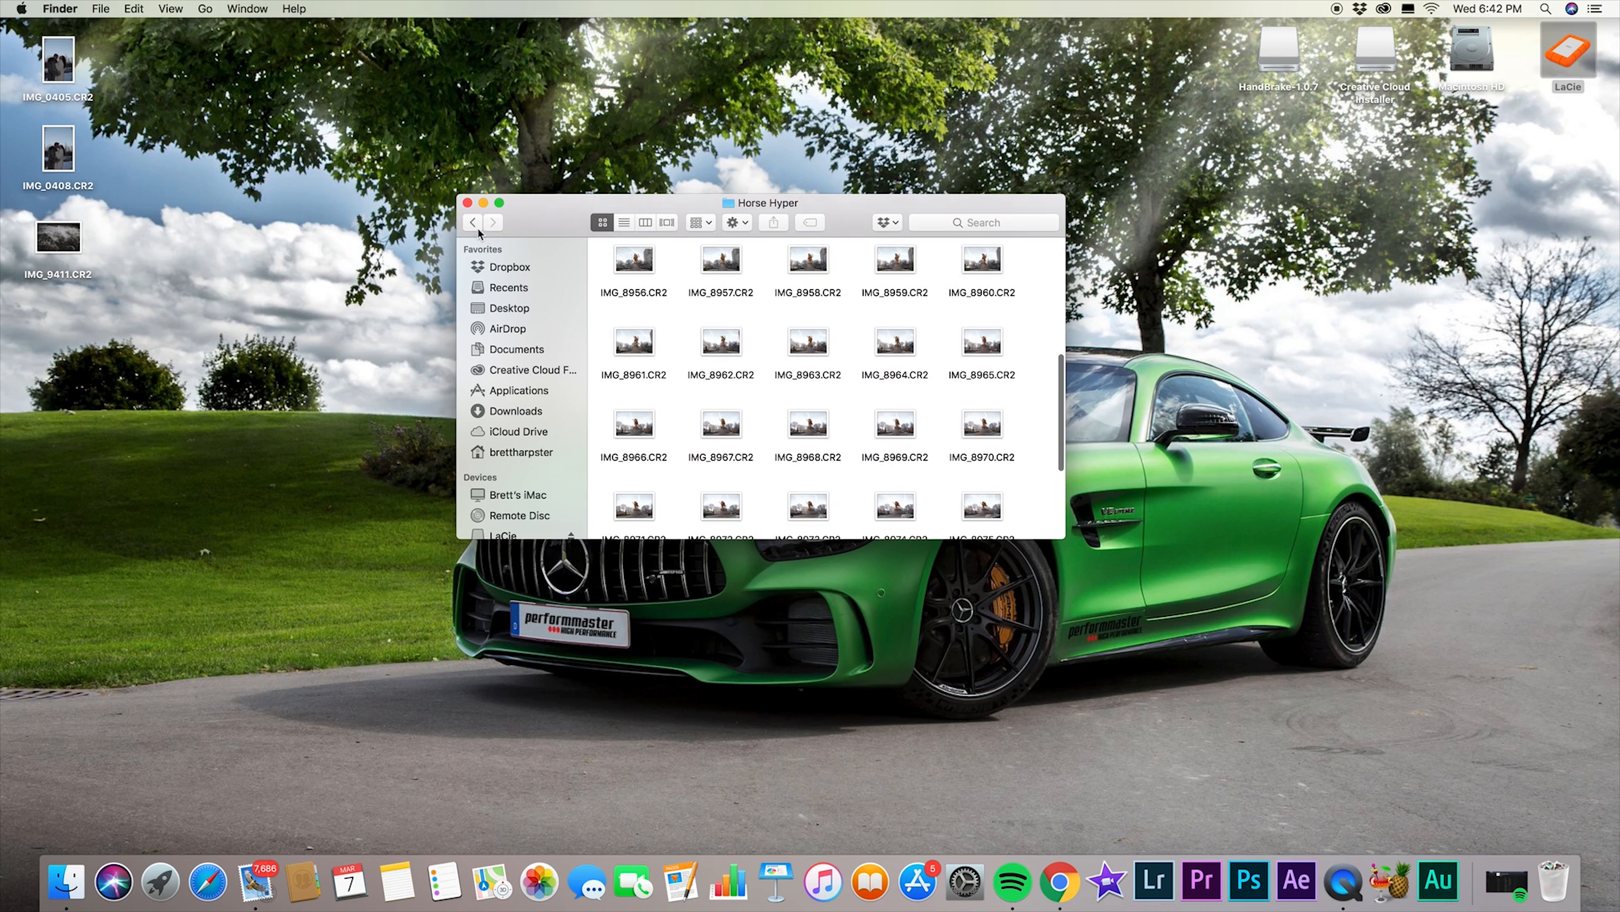
left_click(474, 223)
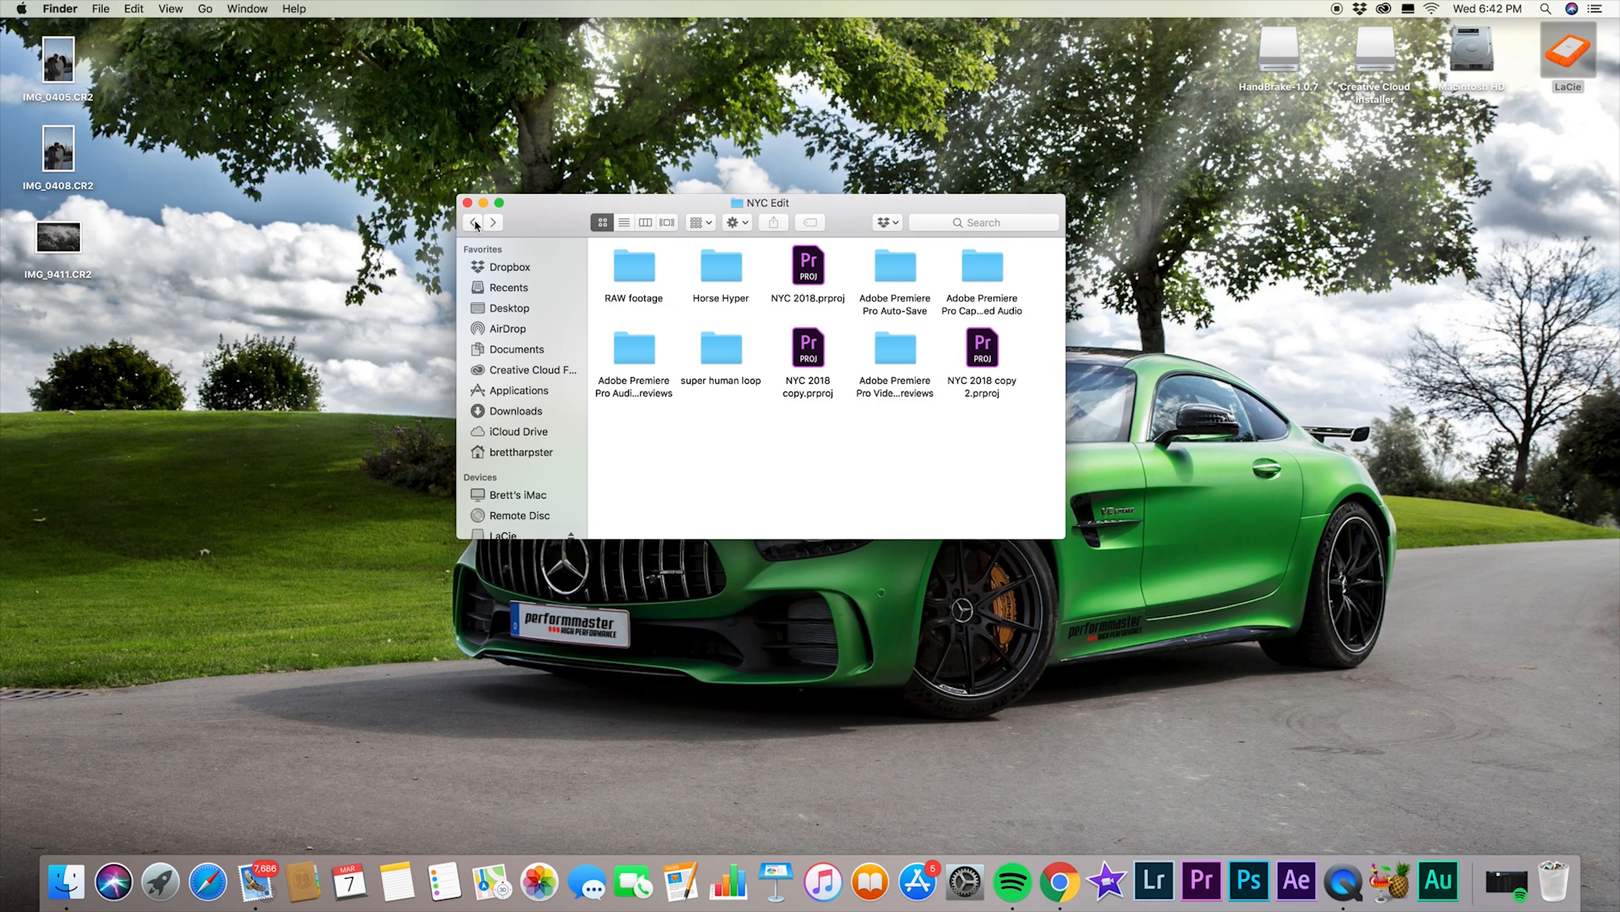
Back out to the Photo & Video folder showing the 2017 and 2018 year folders.
left_click(473, 223)
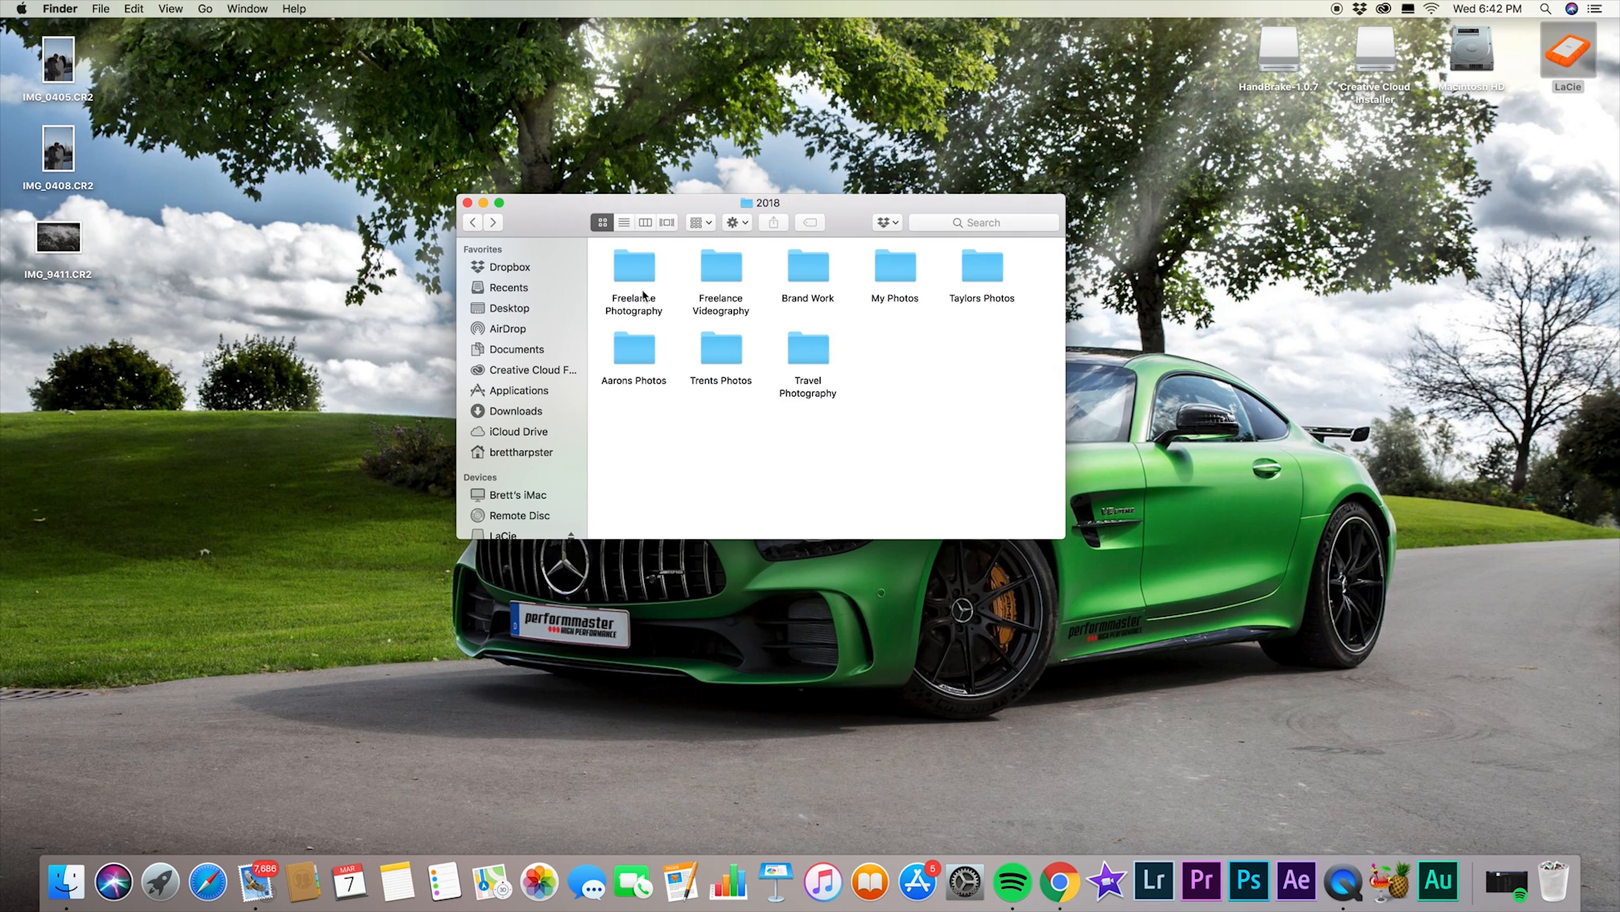
double_click(634, 266)
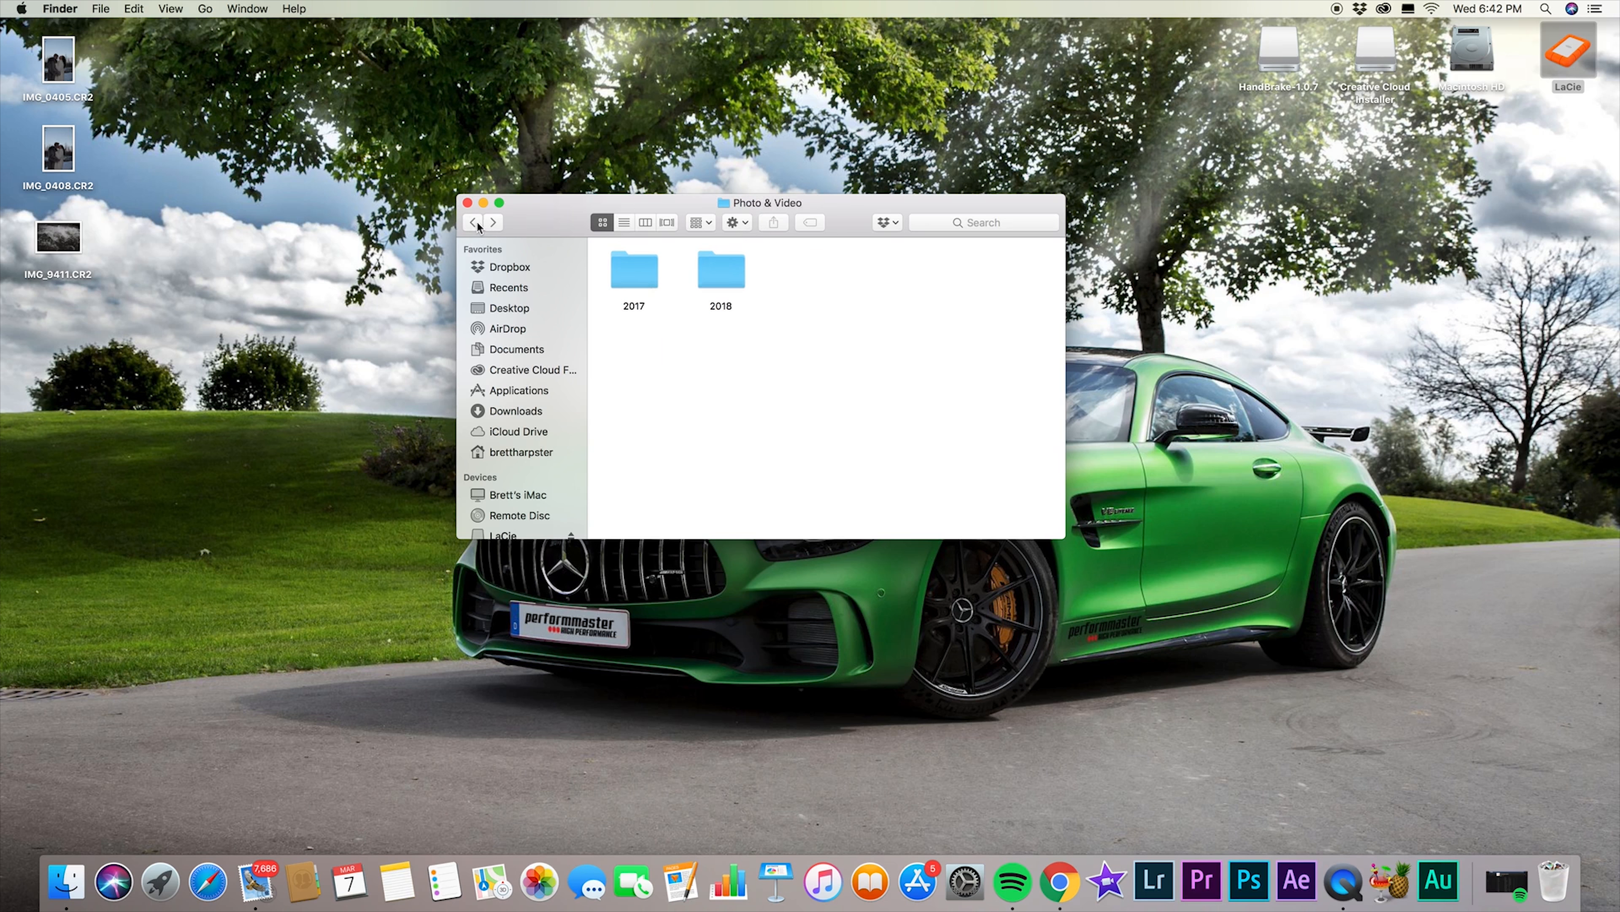
mouse_move(685, 263)
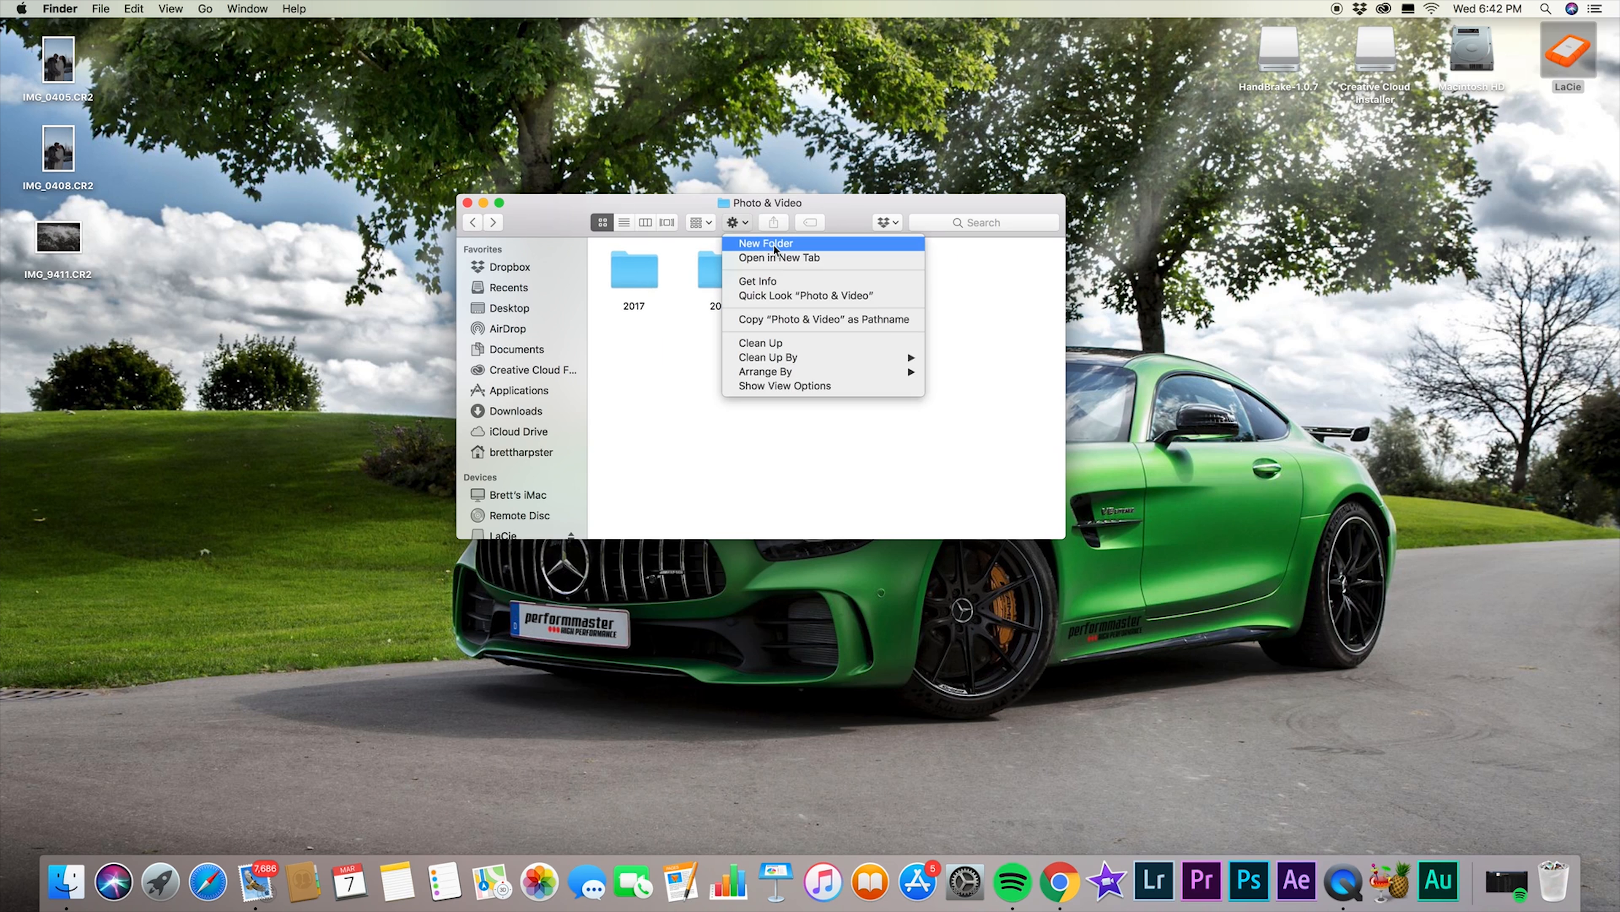
Create a new folder named 2019 inside Photo & Video.
left_click(766, 243)
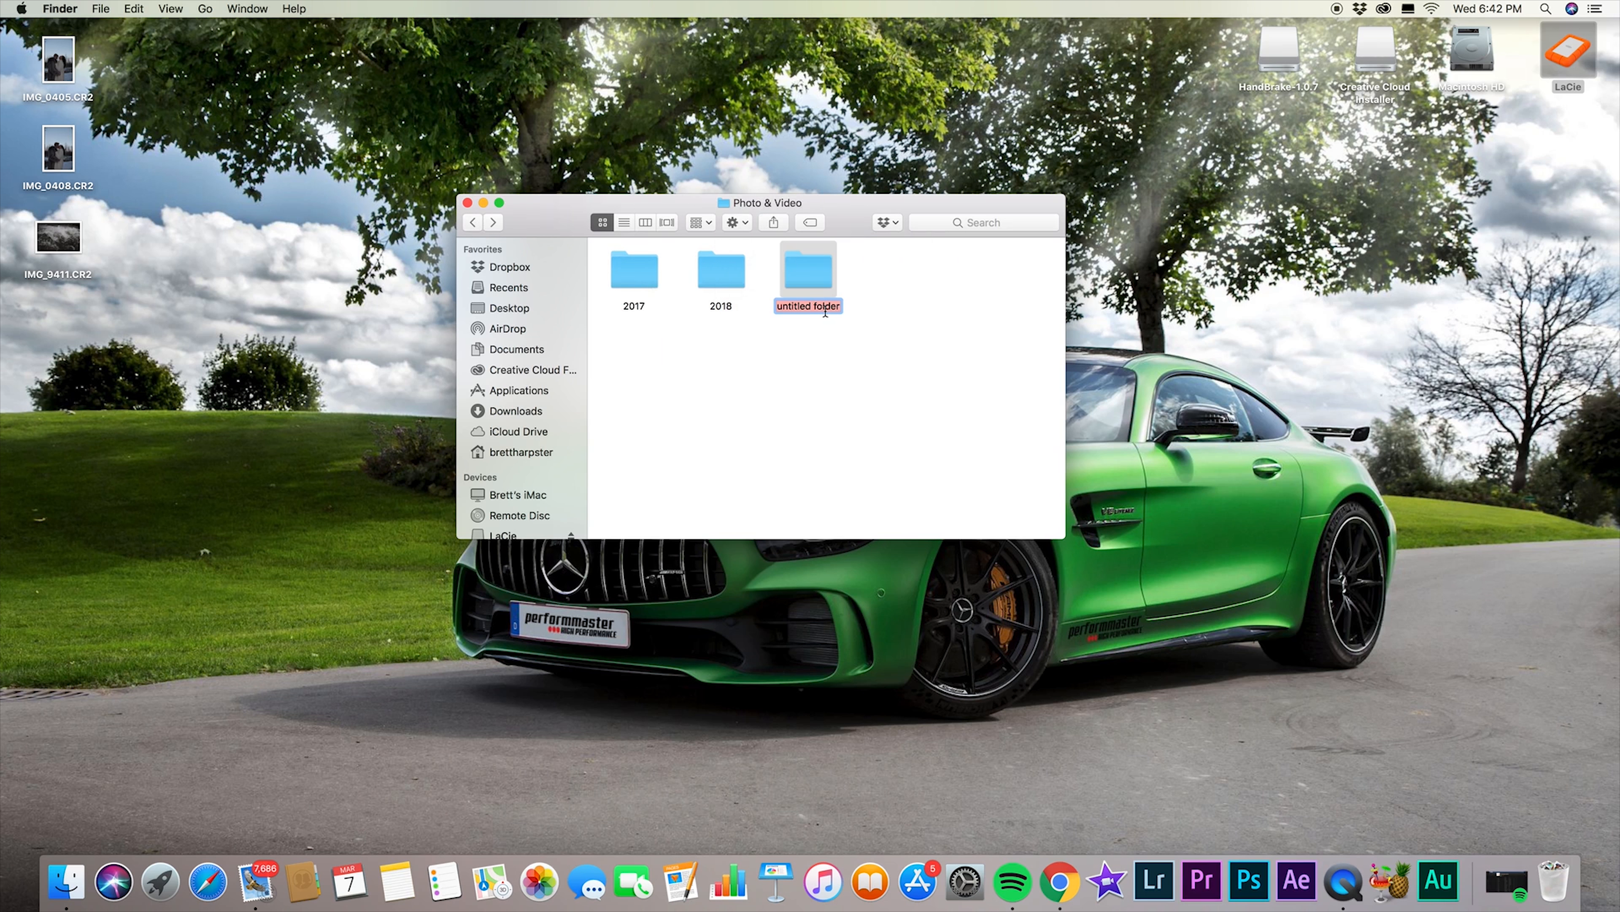
type("2019")
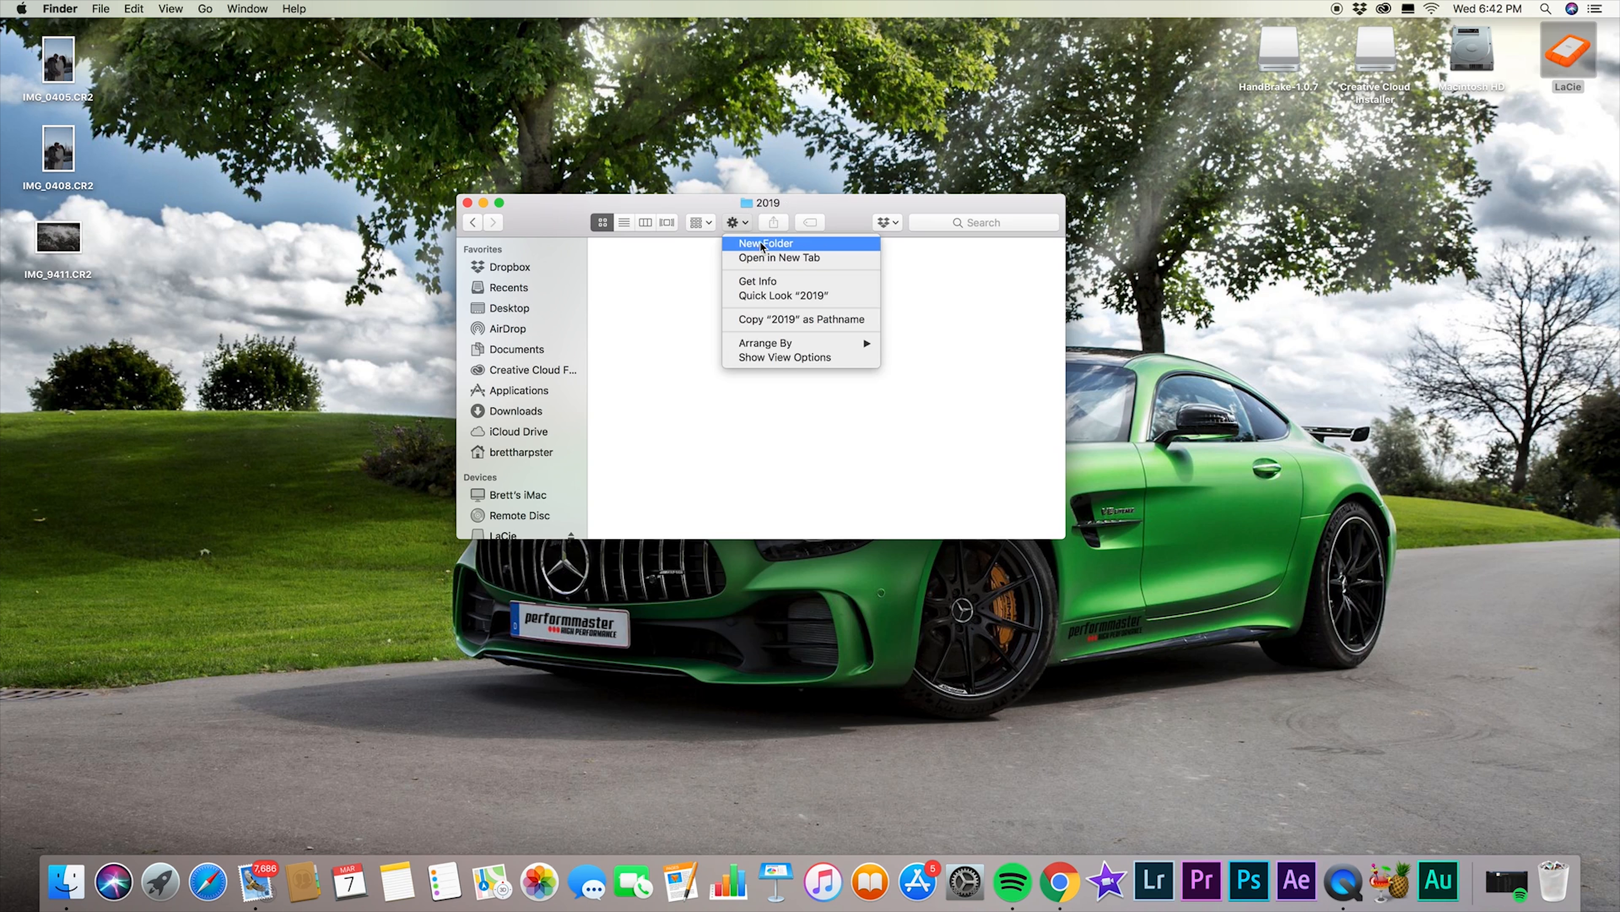
Inside 2019, create two subfolders and name them 80d and 6dmk2.
left_click(765, 243)
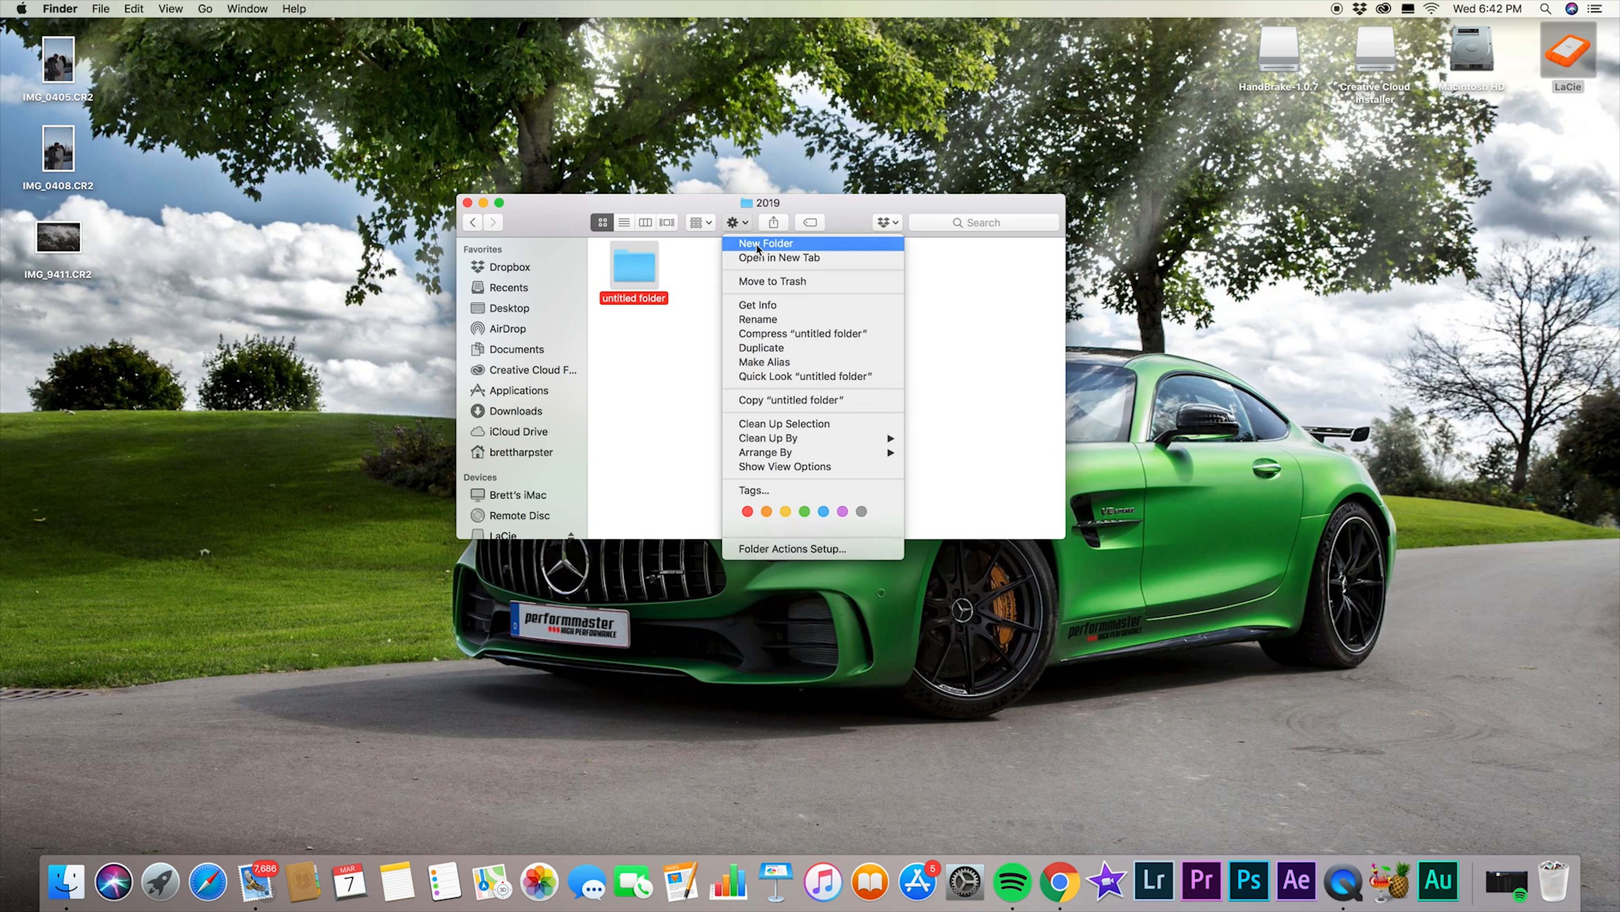
left_click(766, 243)
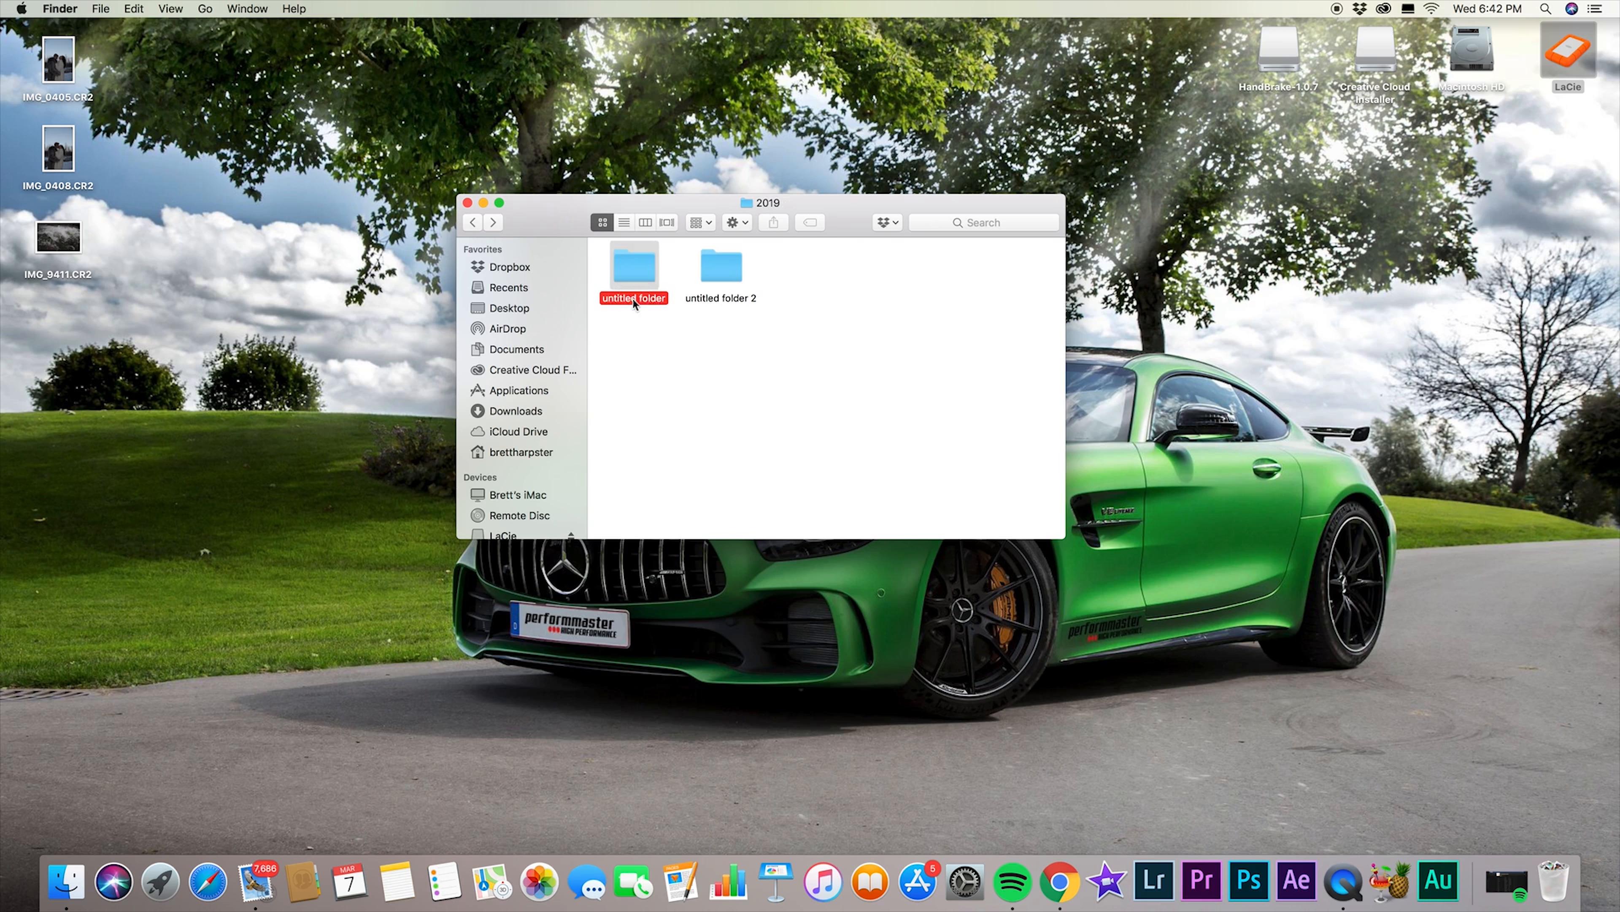
left_click(635, 298)
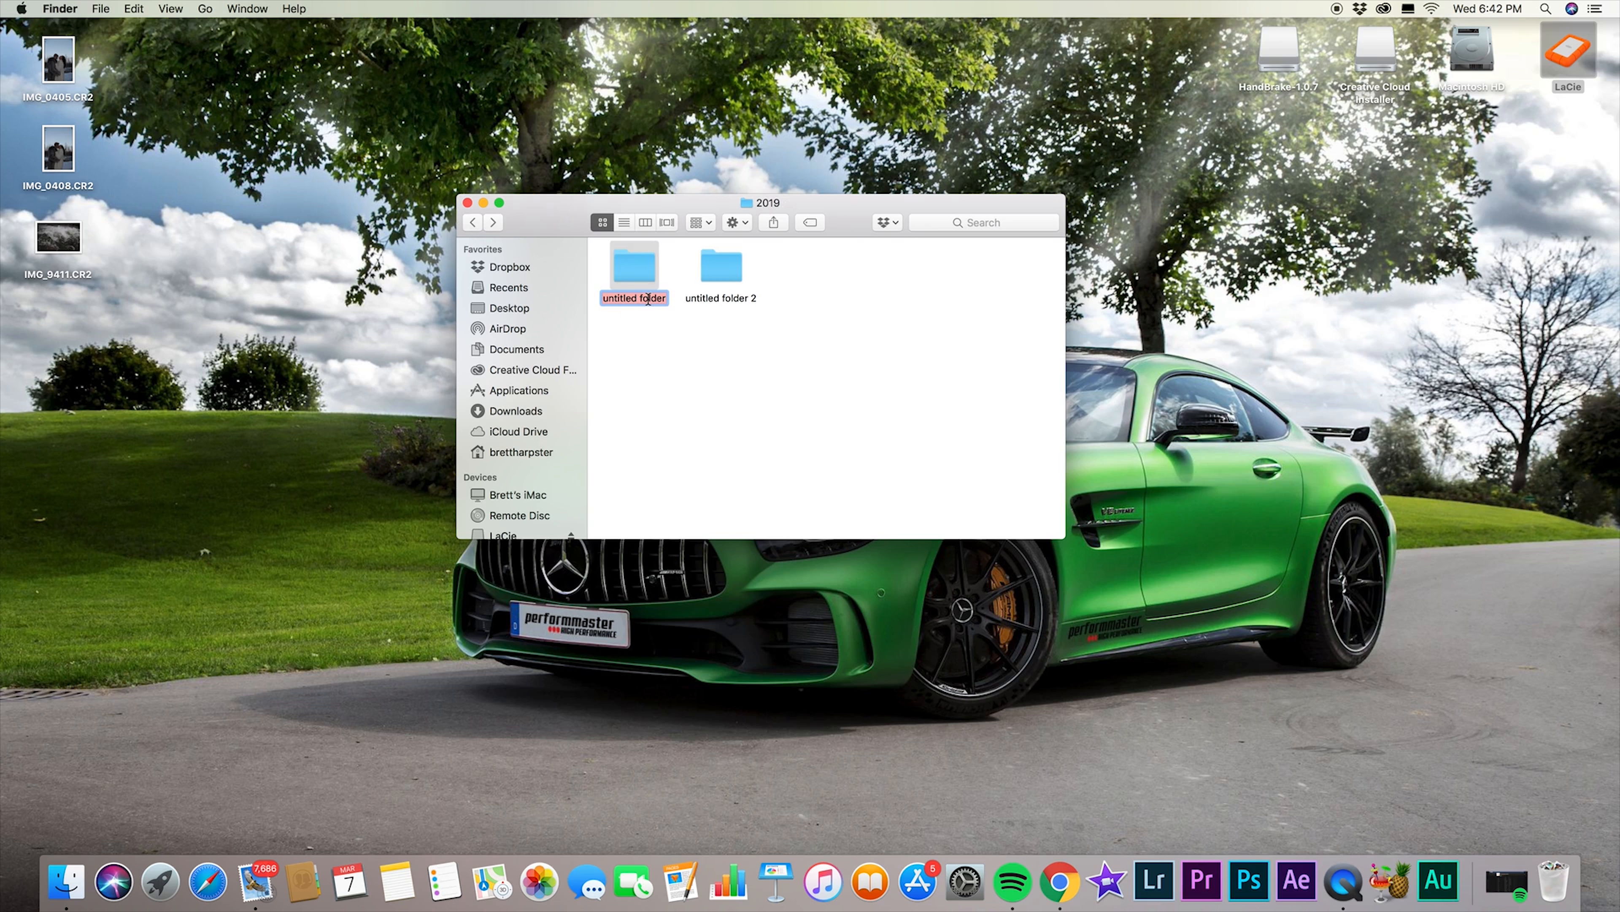
type("80d")
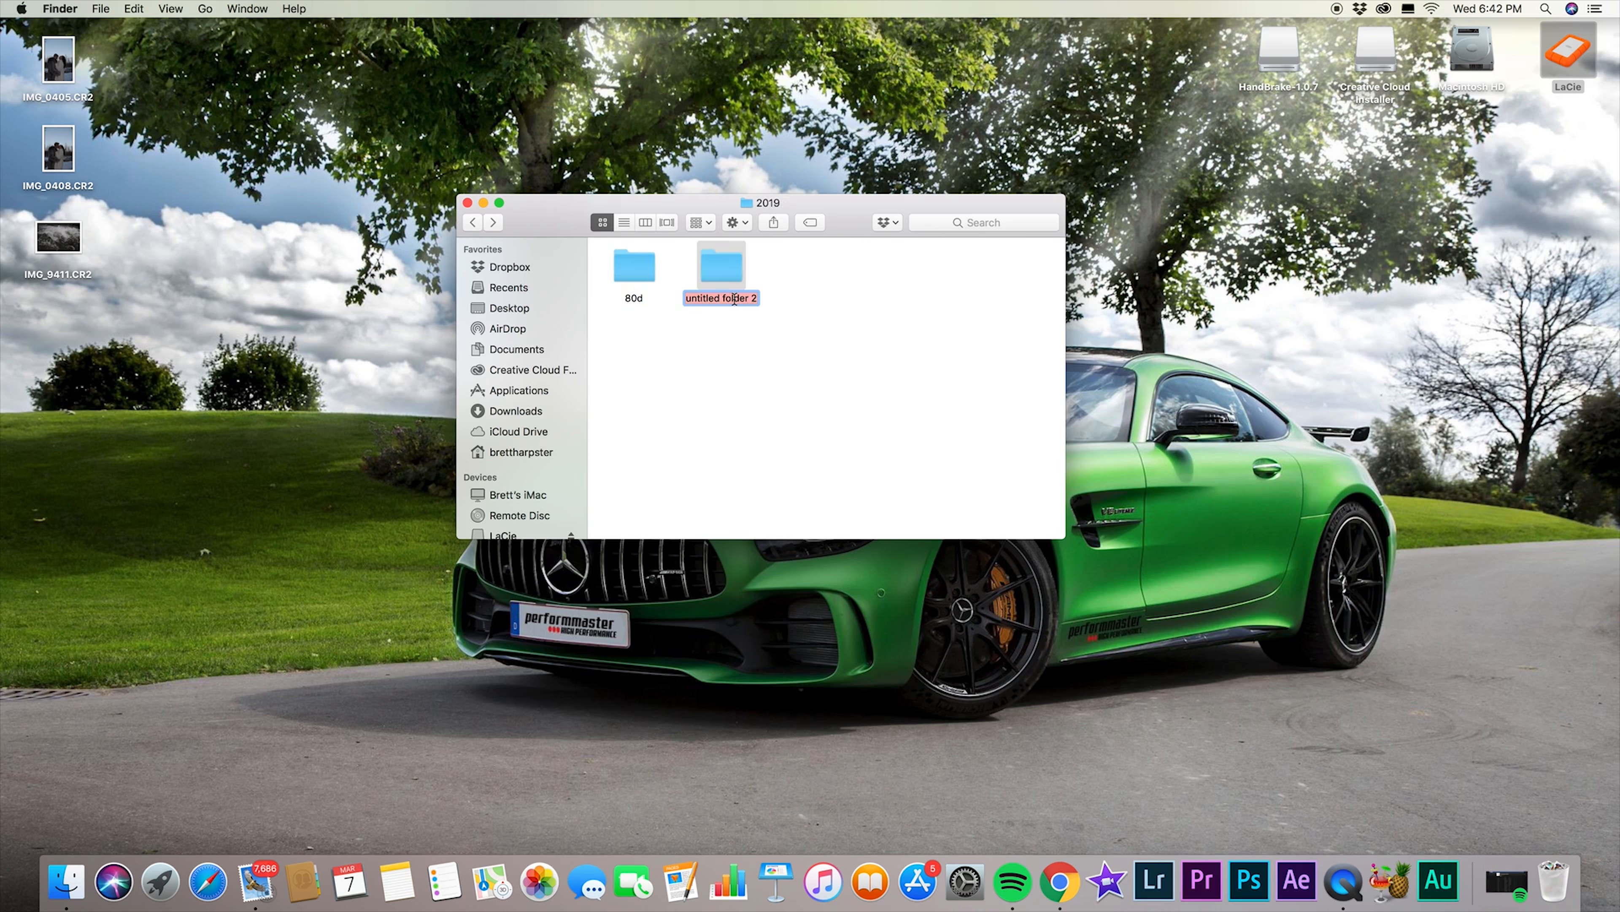
type("6dmk2")
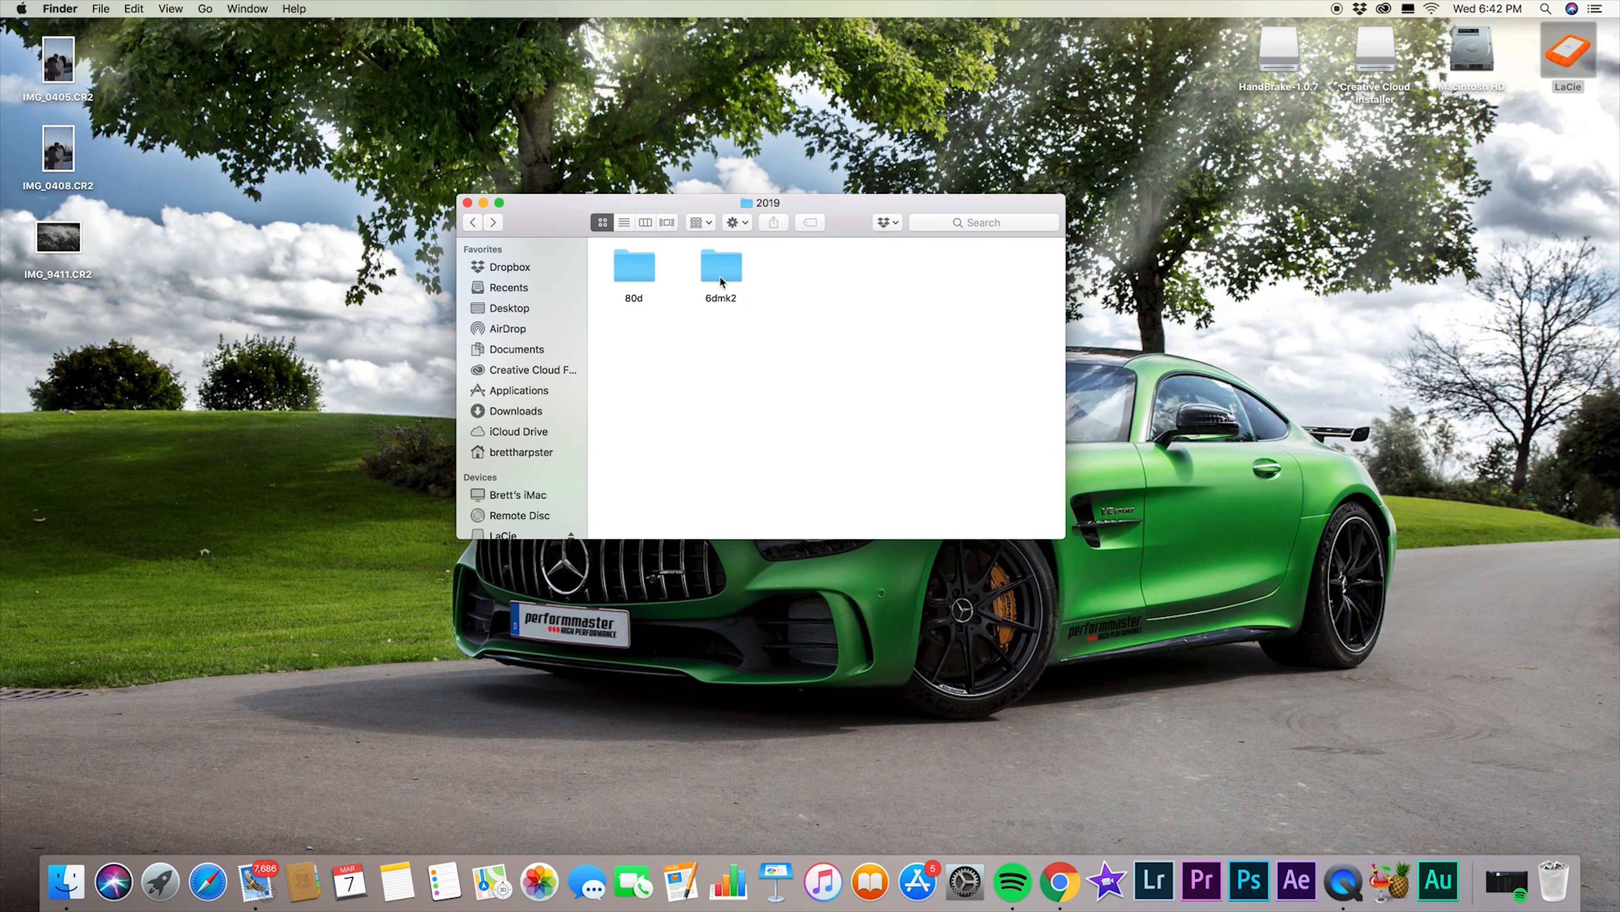
Inside 6dmk2, create RAW and Final edits subfolders and open the empty RAW folder.
double_click(719, 266)
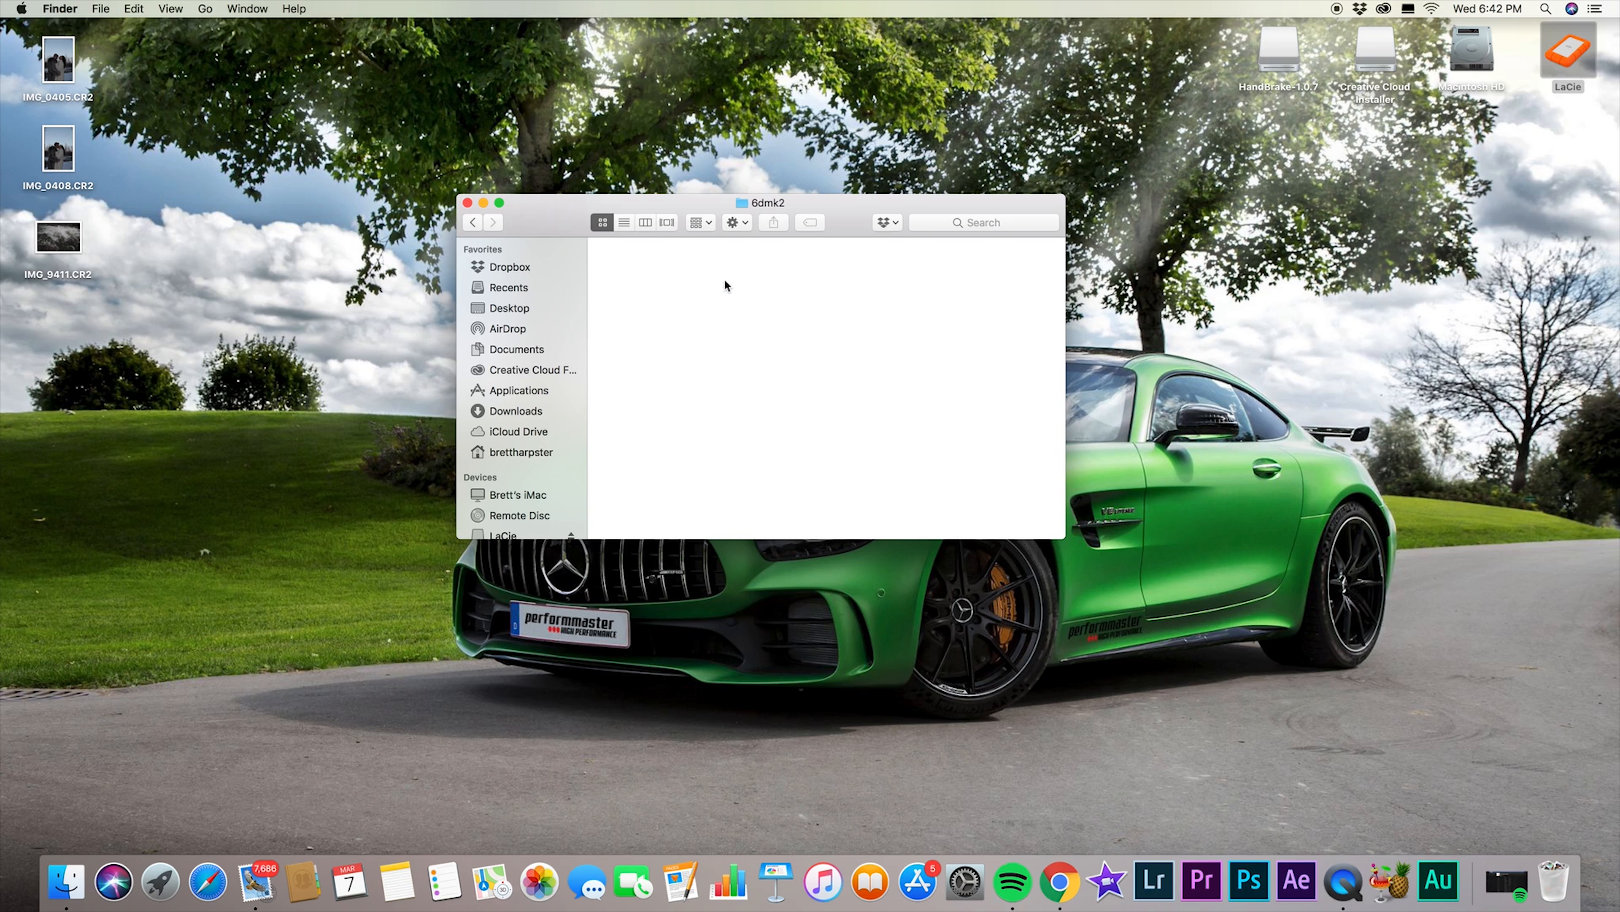
key("Cmd+Shift+N")
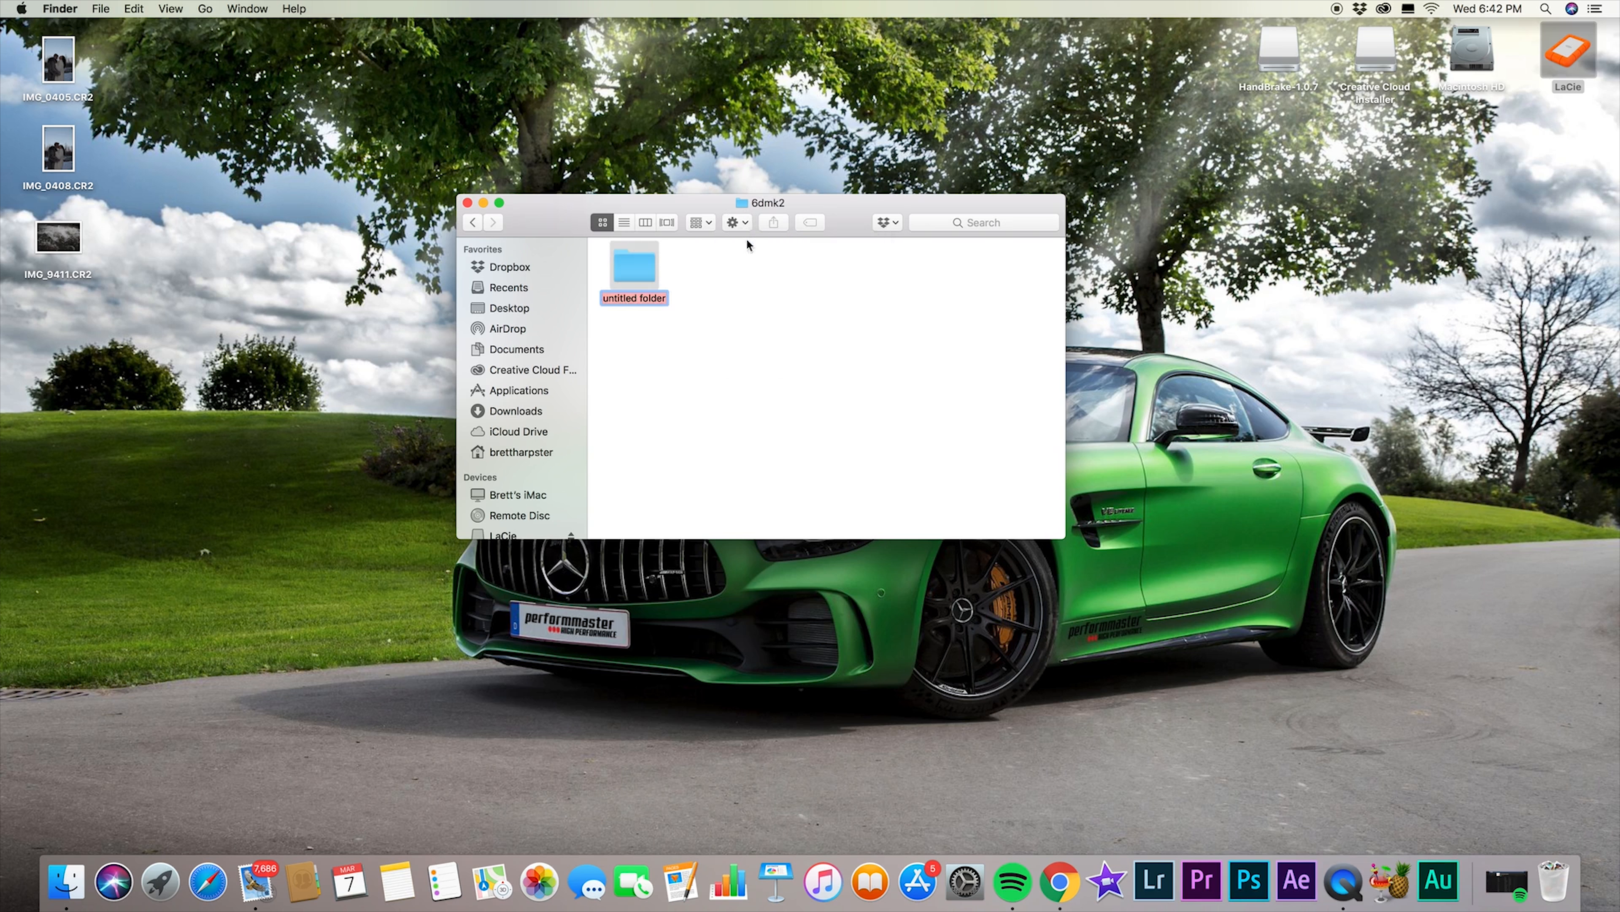
key("cmd+shift+n")
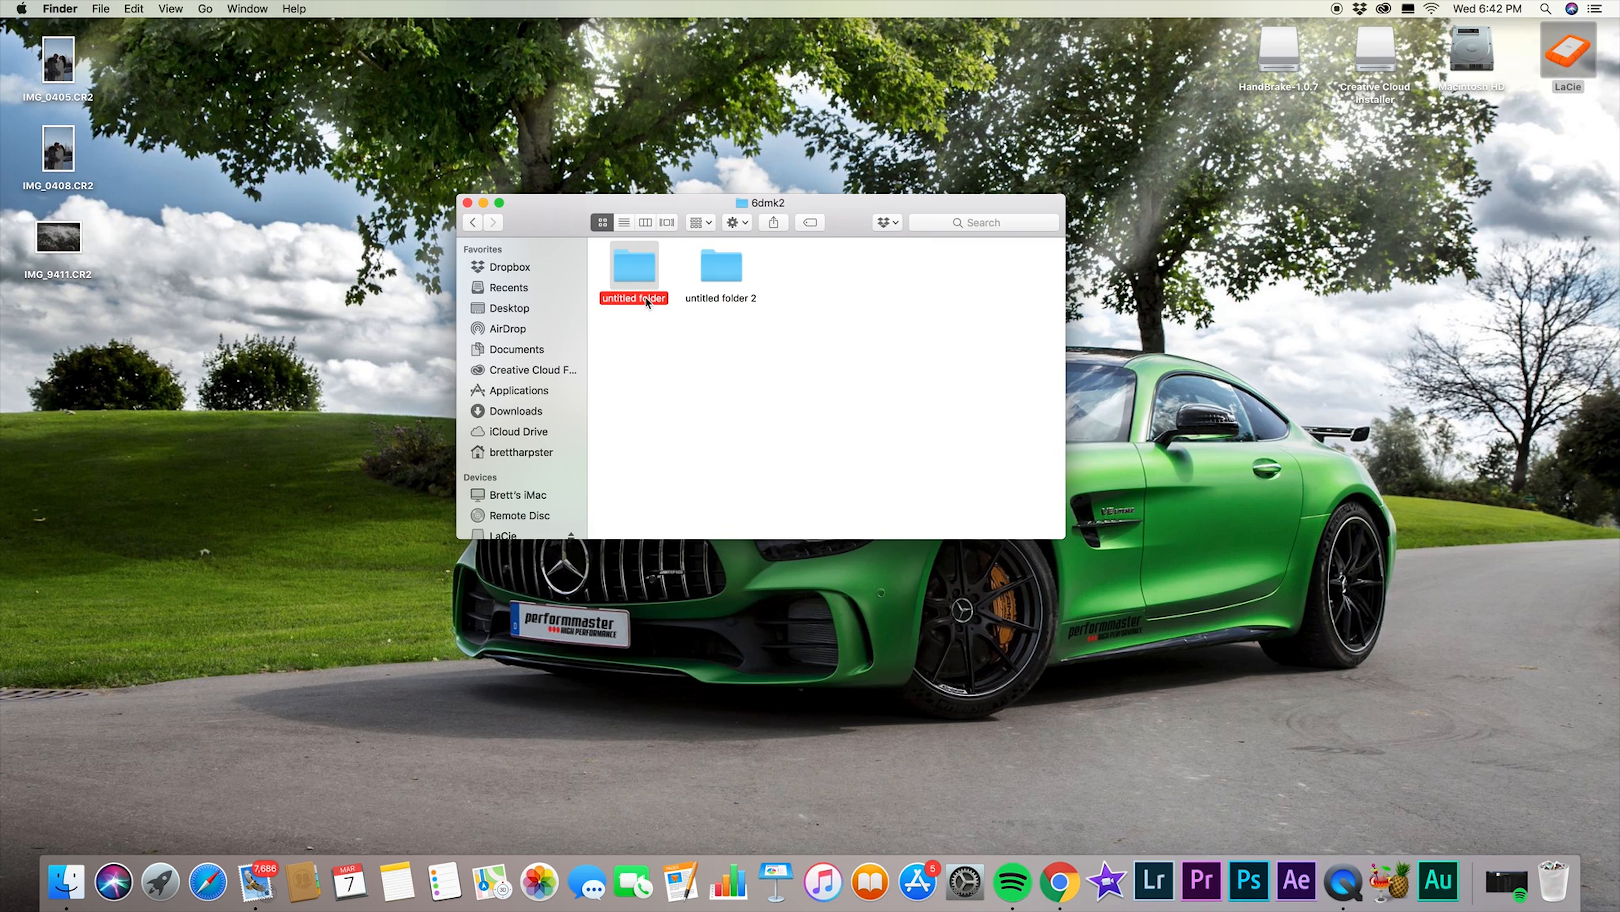
type("RAW")
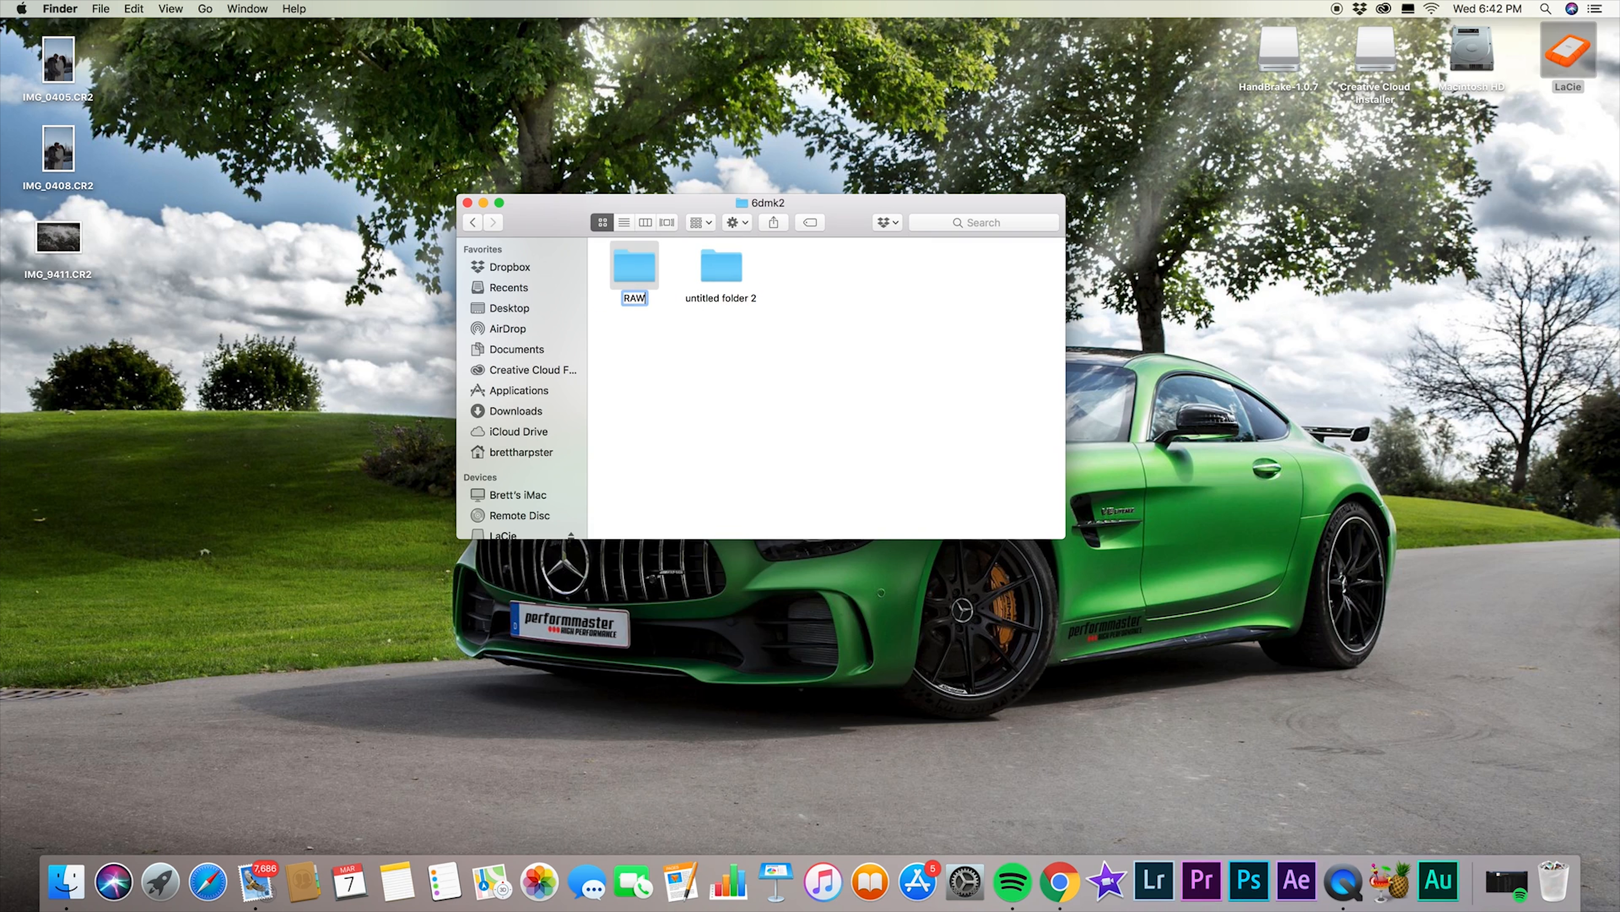
left_click(721, 264)
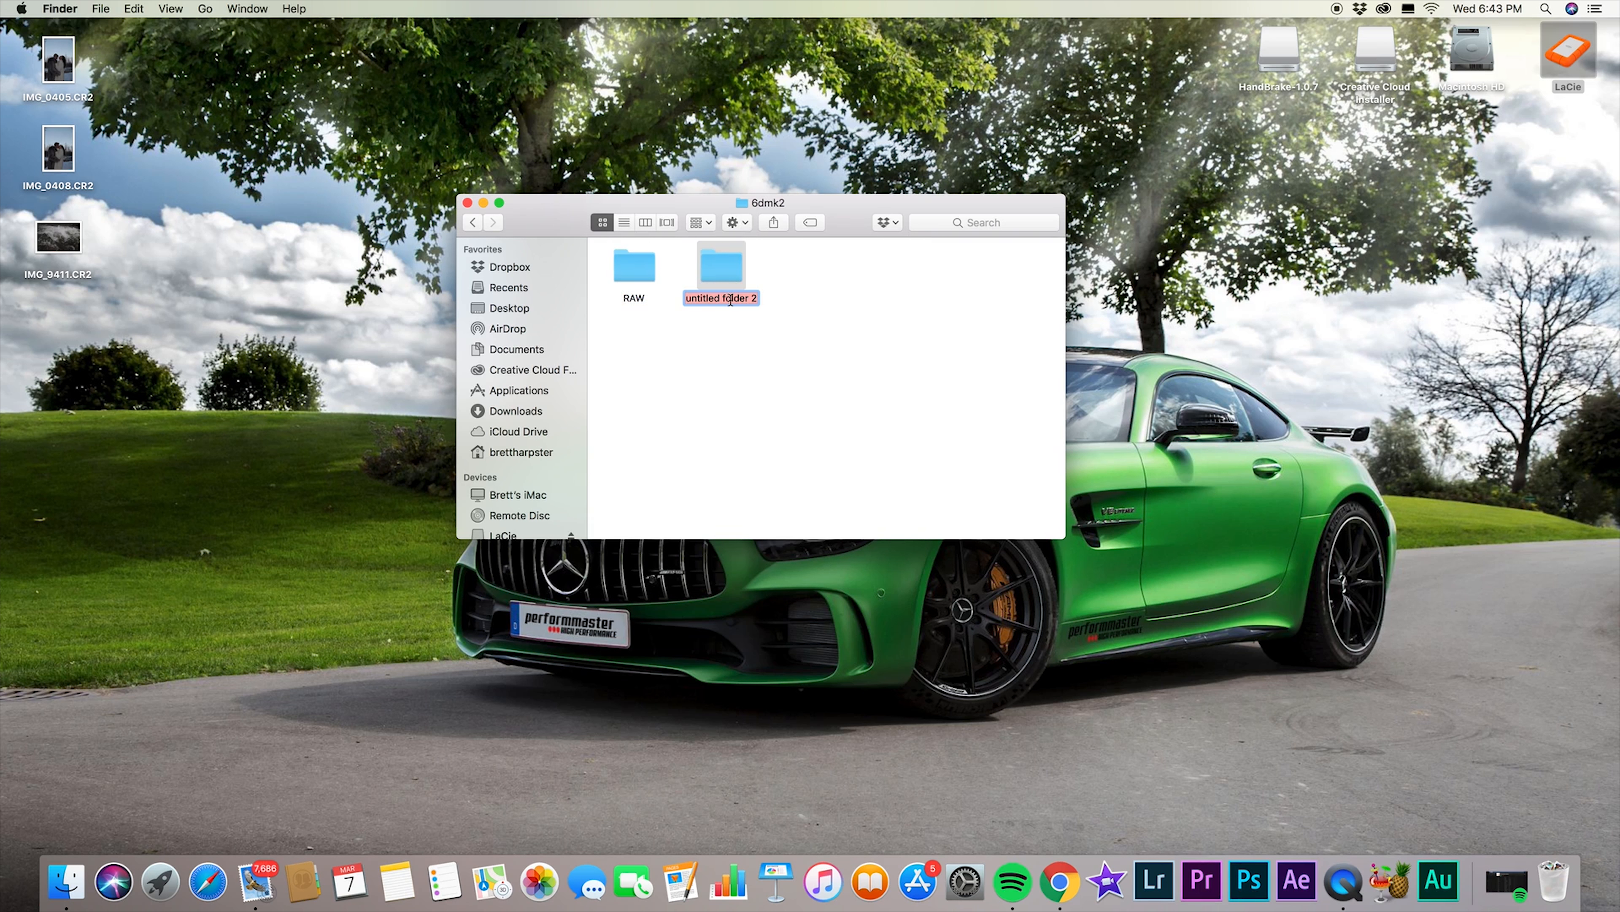
type("Final edits")
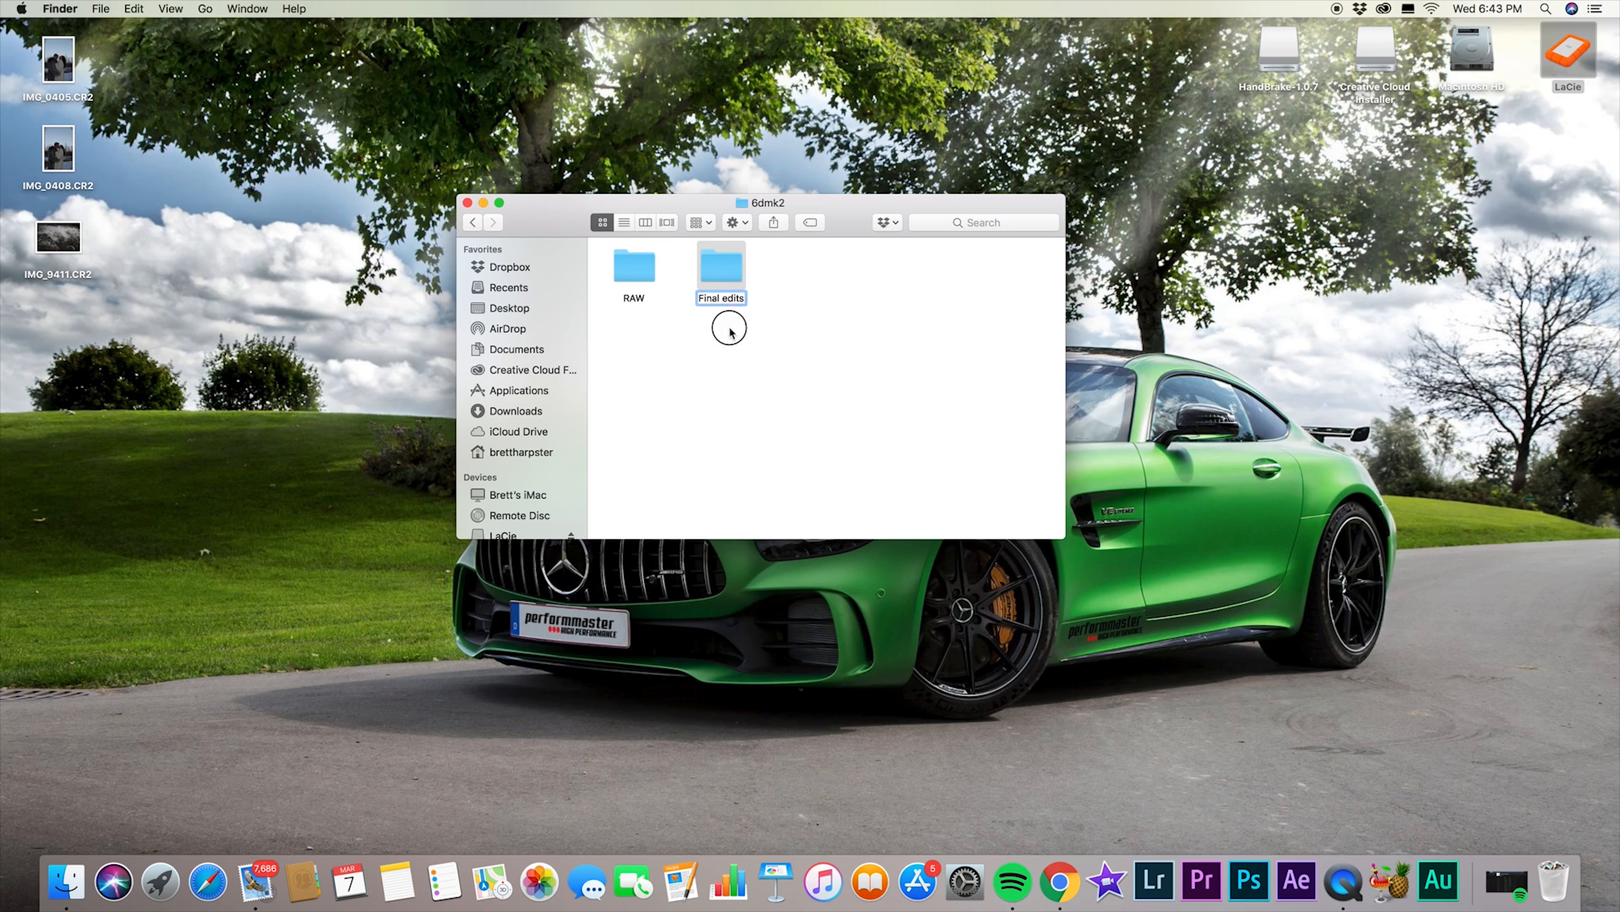
double_click(721, 266)
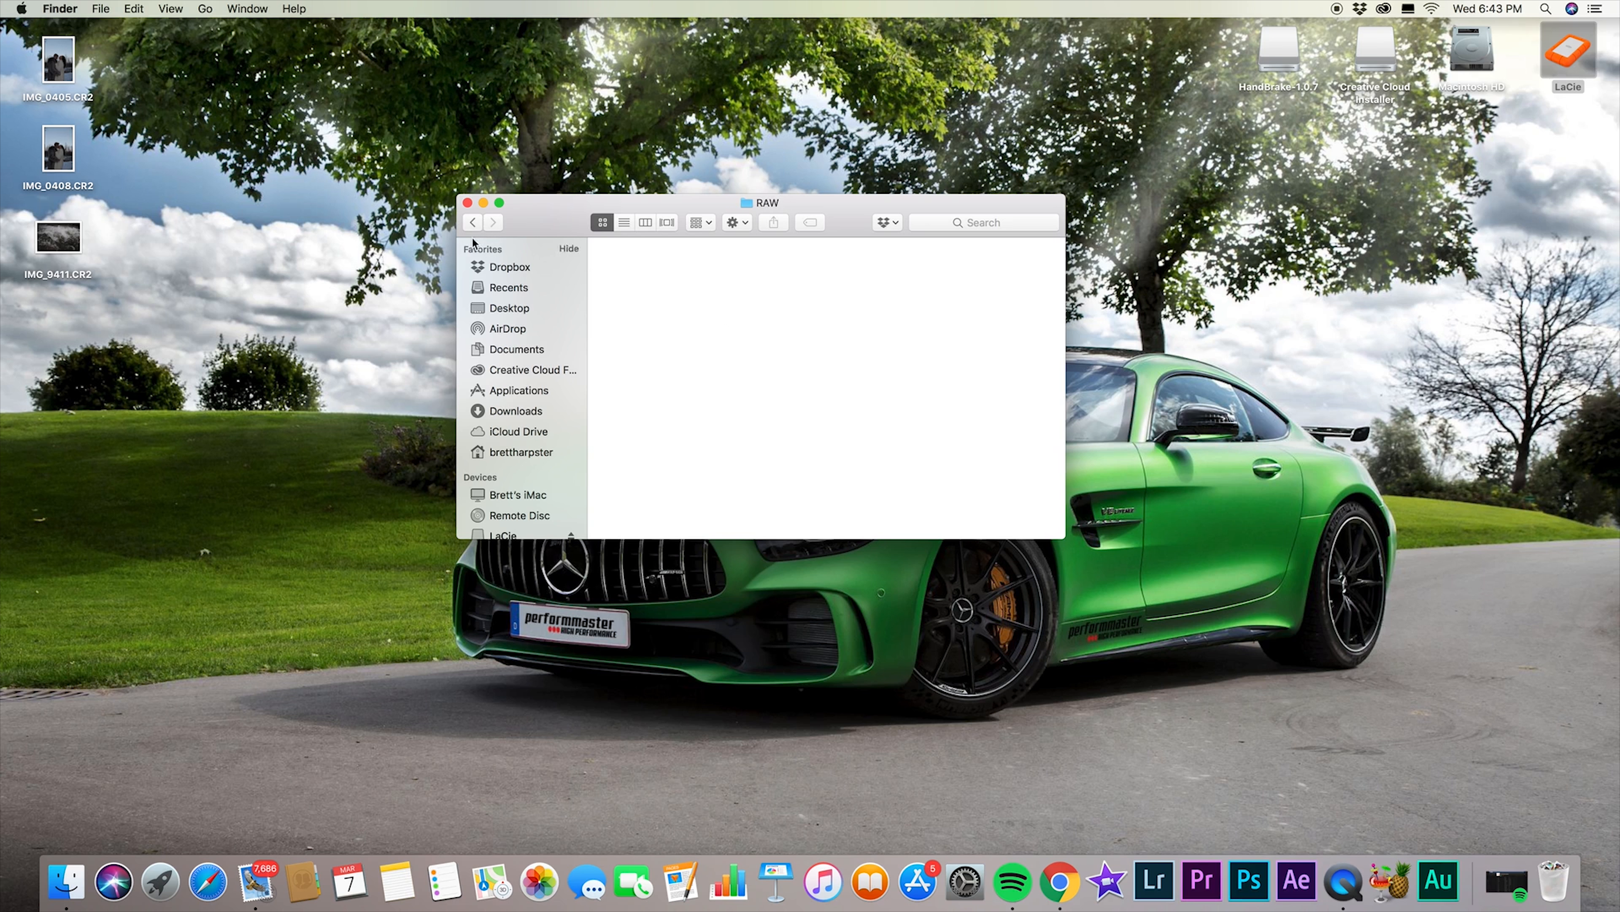
Walk from LaCie through Photo & Video > 2019 > 6dmk2 > RAW to verify, then return to Photo & Video.
left_click(502, 535)
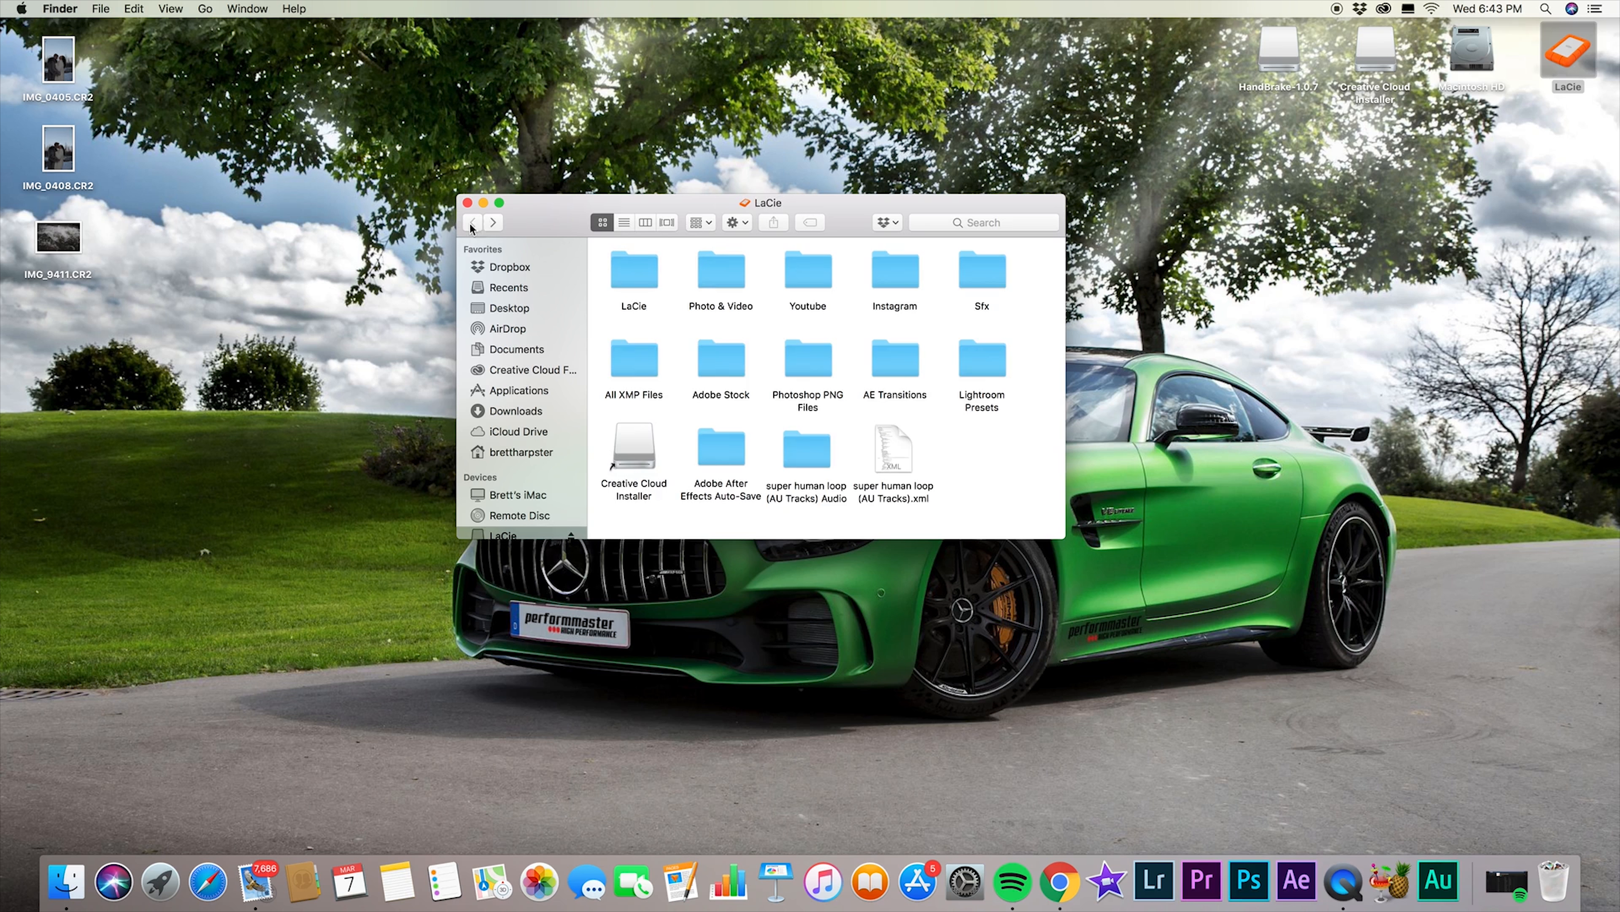
double_click(721, 270)
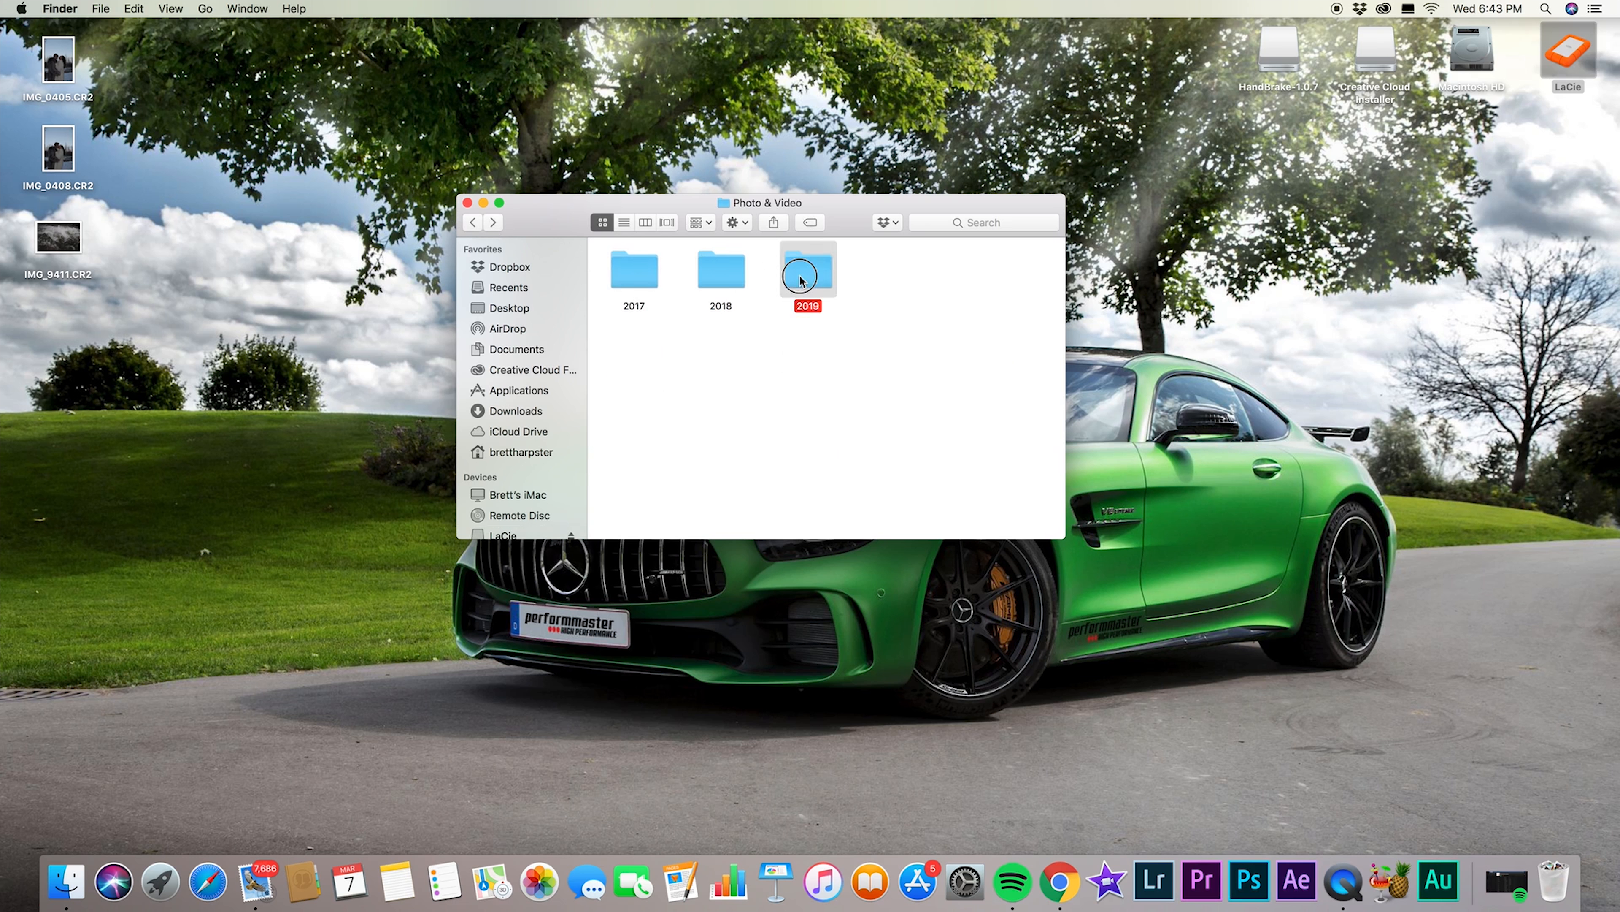
double_click(806, 274)
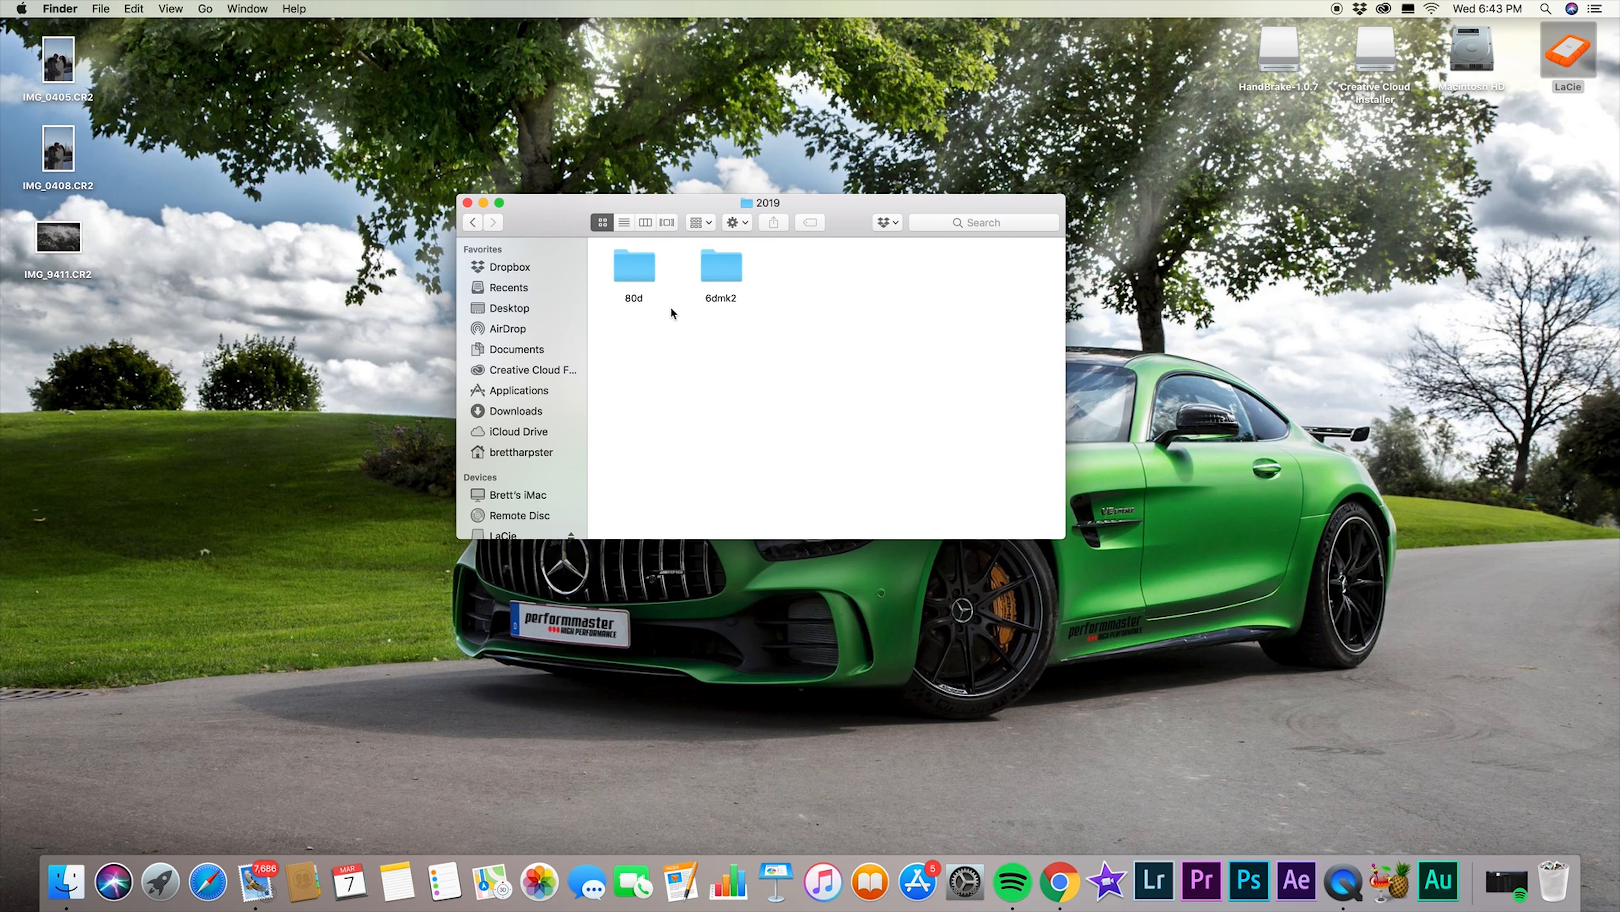
left_click(720, 269)
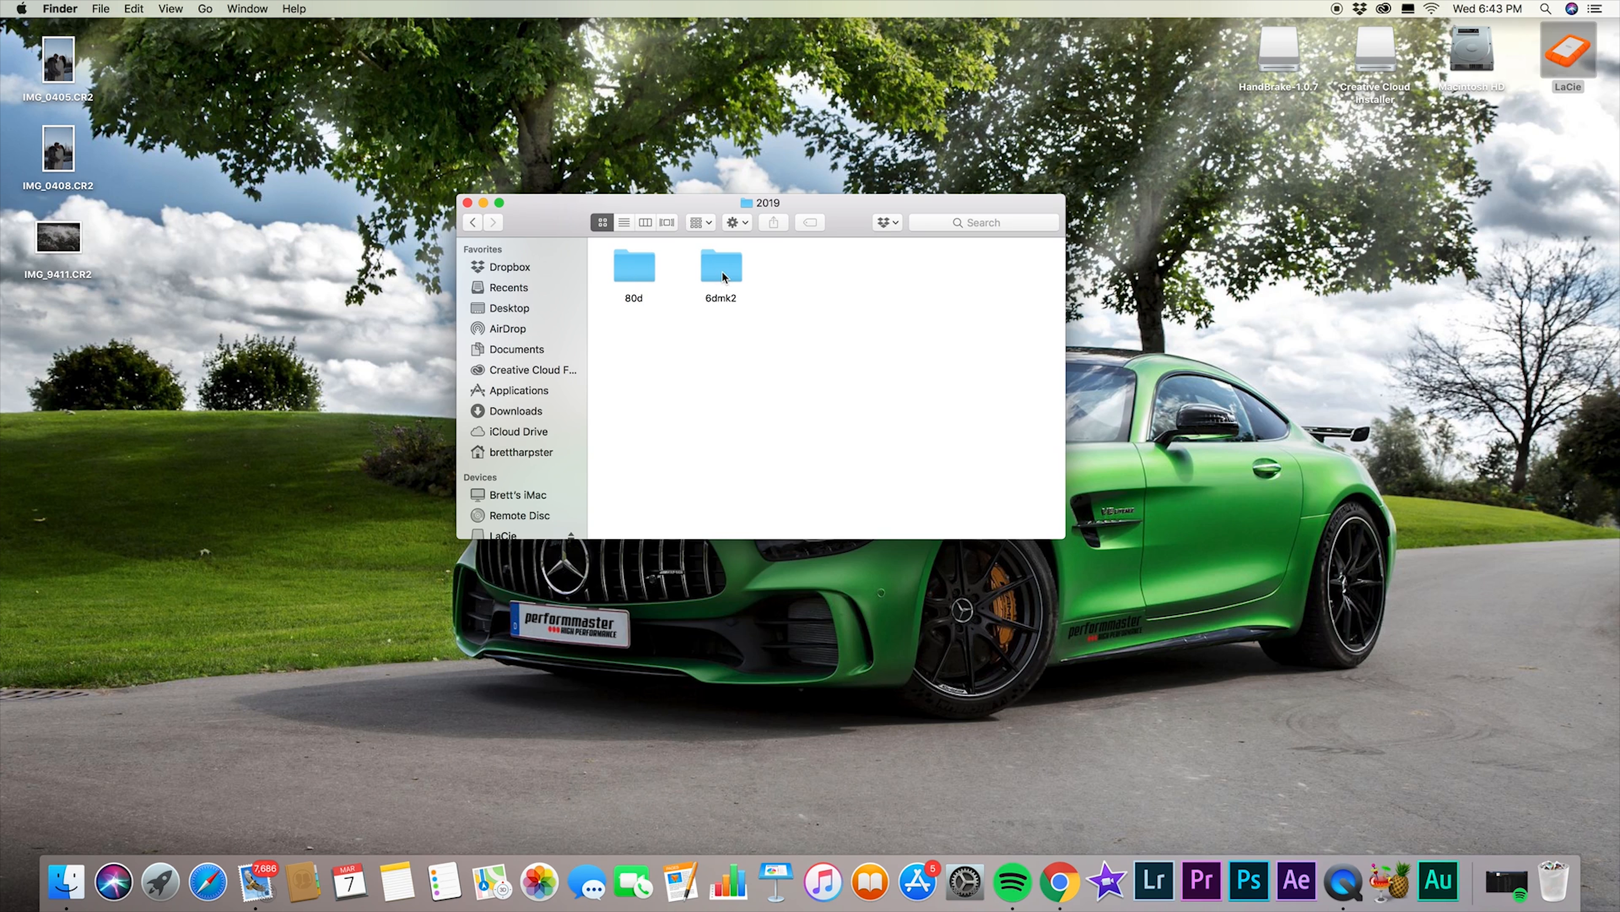
double_click(720, 265)
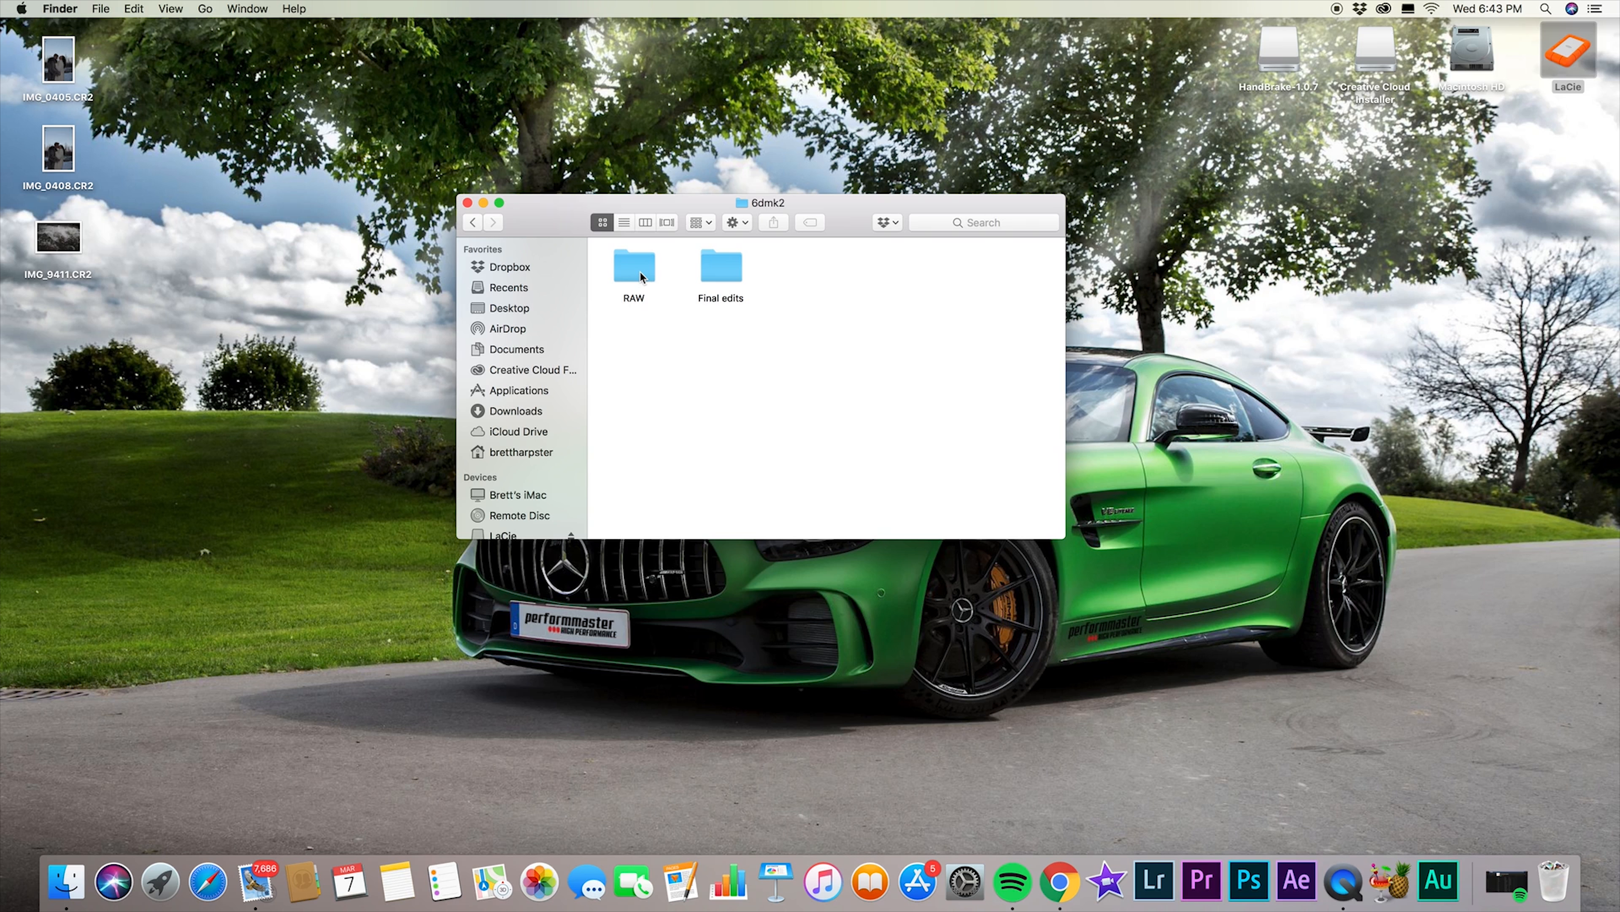
double_click(635, 266)
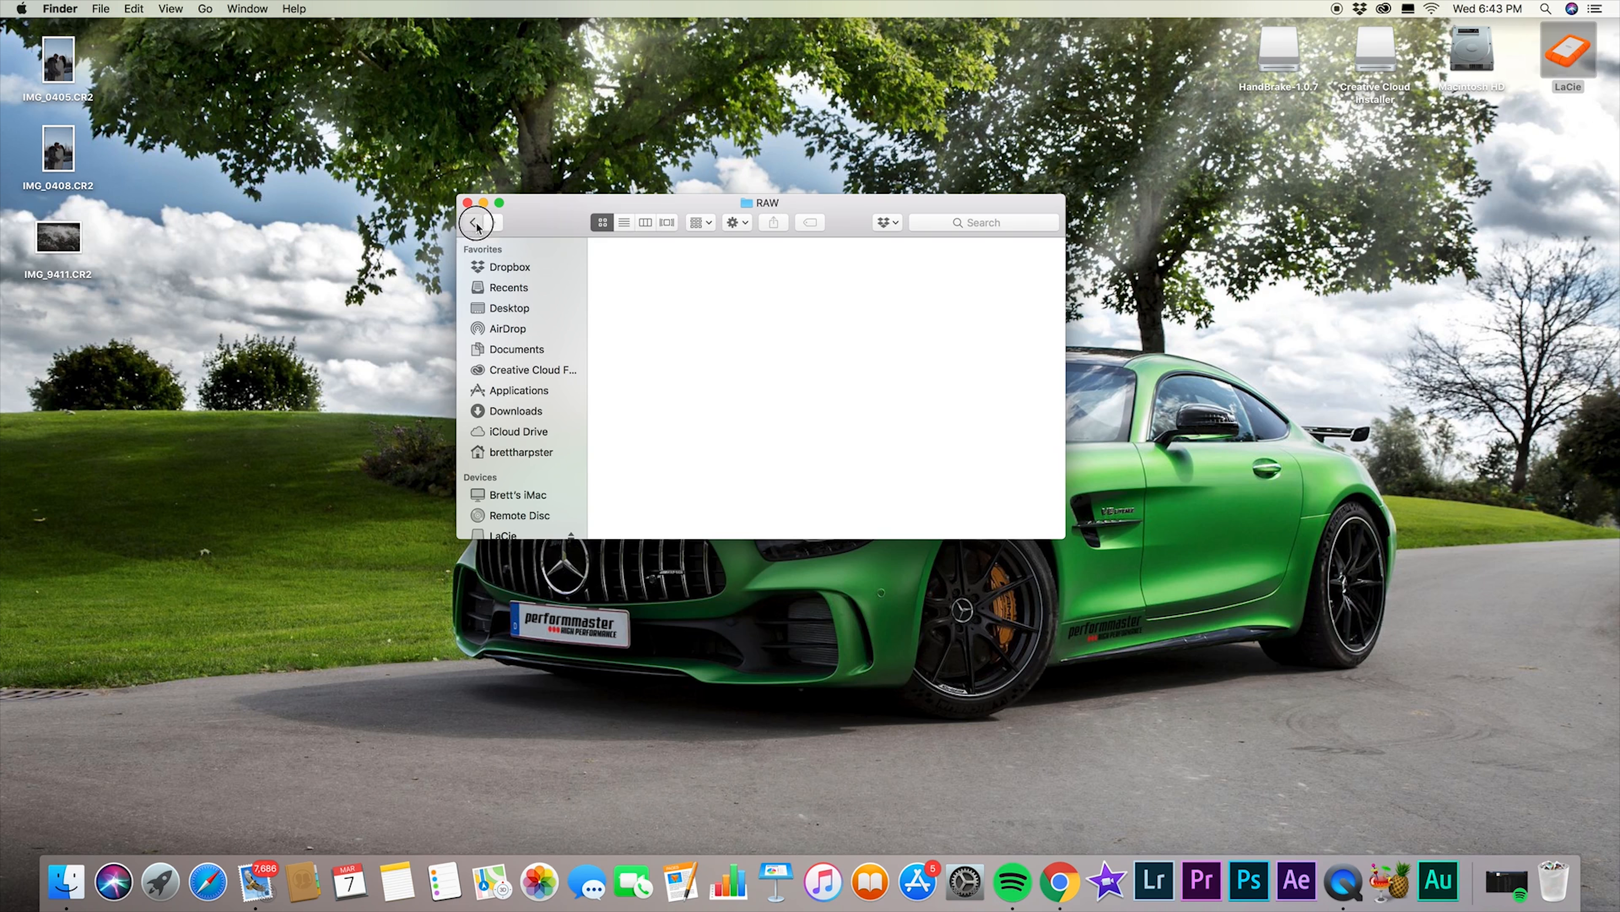
left_click(472, 223)
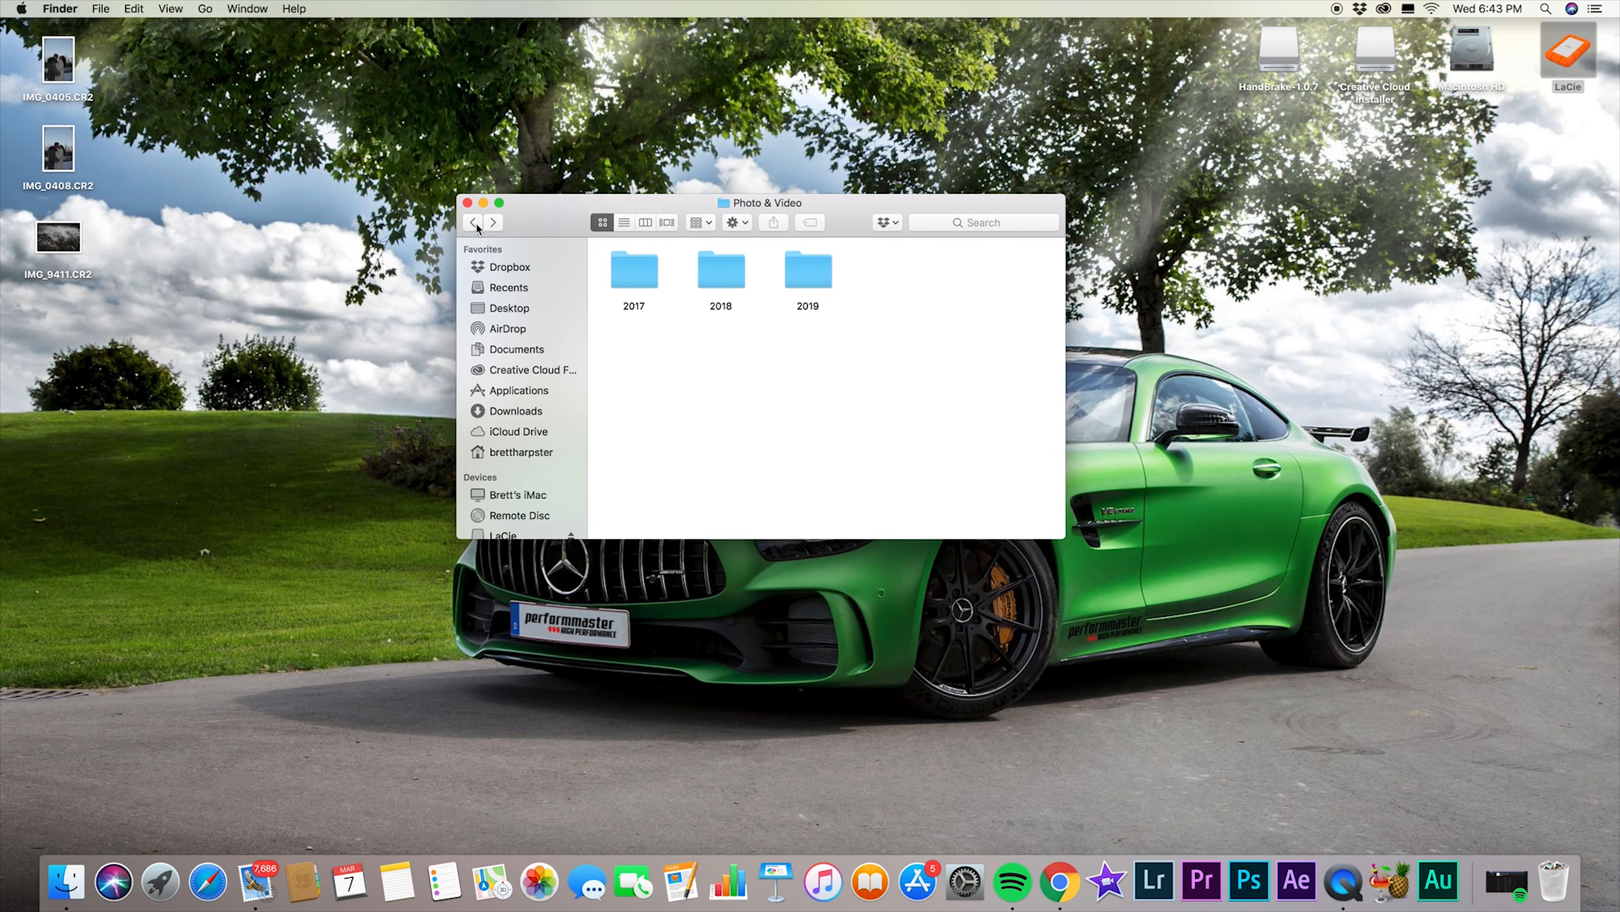